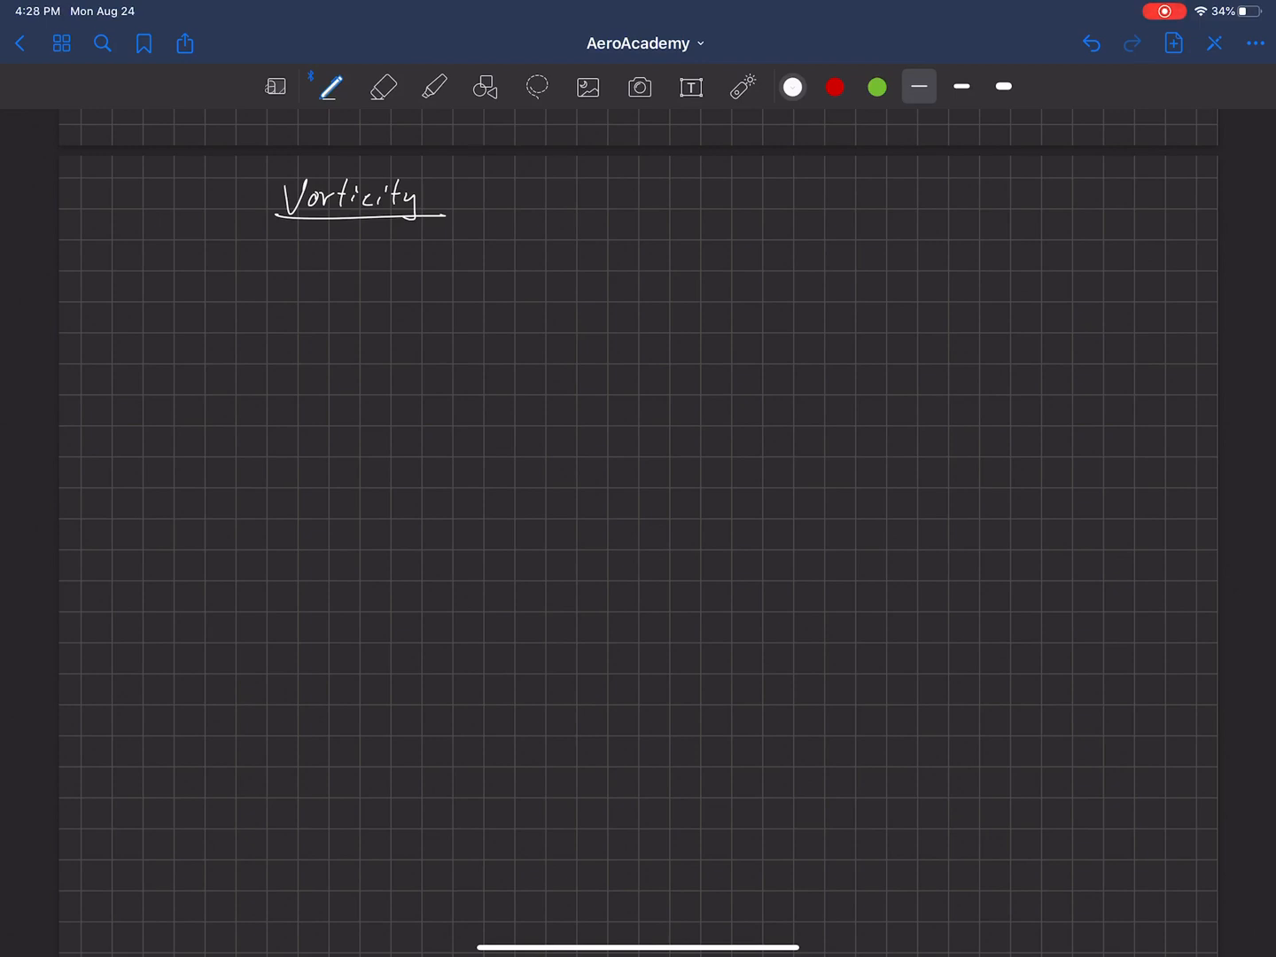
Draw the square fluid element with vertical y and horizontal x axes beside it.
drag(361, 292, 360, 363)
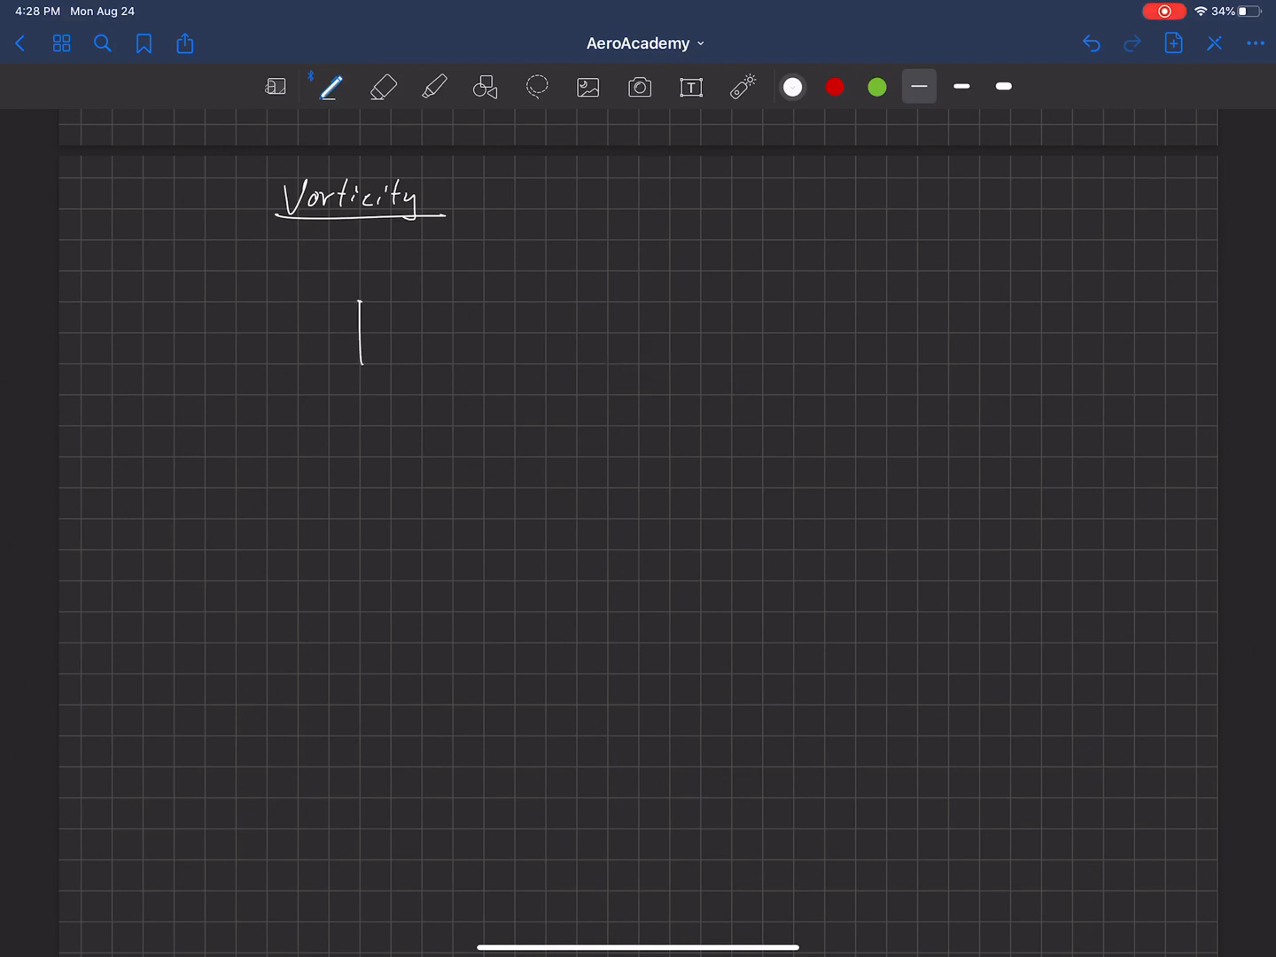
drag(361, 302, 425, 363)
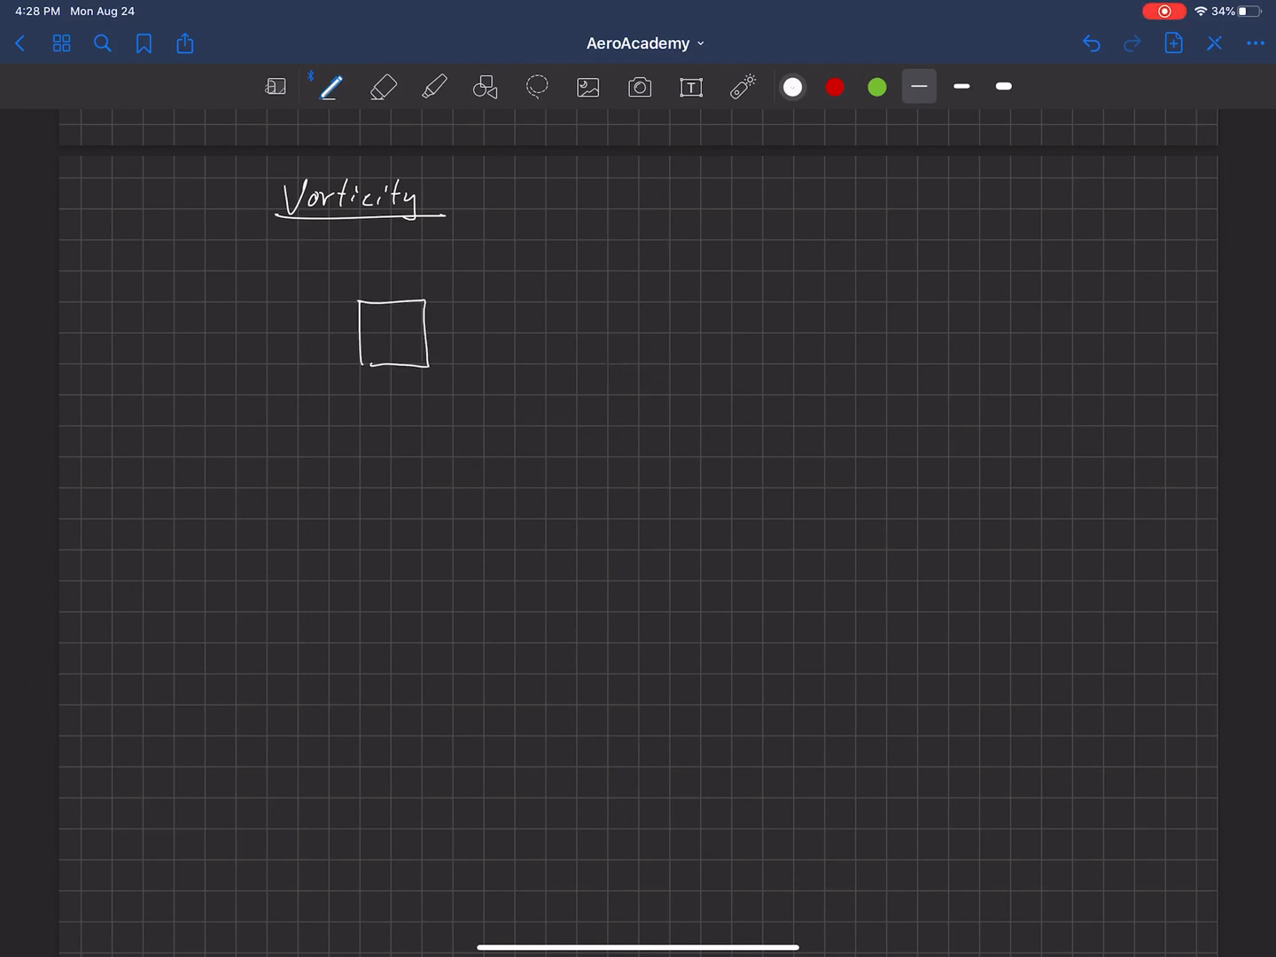
drag(329, 263, 329, 416)
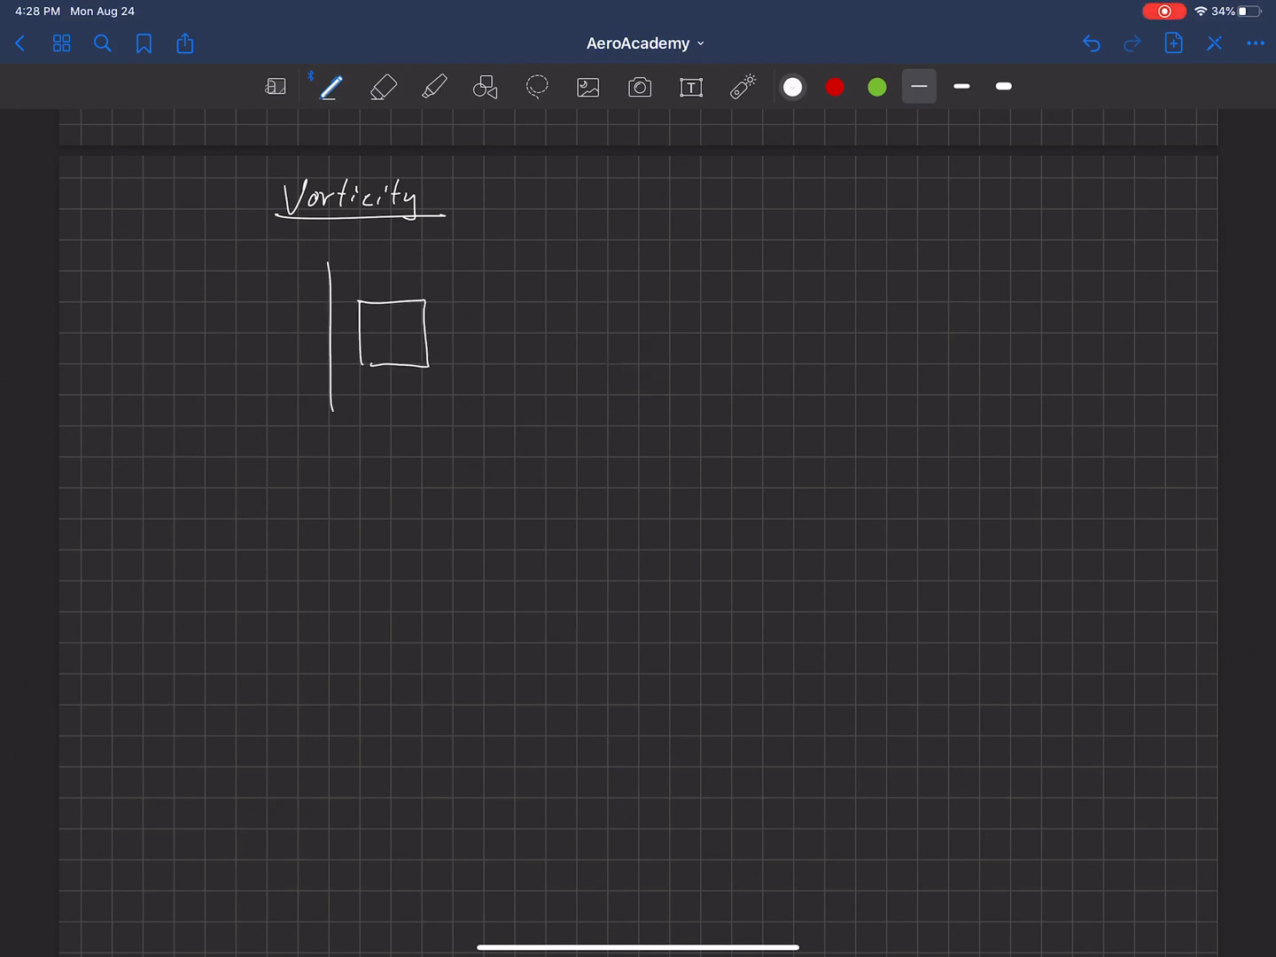
drag(333, 397, 510, 398)
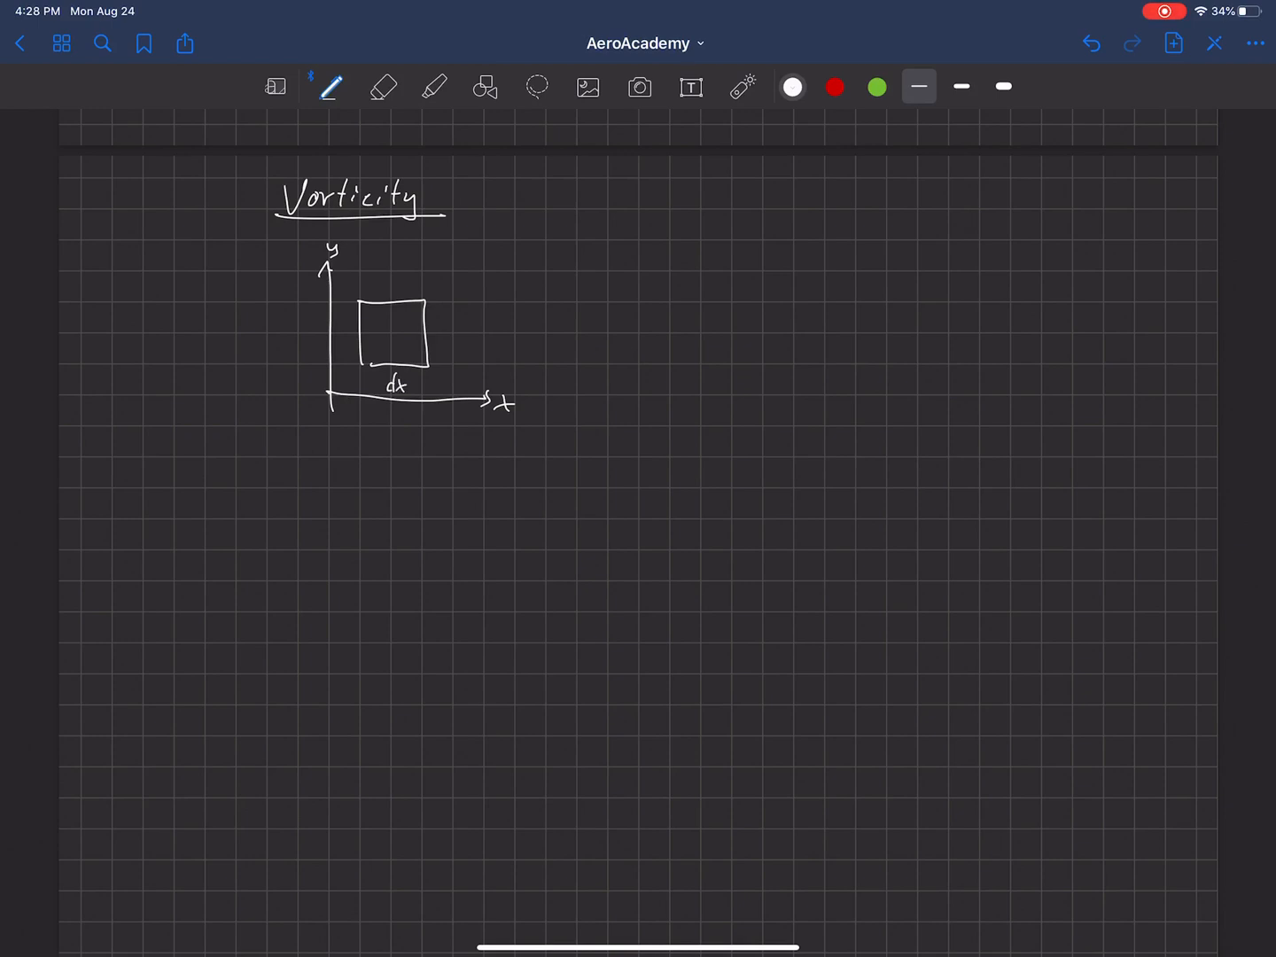
Label the side dy and draw an arrow to the 't = 0' time label.
text(dy)
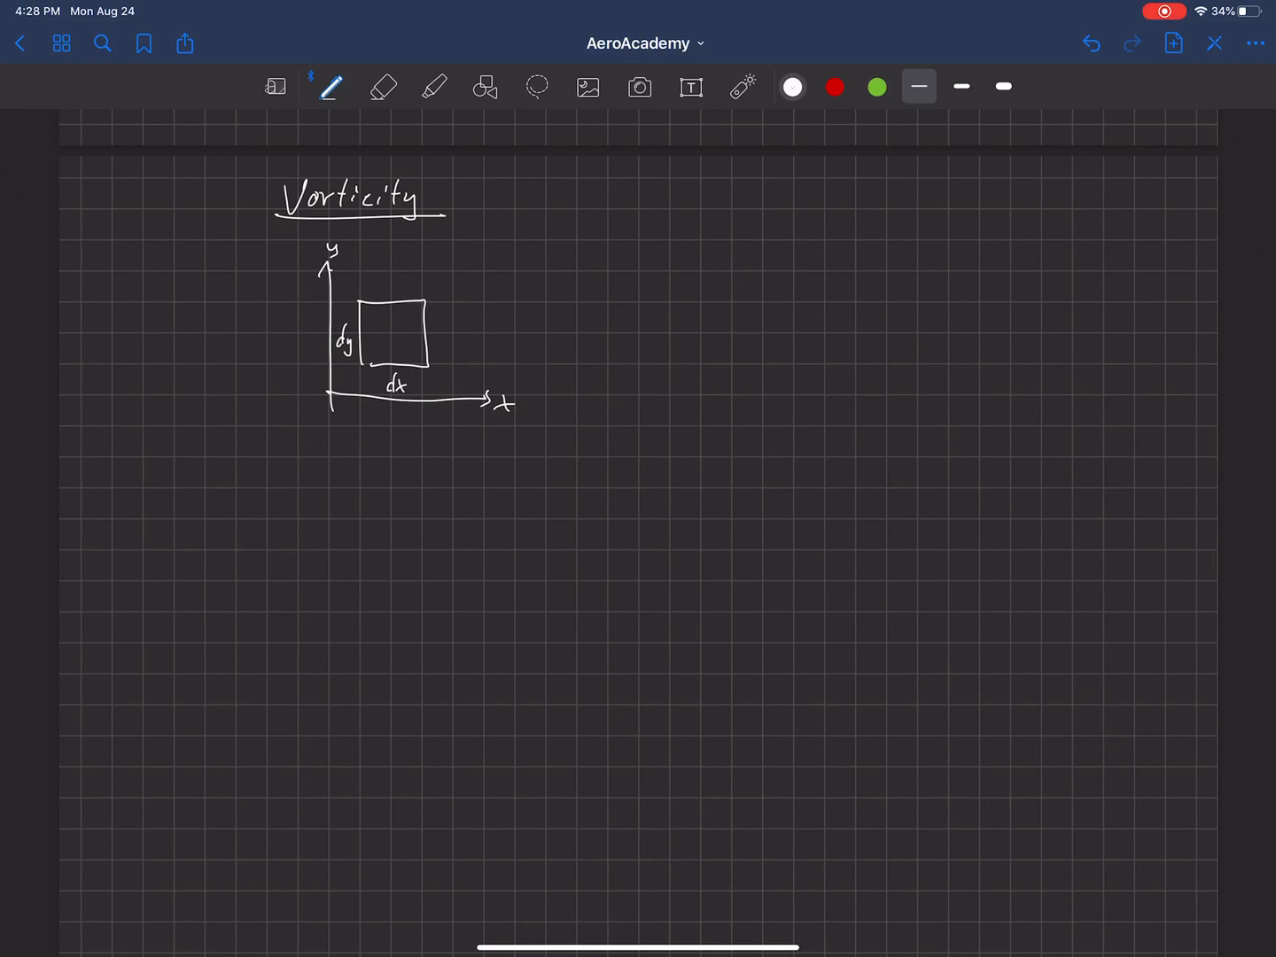
drag(386, 332, 425, 252)
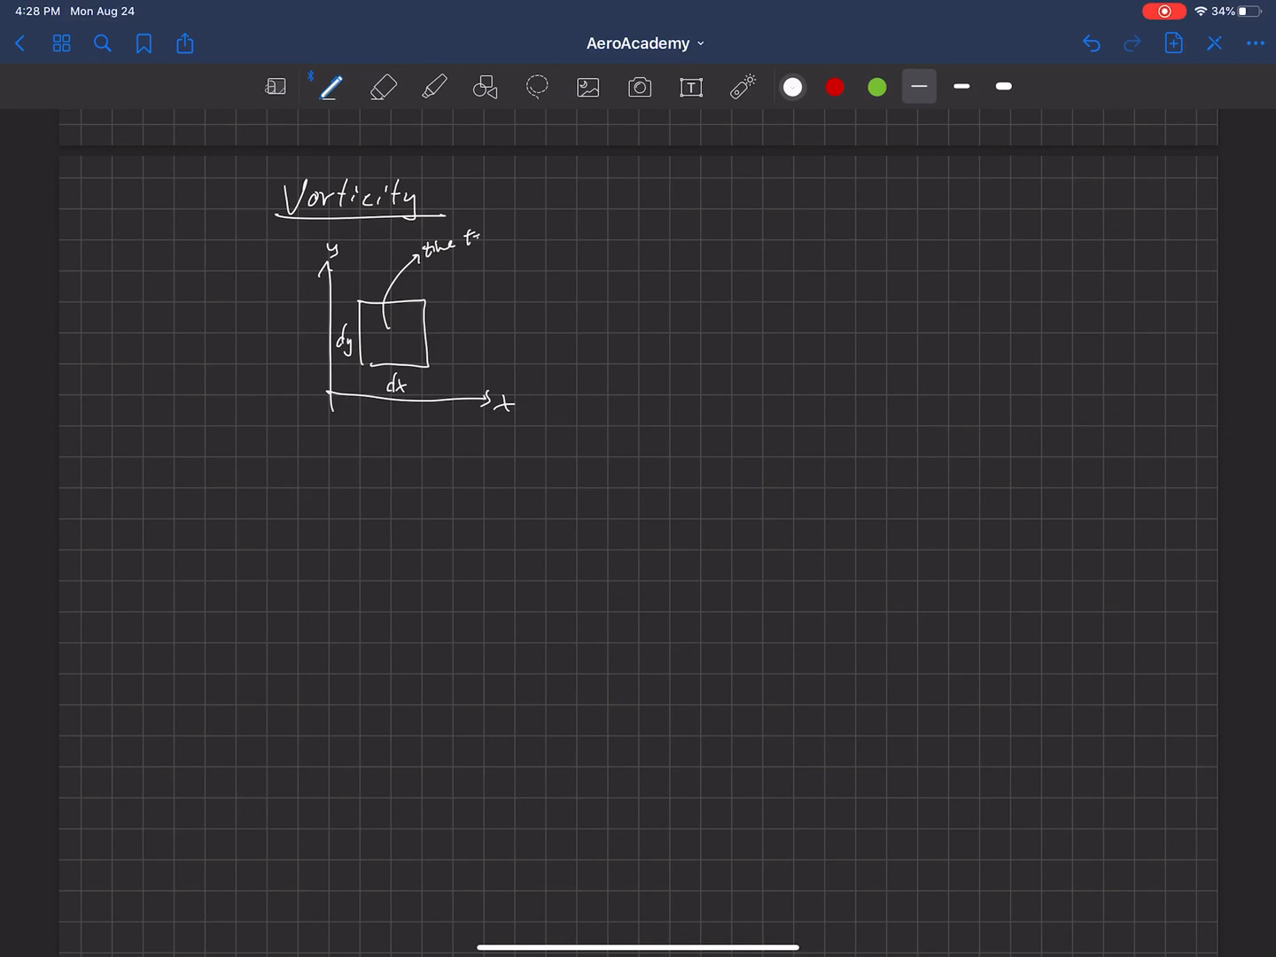
text(= 0)
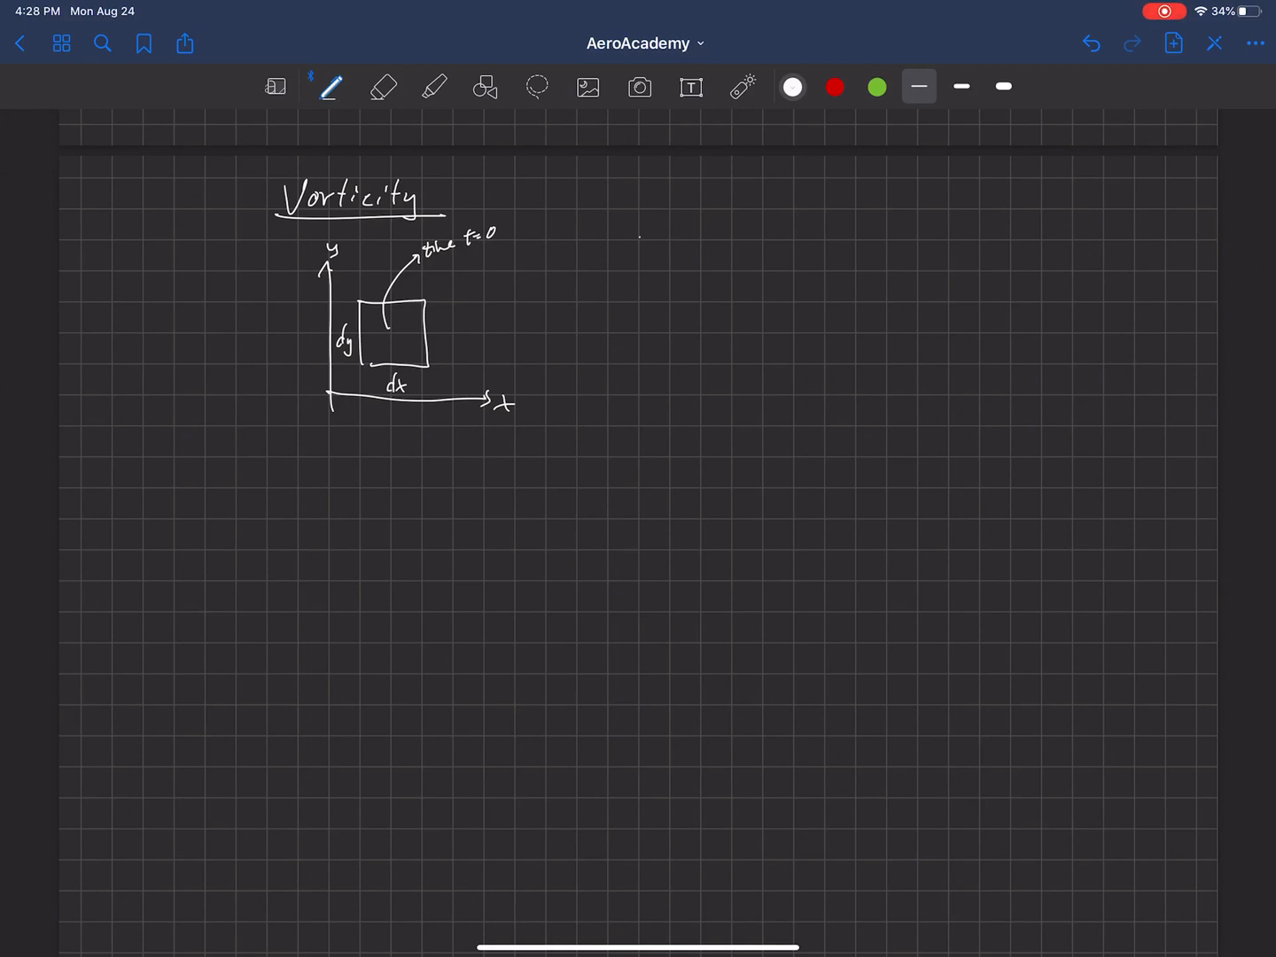
Draw the second diagram's axes and the slanted edges of the deformed element.
drag(641, 238, 827, 392)
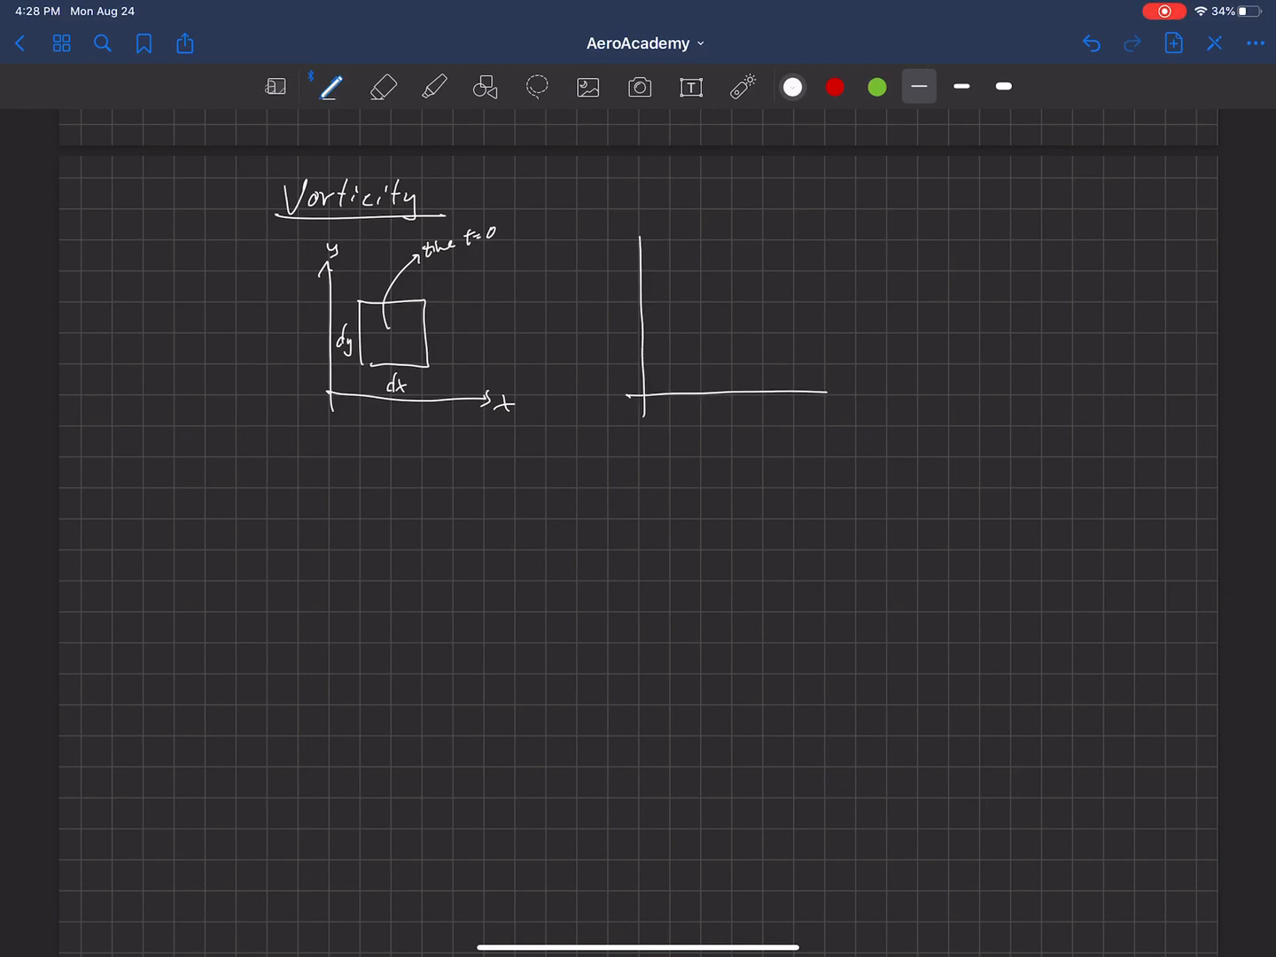
drag(824, 393, 873, 393)
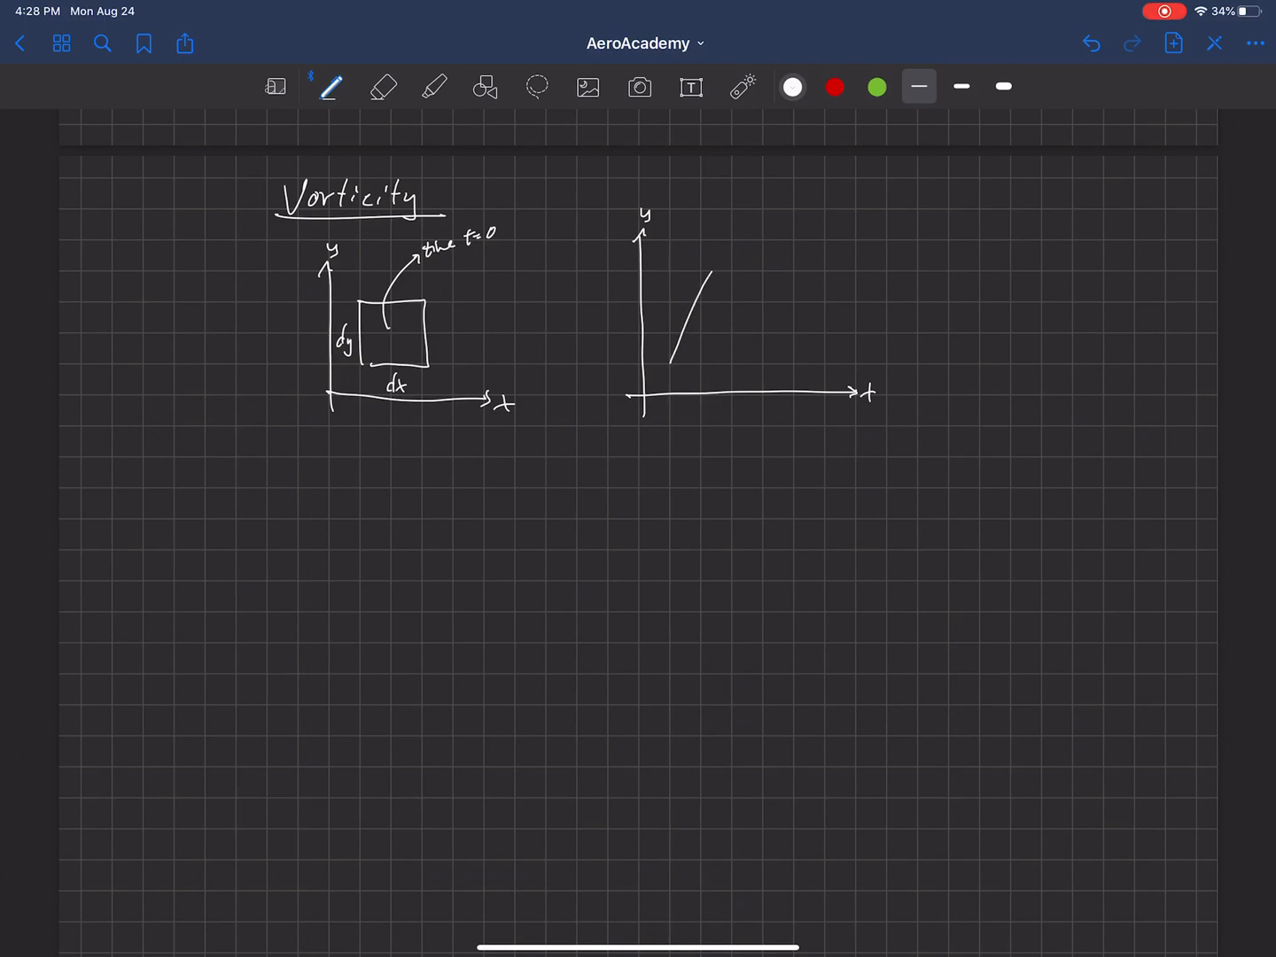
drag(678, 270, 834, 243)
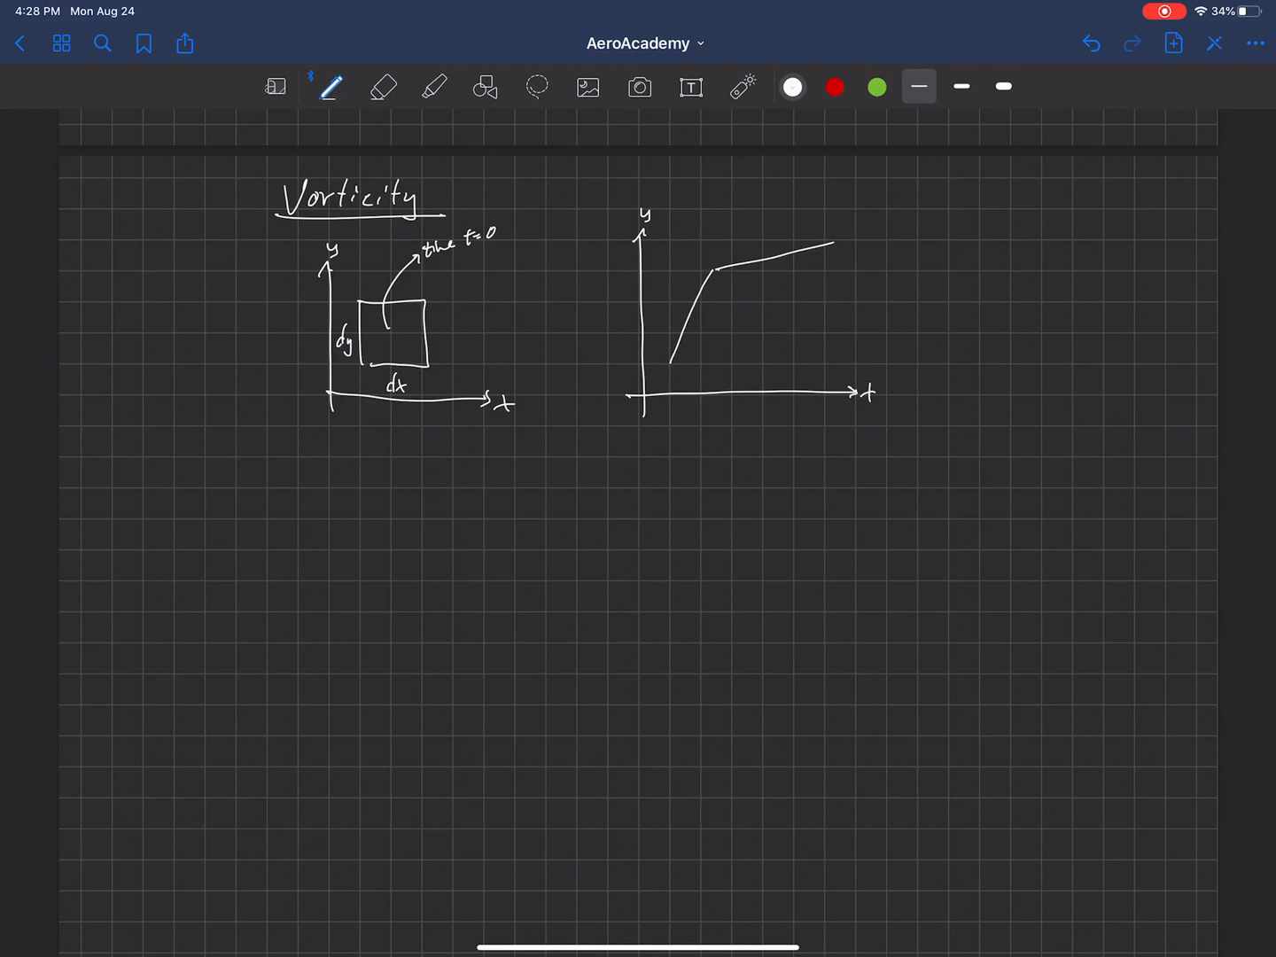
drag(669, 360, 780, 341)
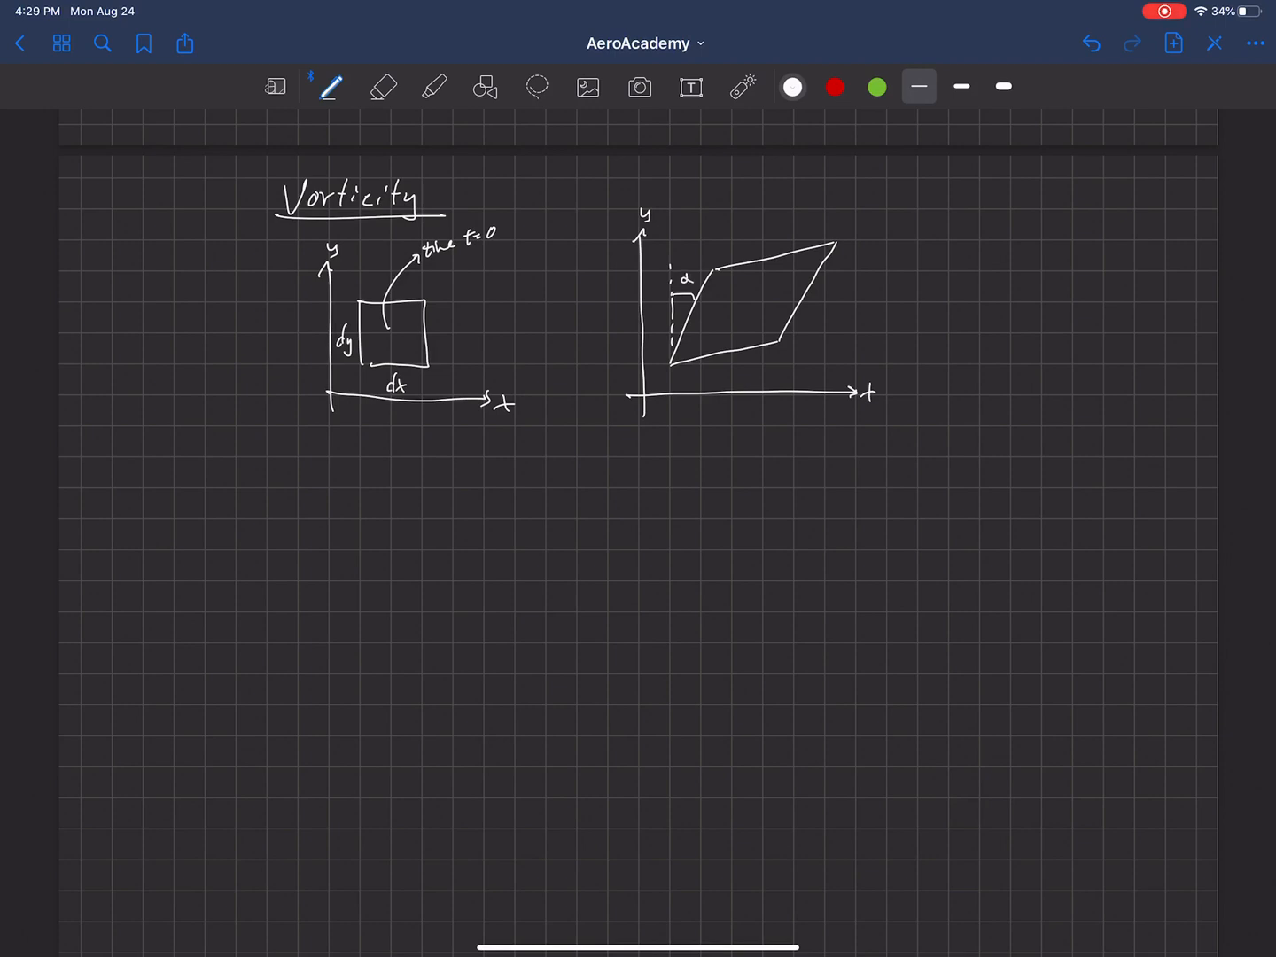
Mark angle β with a dashed reference line, then write the dt time label and 'lim dt → 0'.
drag(673, 368, 709, 368)
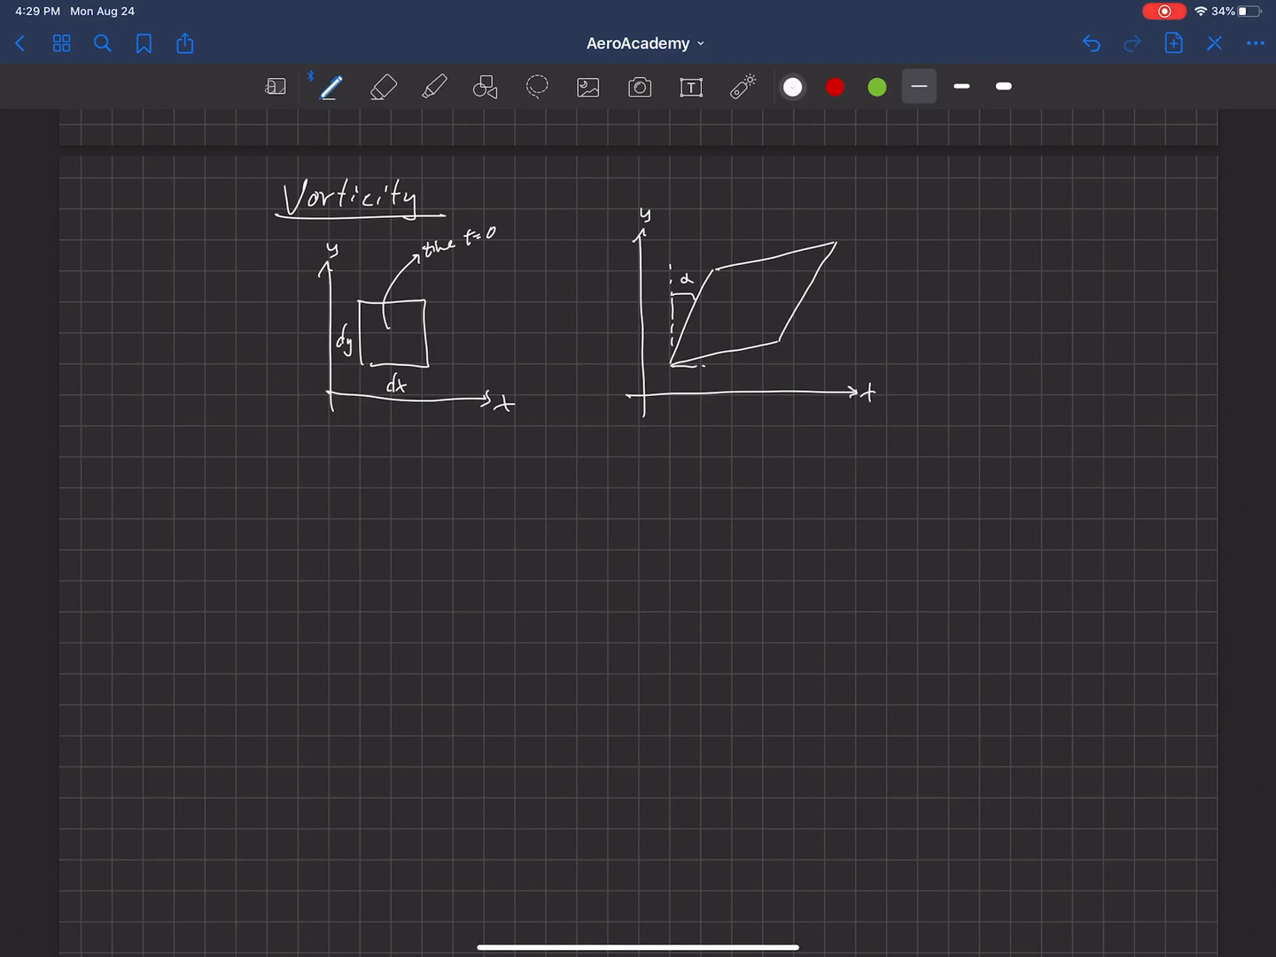
drag(696, 364, 762, 359)
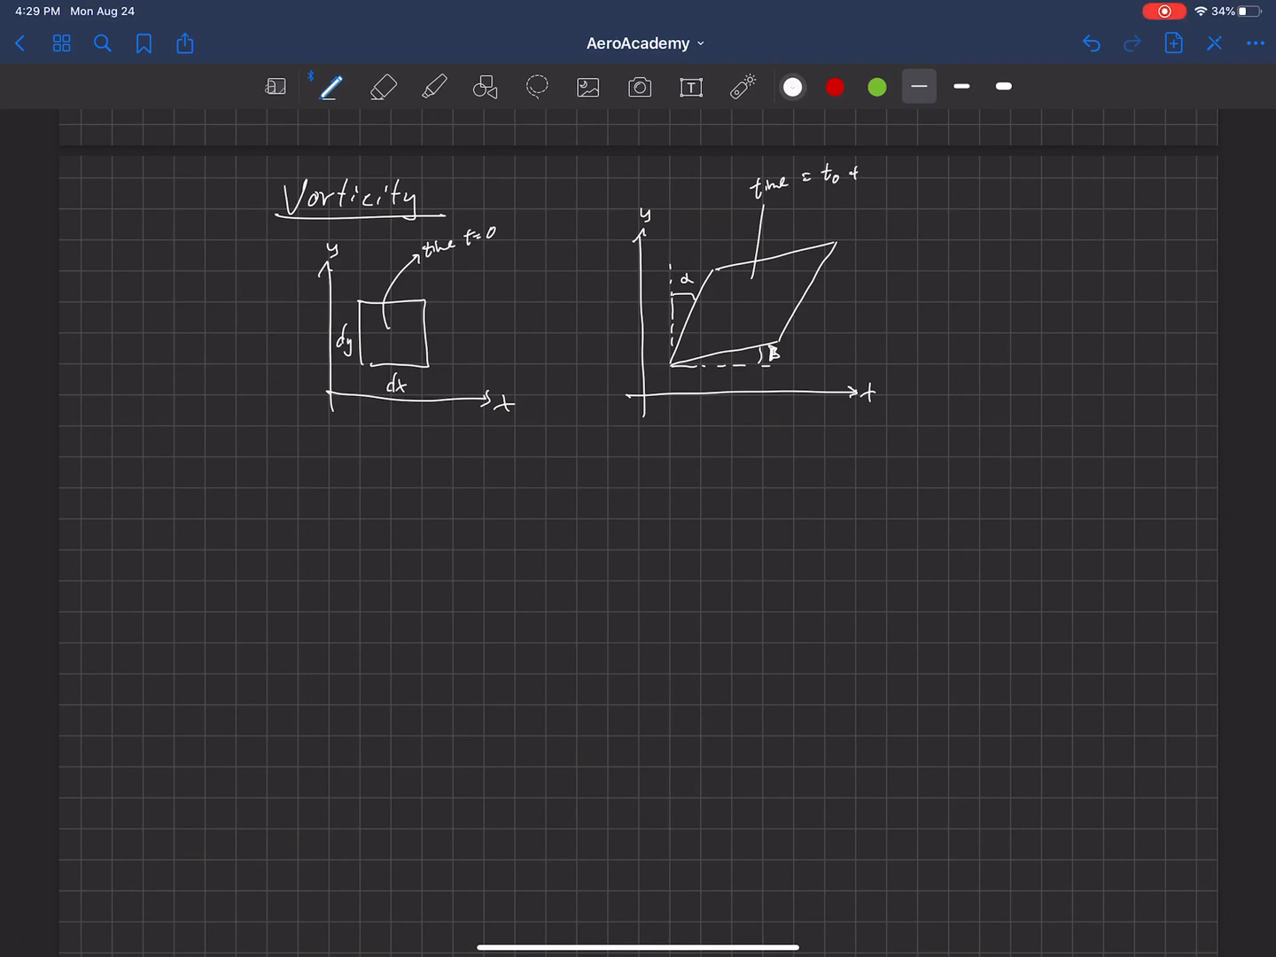
text(dt)
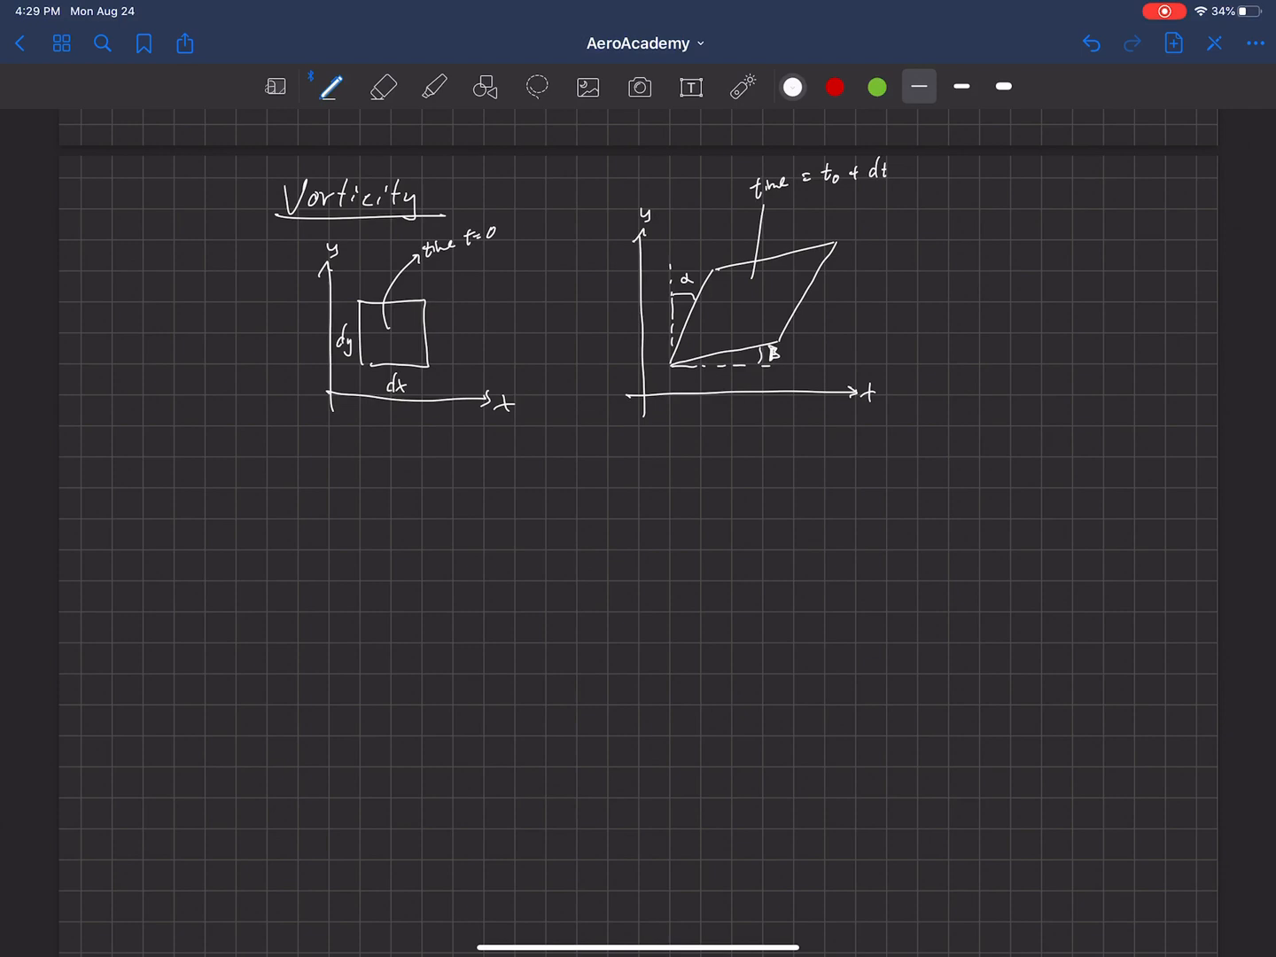
text(lim)
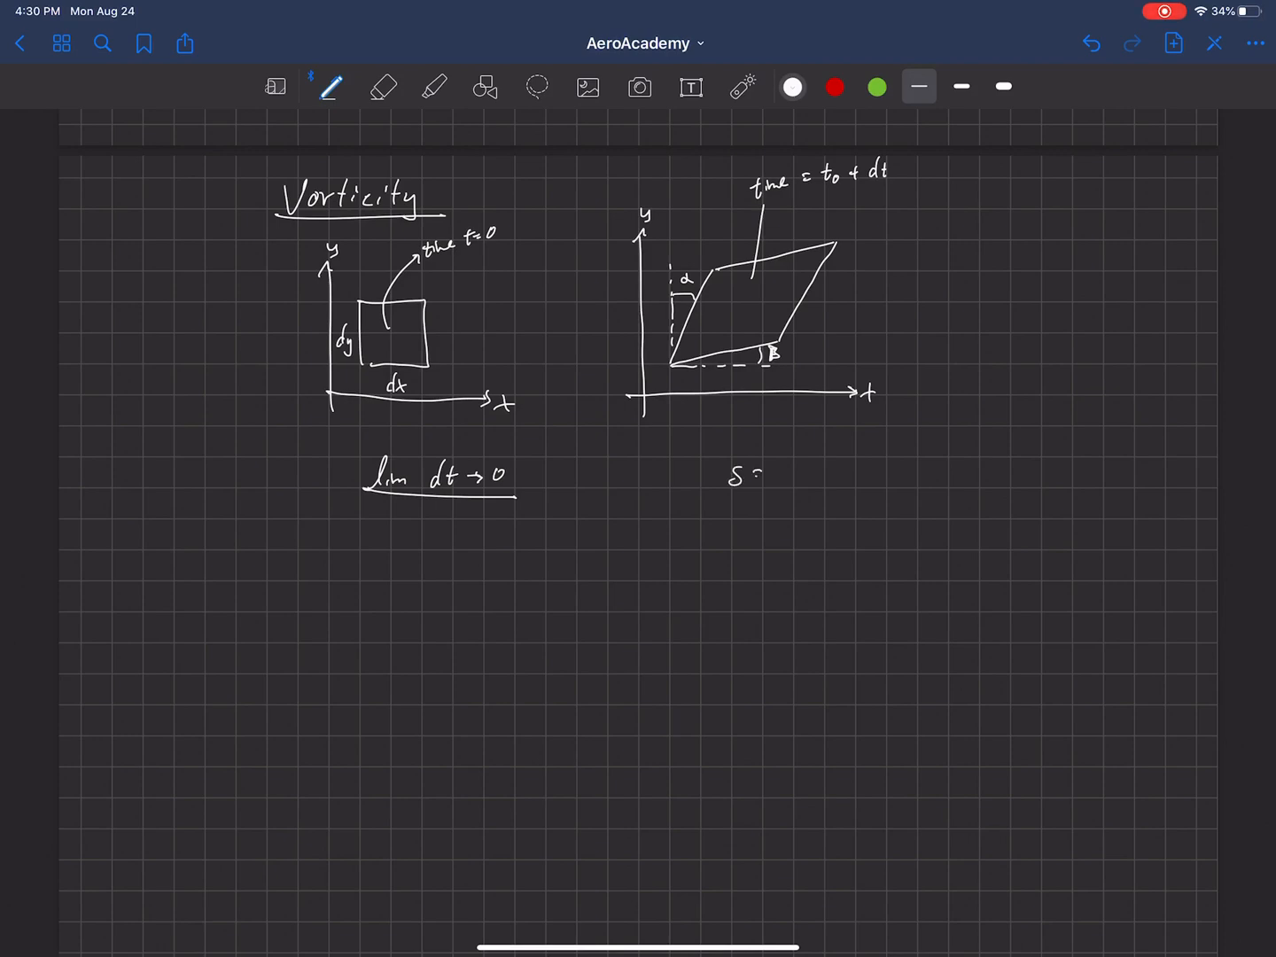
Write s = rθ and sketch a thin wedge labelled r, s and θ.
text(=rθ)
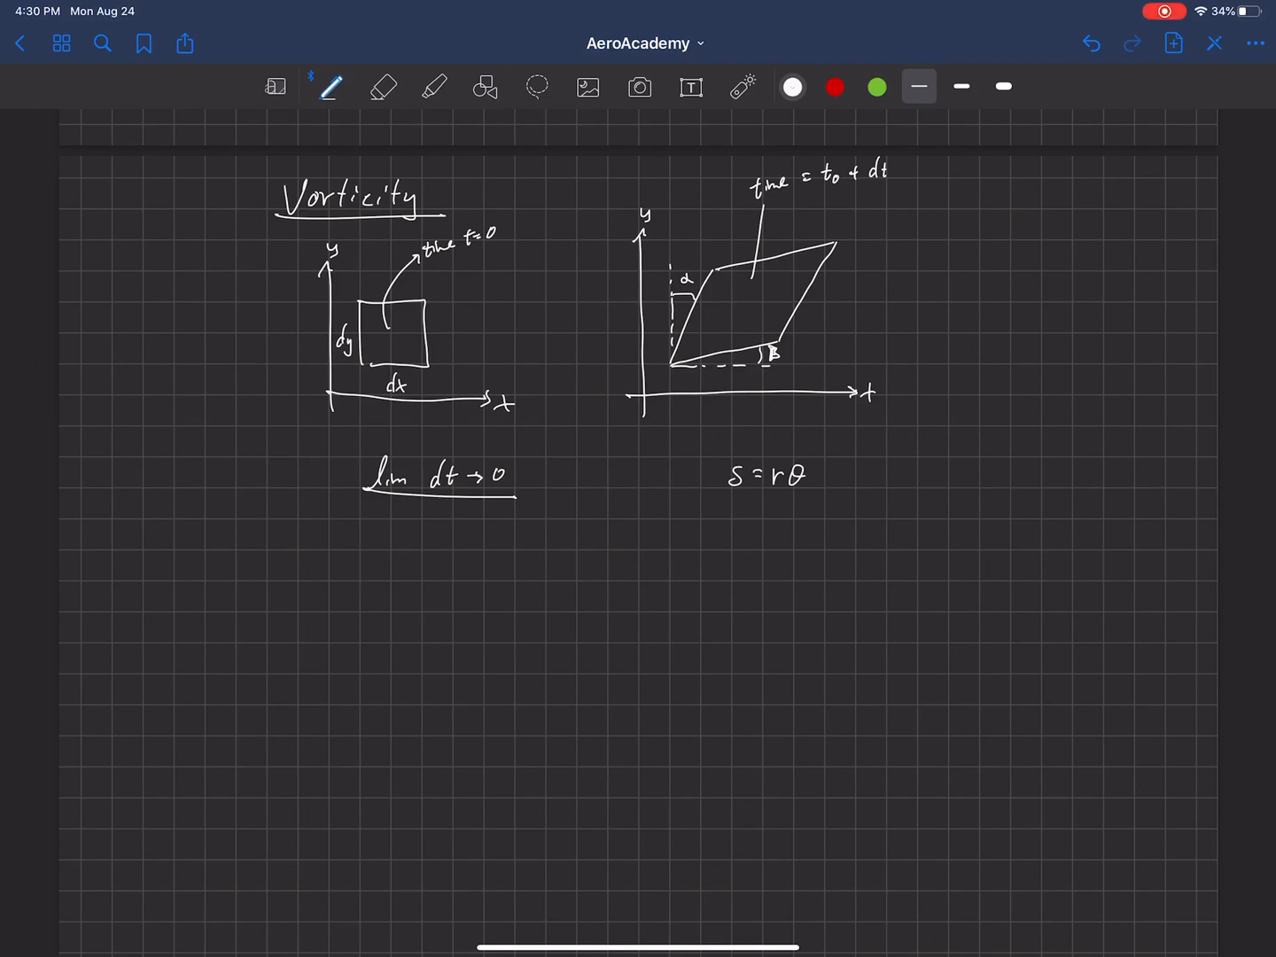
drag(860, 510, 1028, 461)
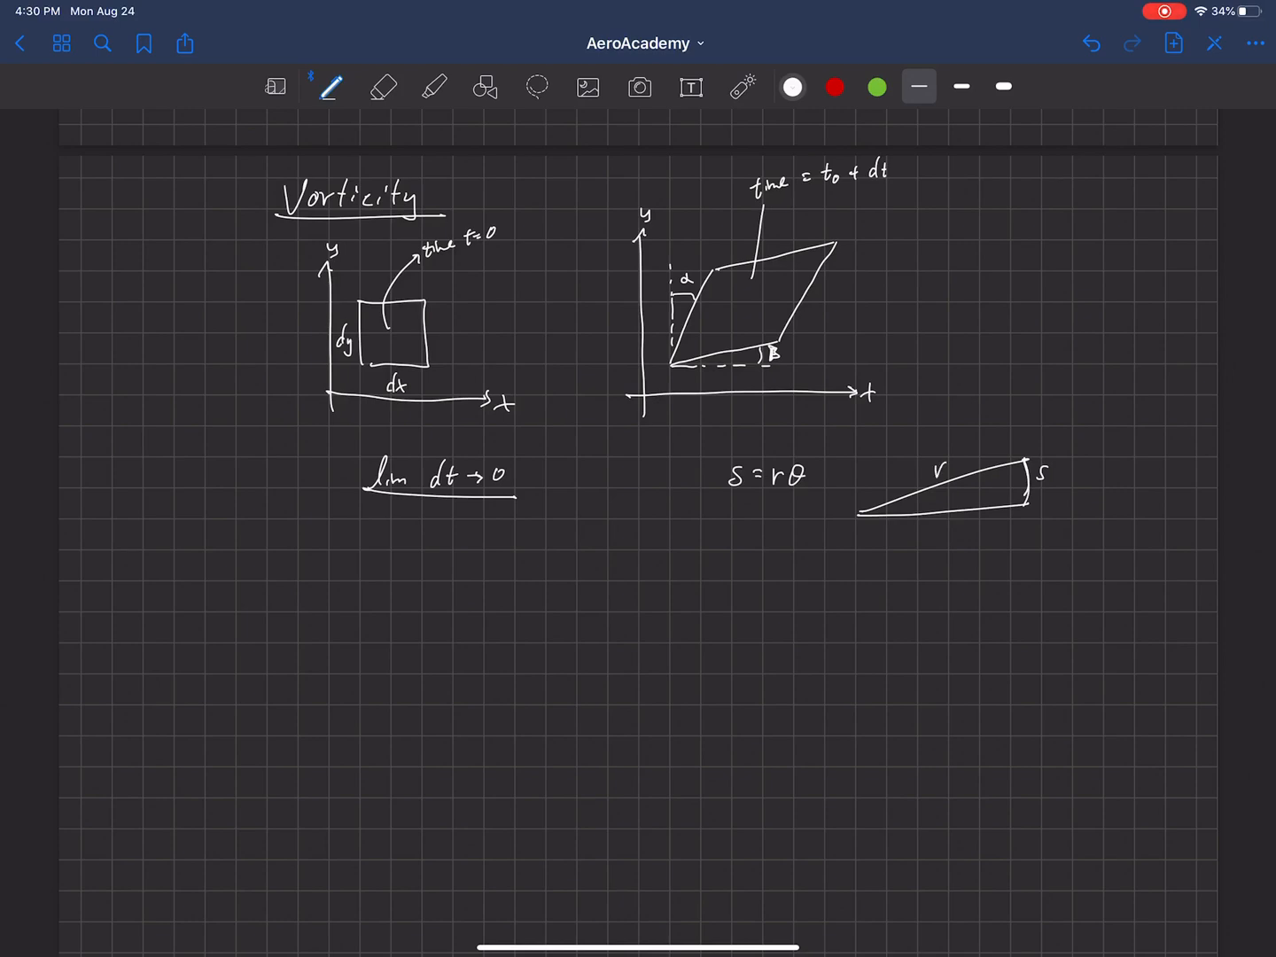
text(θ)
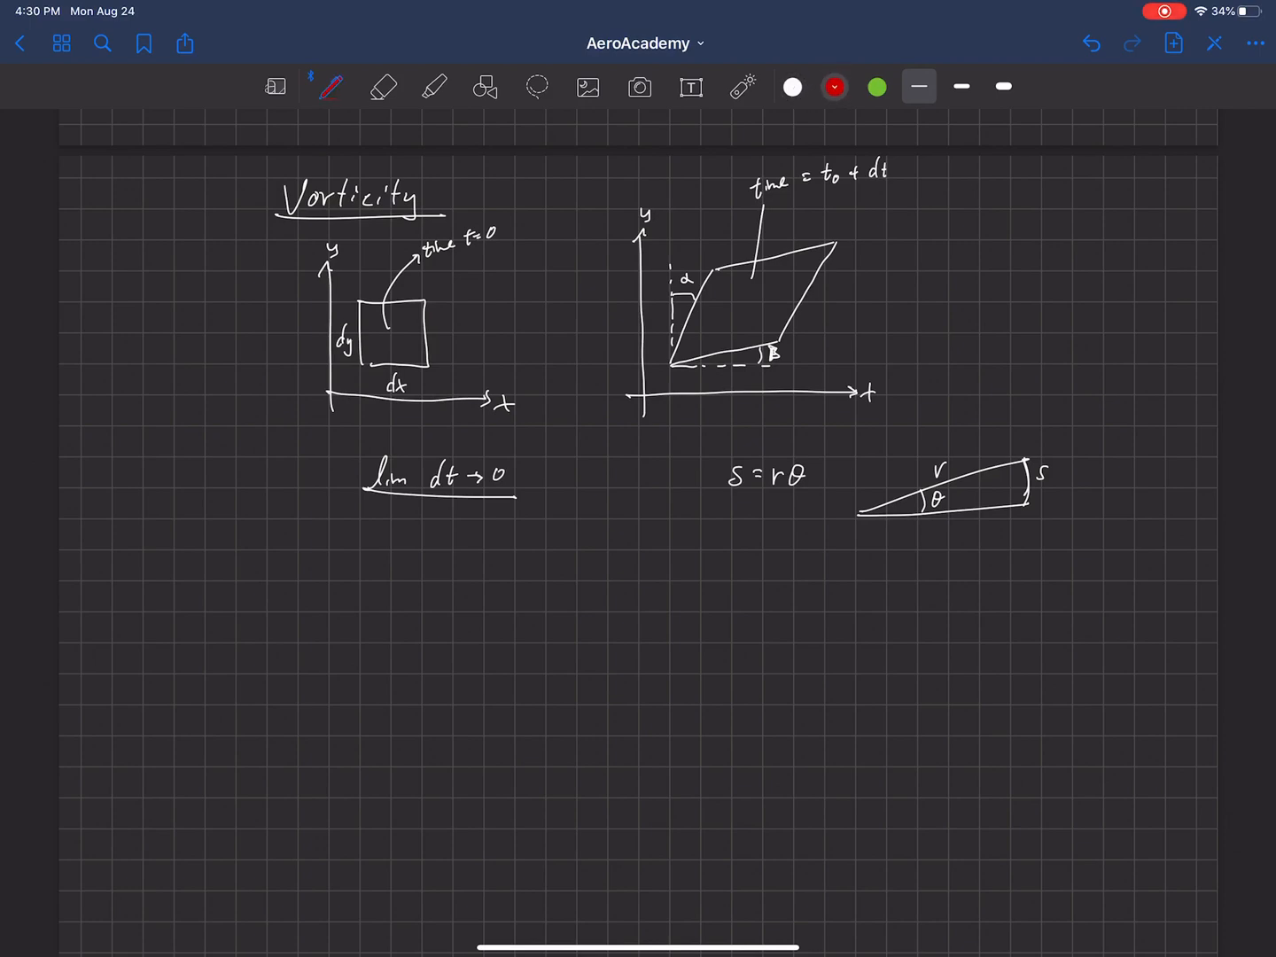
In red, draw the top corner's shift labelled ∂Vx/∂y·dy·dt and label the left side dy.
drag(674, 269, 707, 268)
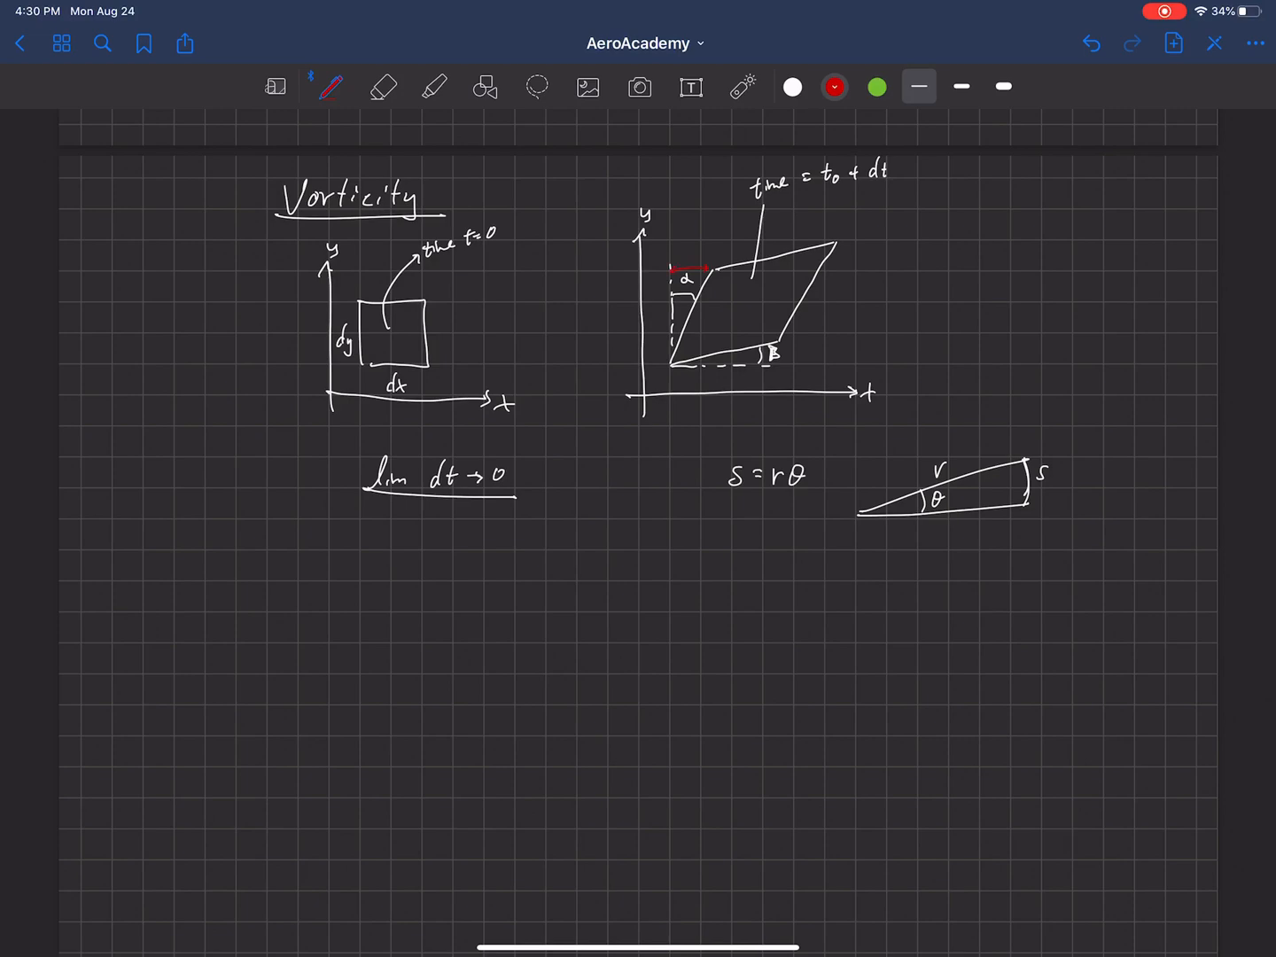
click(678, 226)
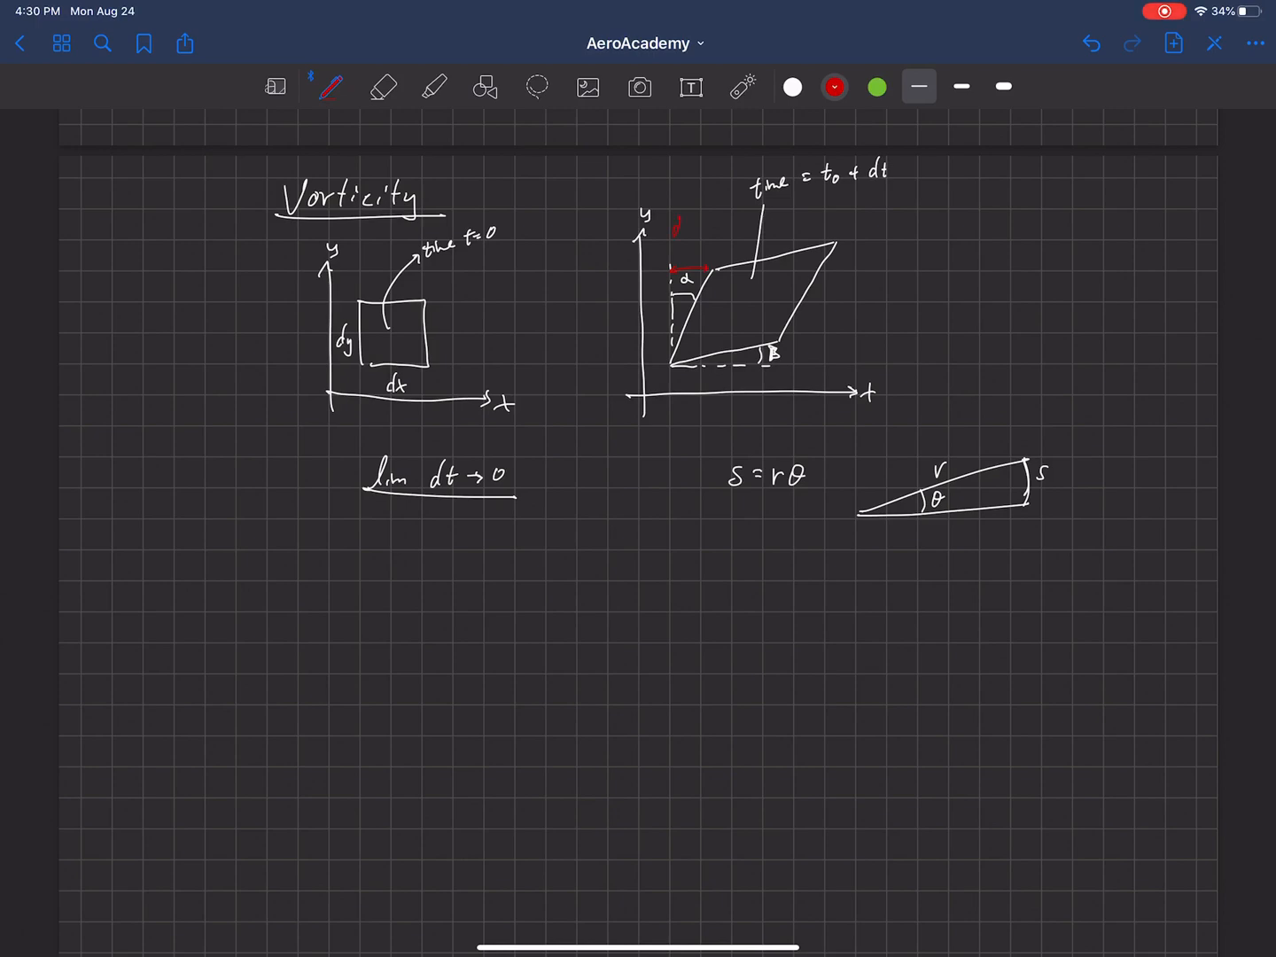
text(Vx/dy dydt)
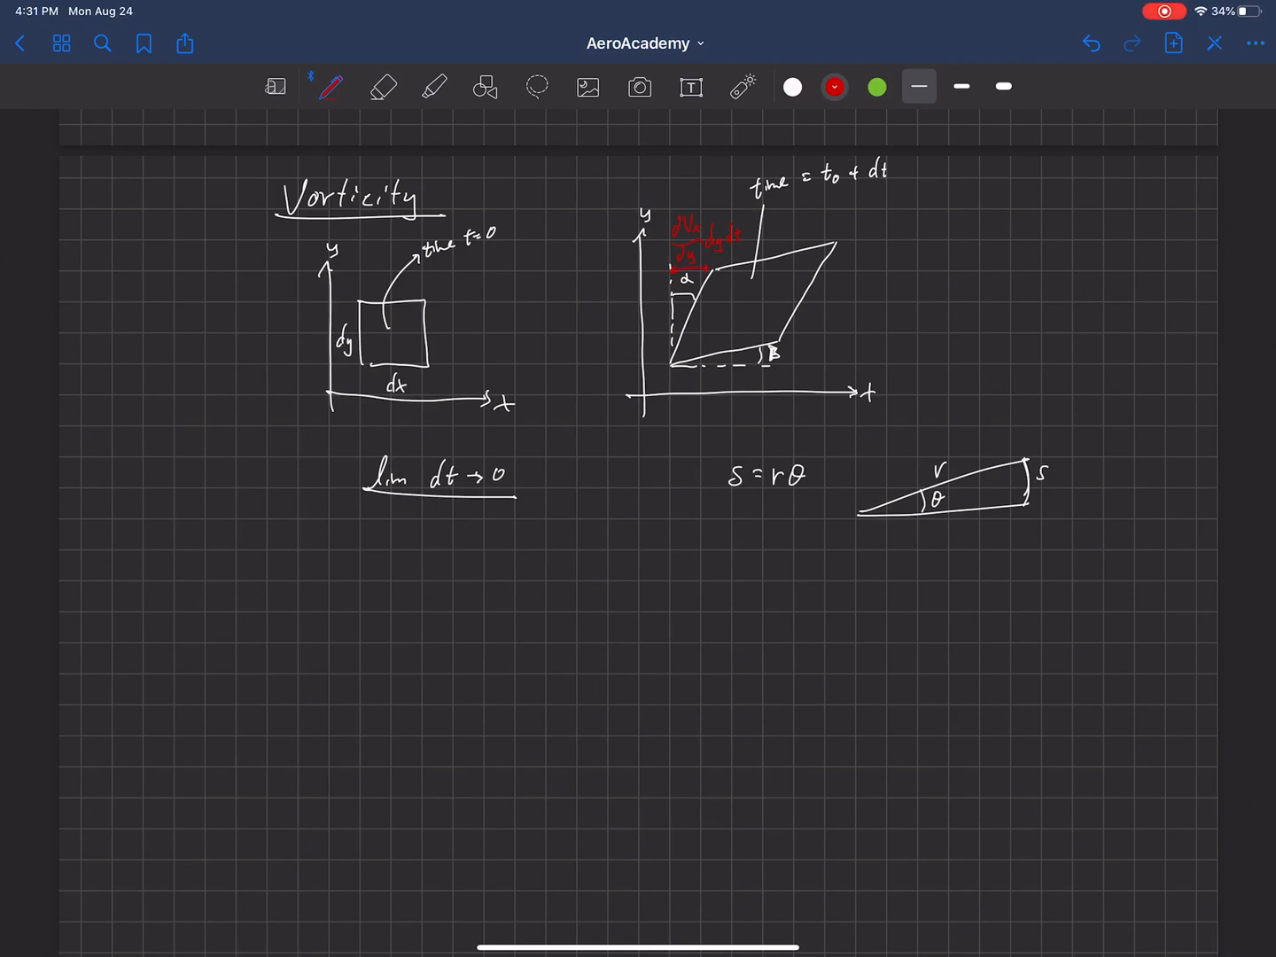
click(704, 310)
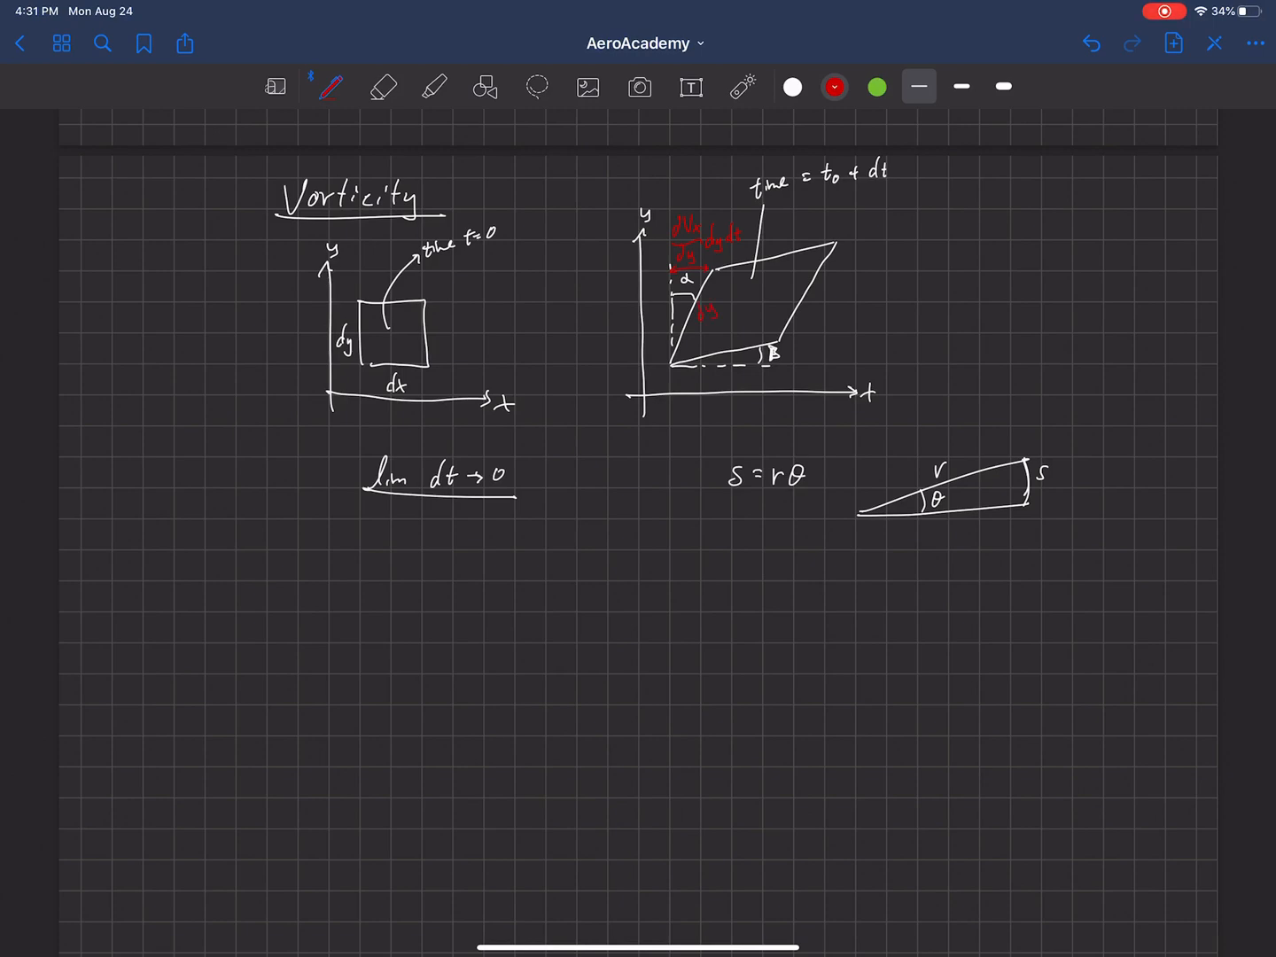
click(791, 87)
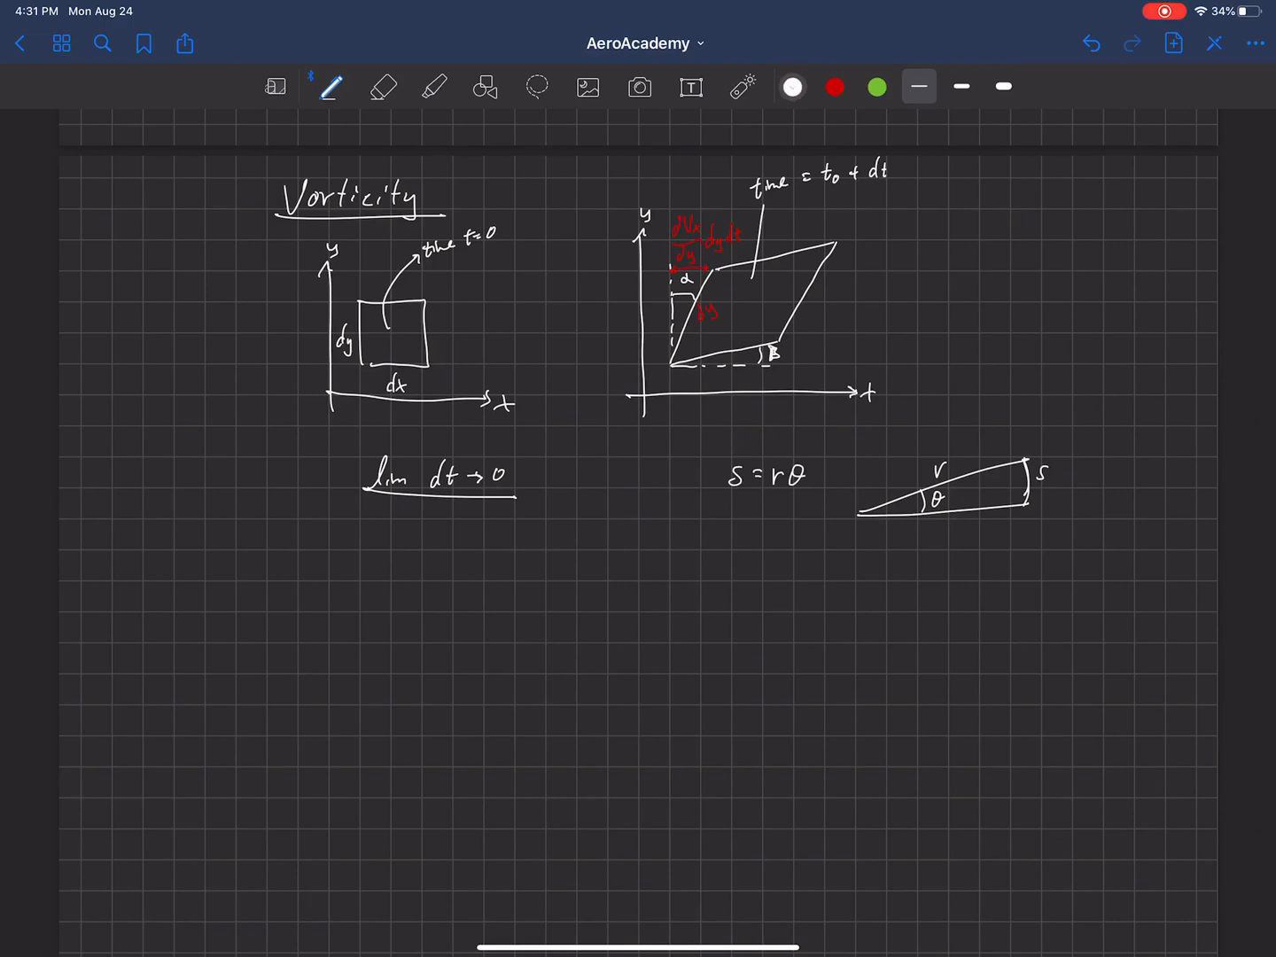
Write θ = s/r beneath s = rθ and start the α equation.
text(θ =)
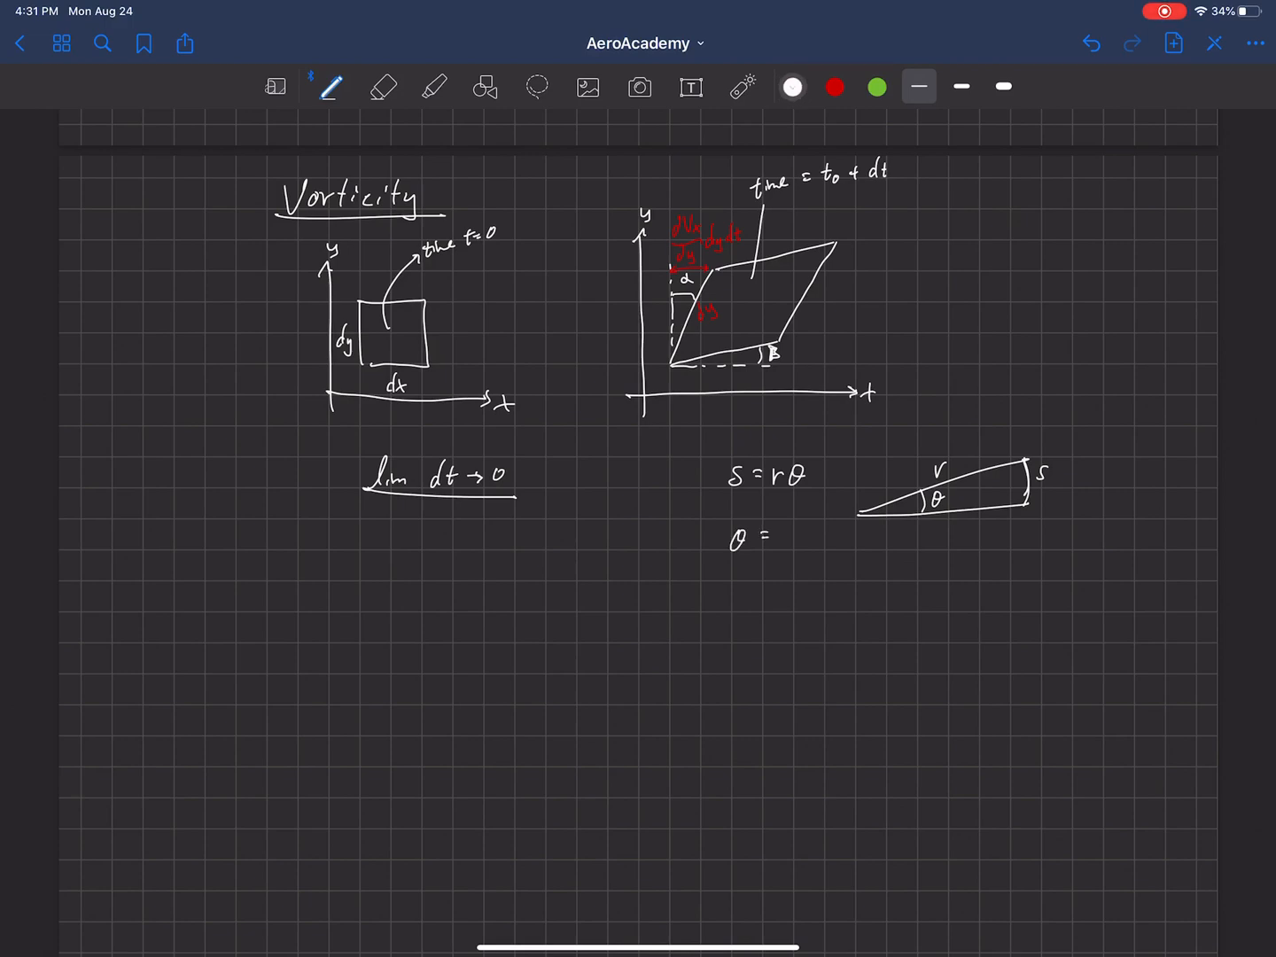
drag(784, 527, 794, 559)
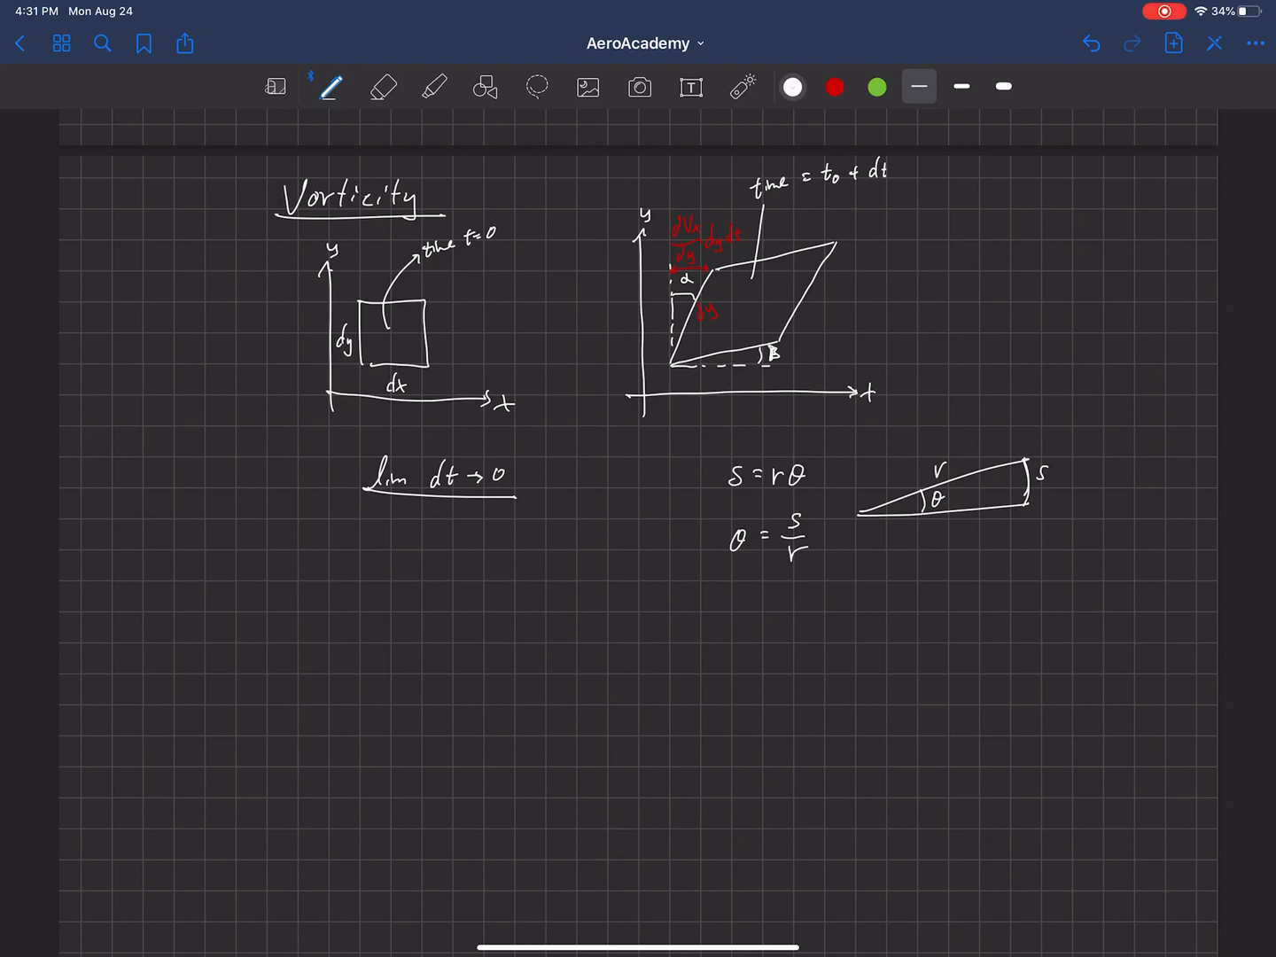
click(793, 87)
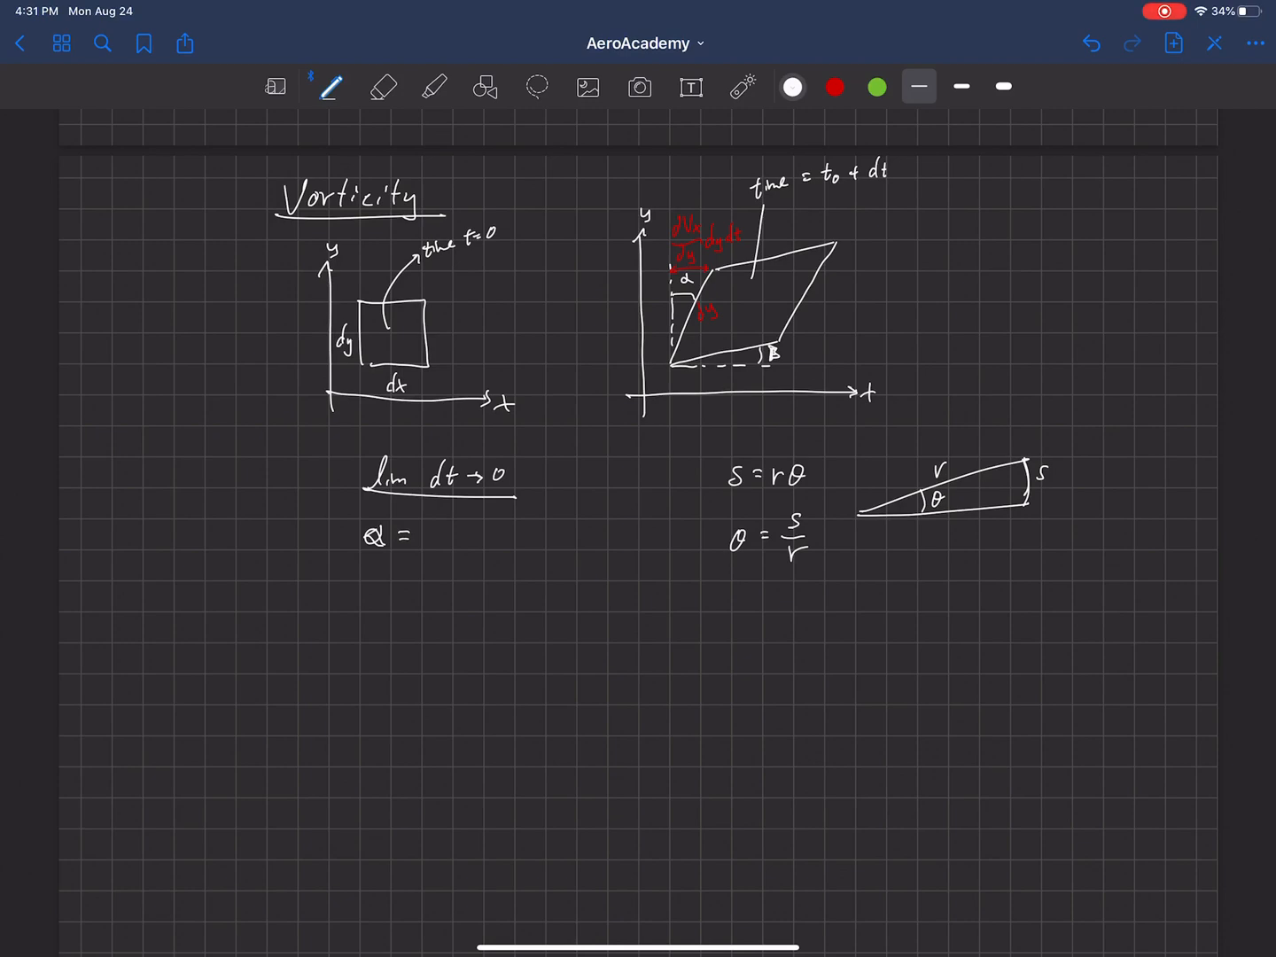
Write α = (∂Vx/∂y·dy·dt)/dy = ∂Vx/∂y·dt.
click(382, 86)
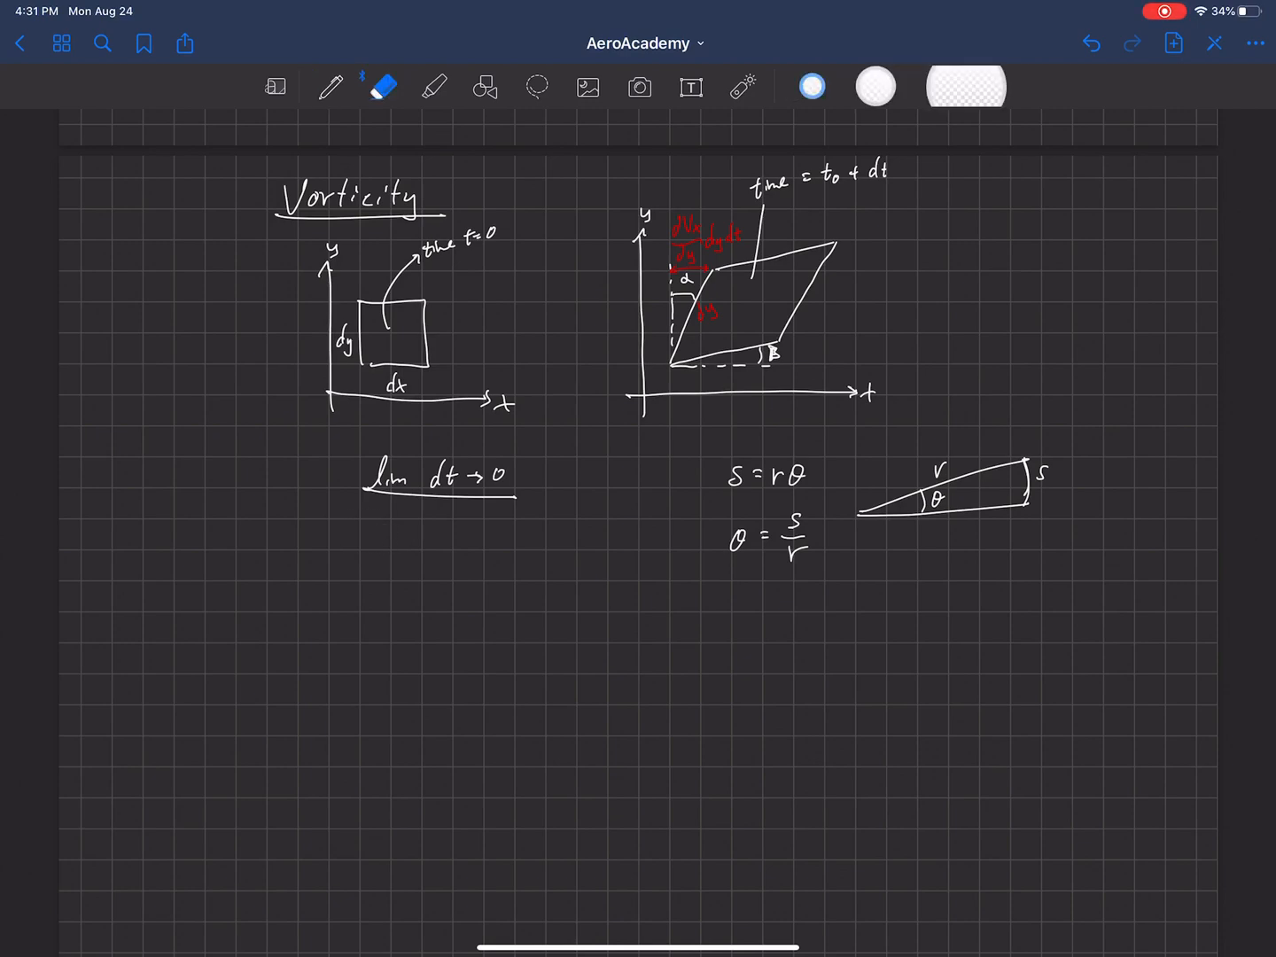
click(332, 86)
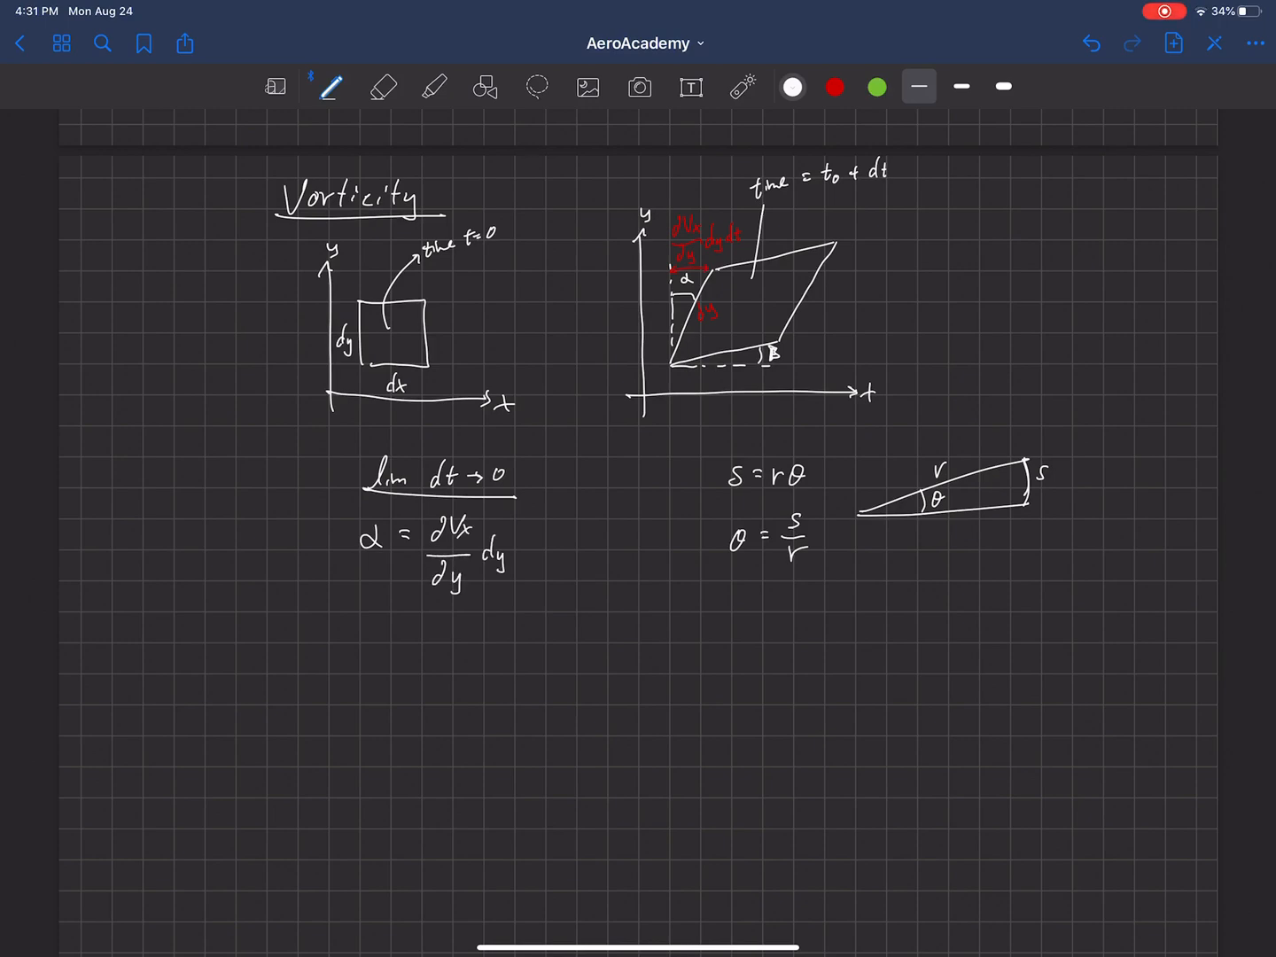
text(dt)
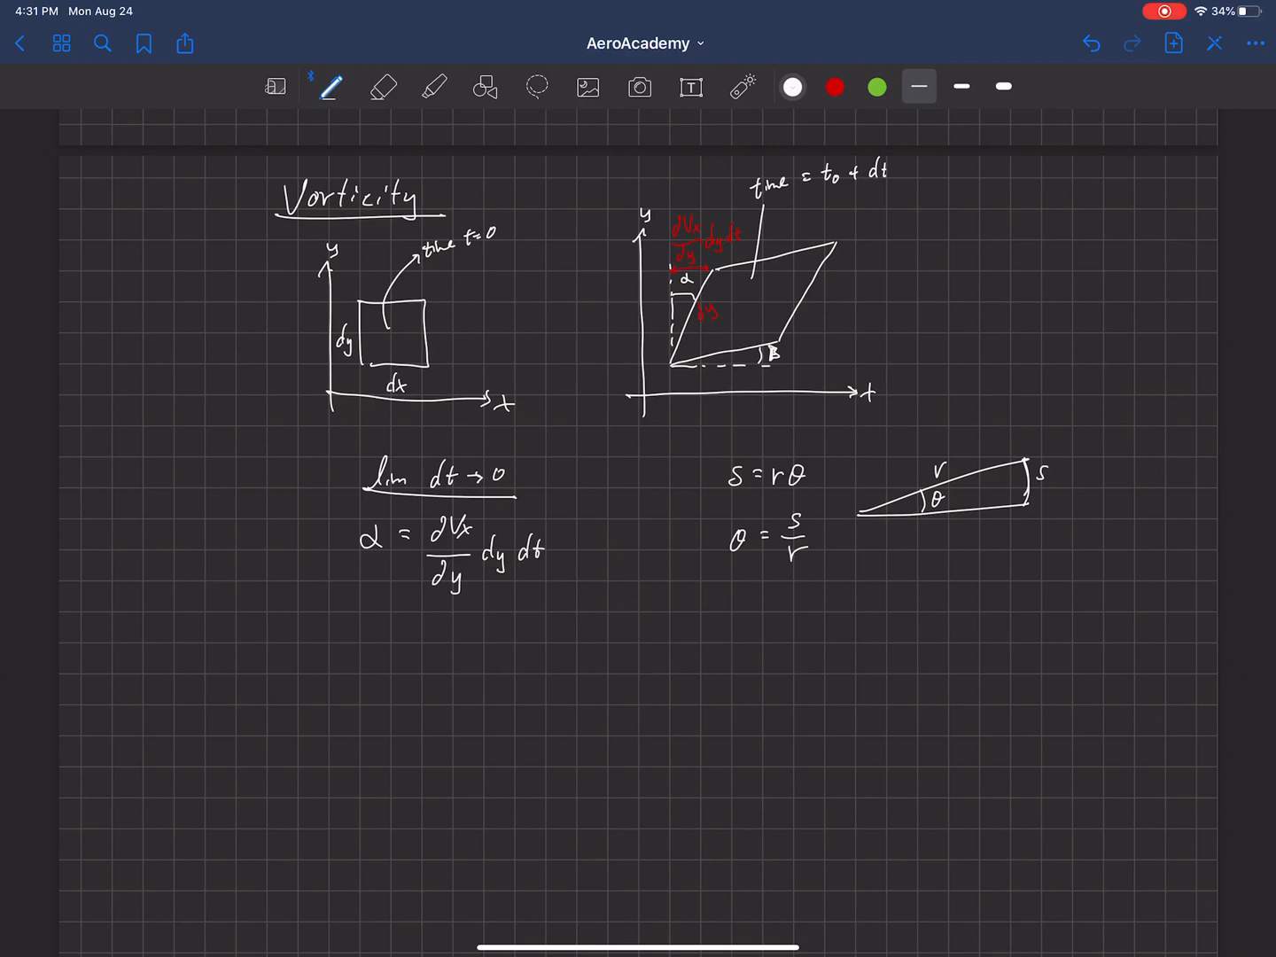
drag(423, 593, 548, 587)
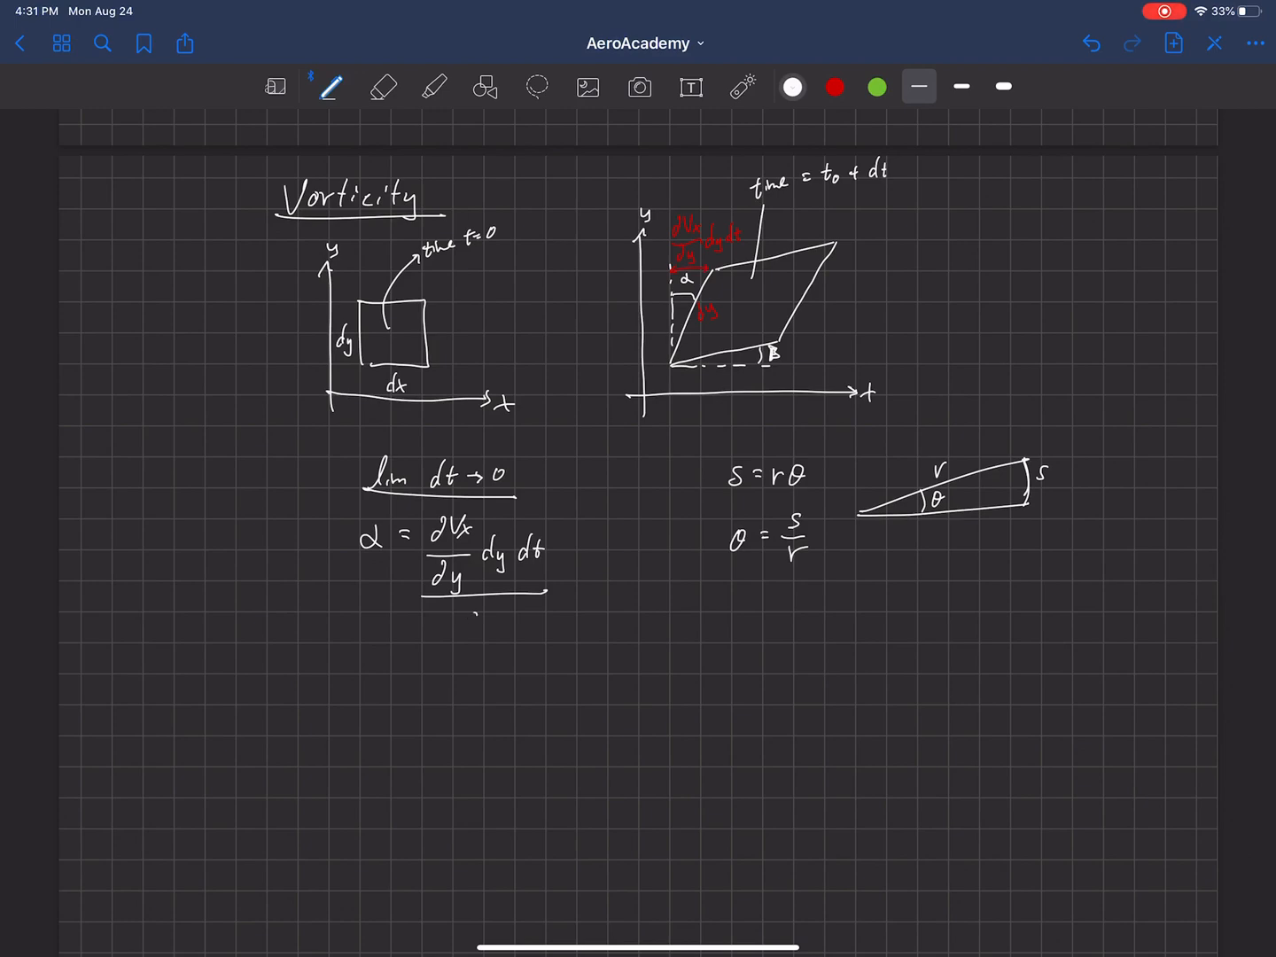
text(dy)
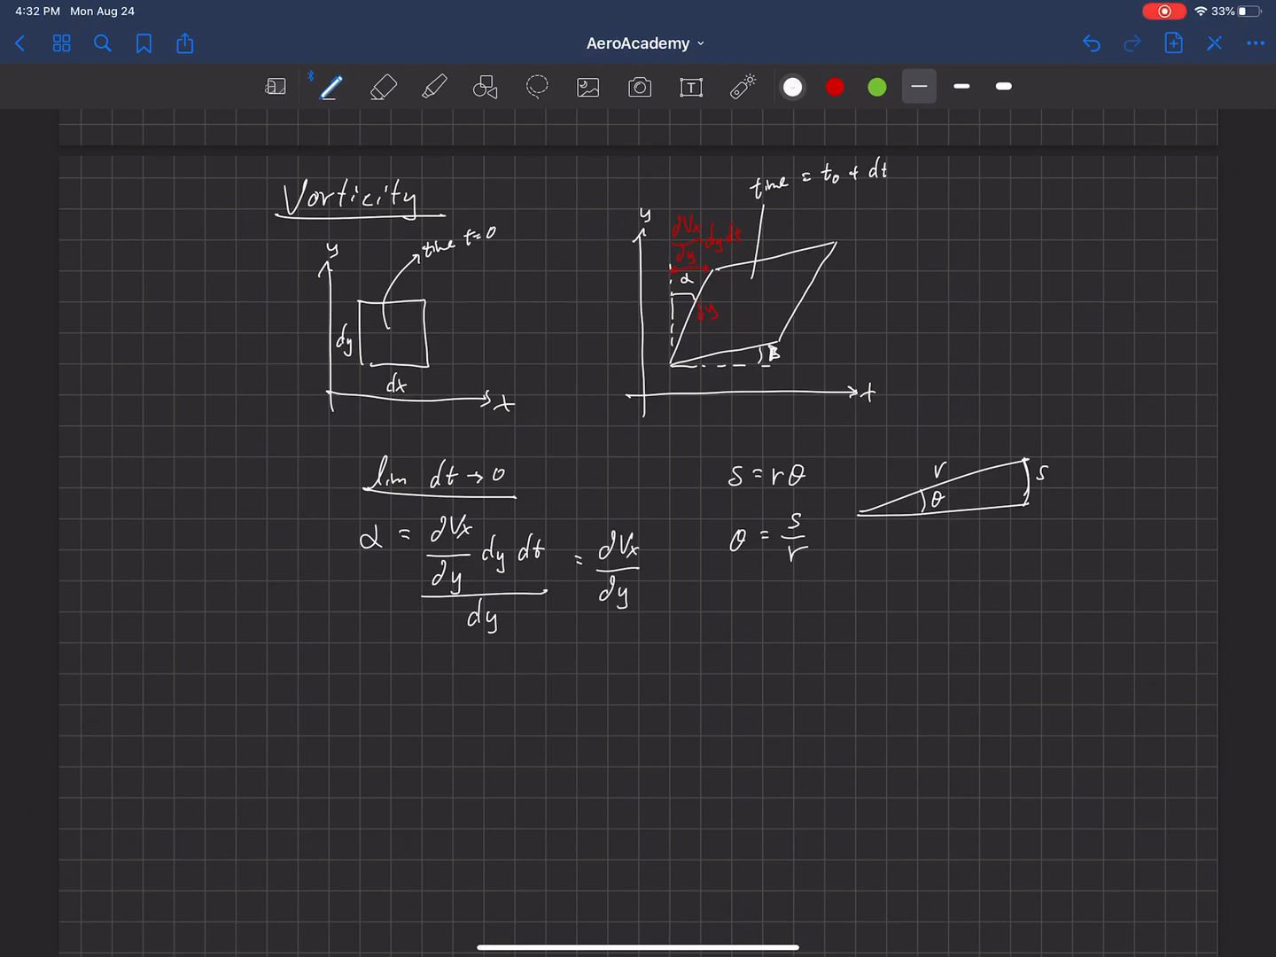
text(dt)
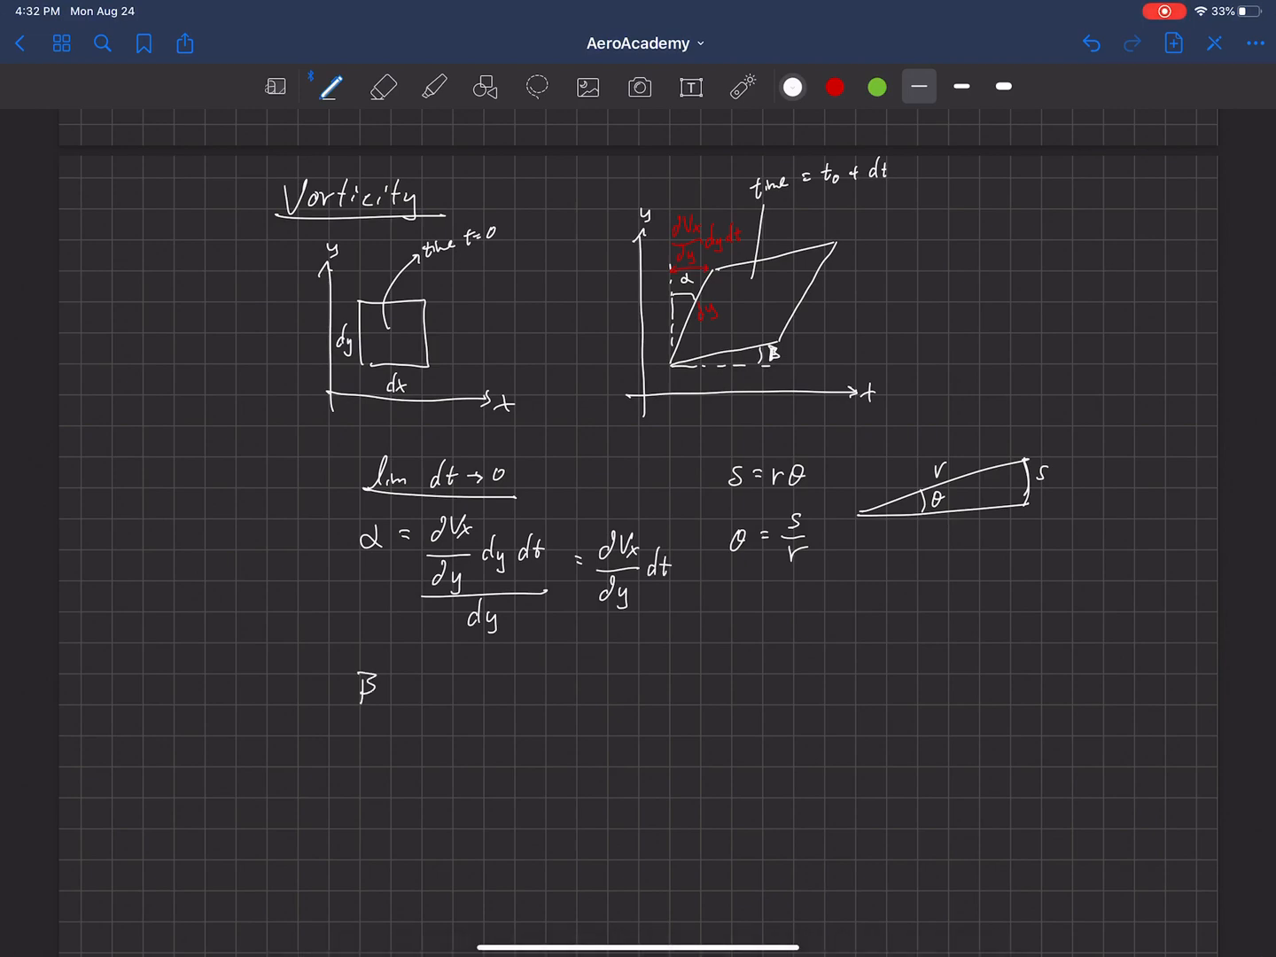
Write β = (∂Vy/∂x·dx·dt)/dx = ∂Vy/∂x·dt below the α equation.
text(=)
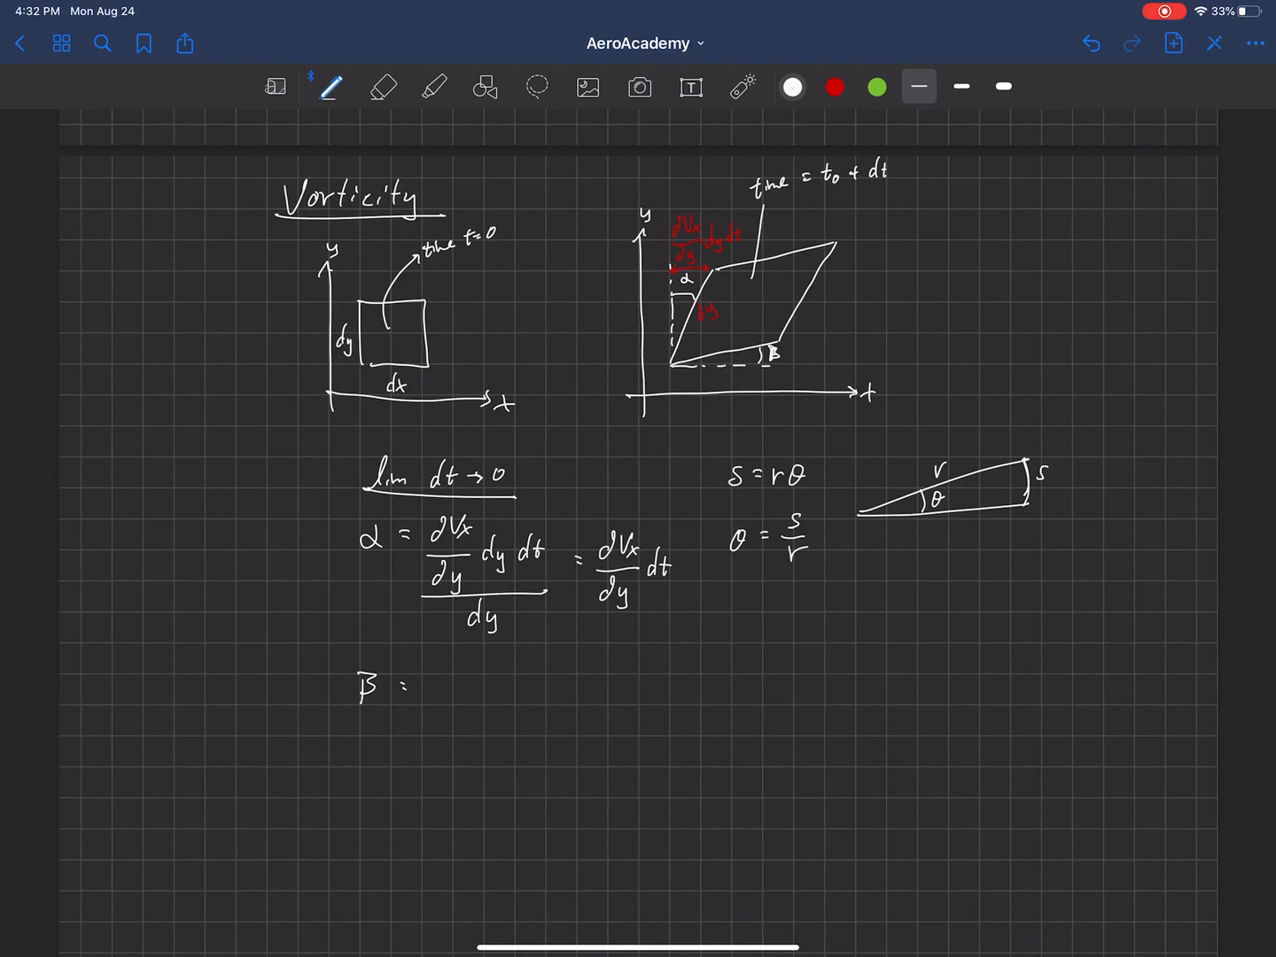
click(450, 677)
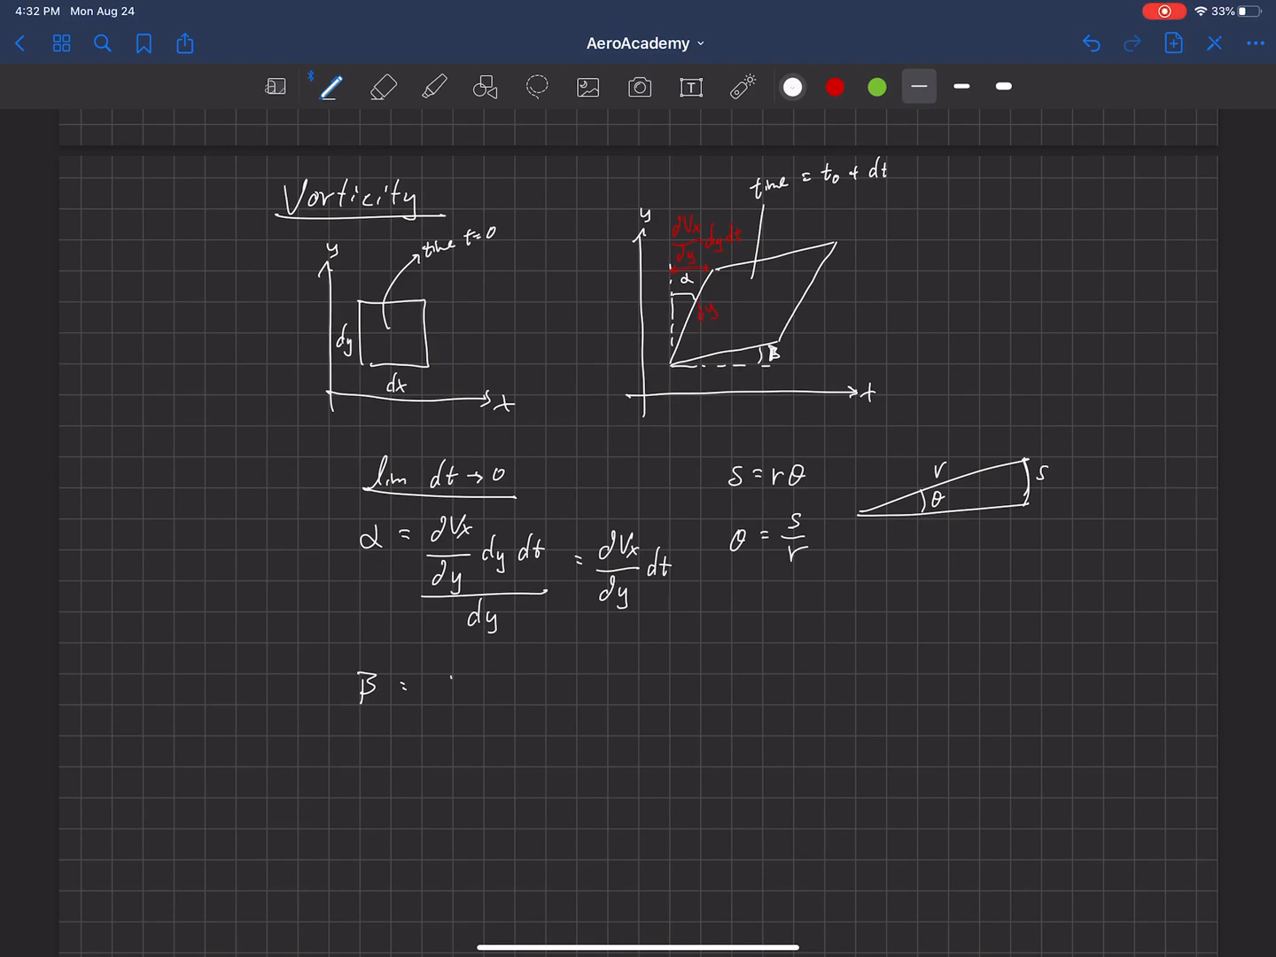
text(∂Vy/∂x)
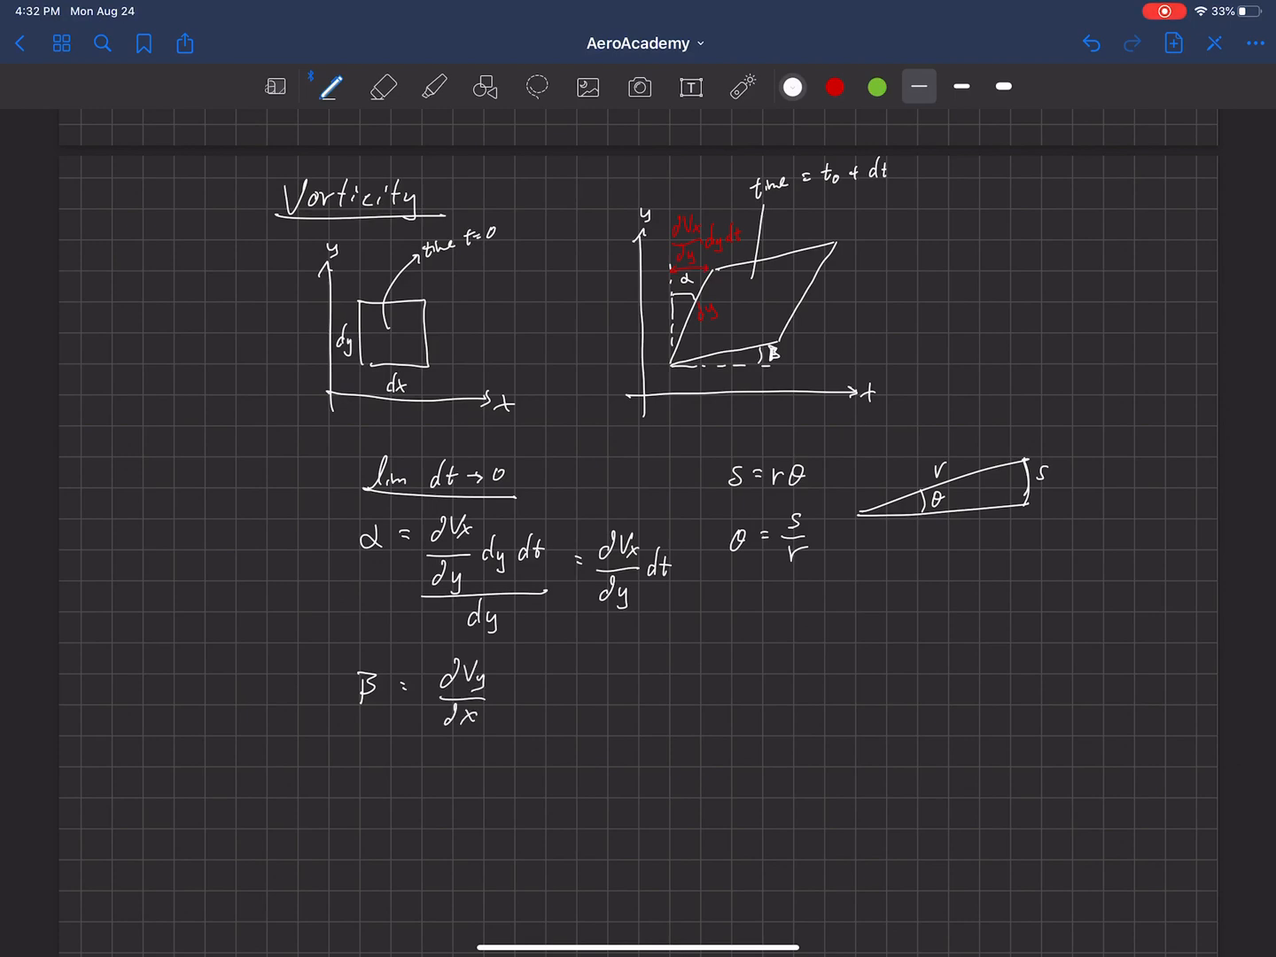
text(dx)
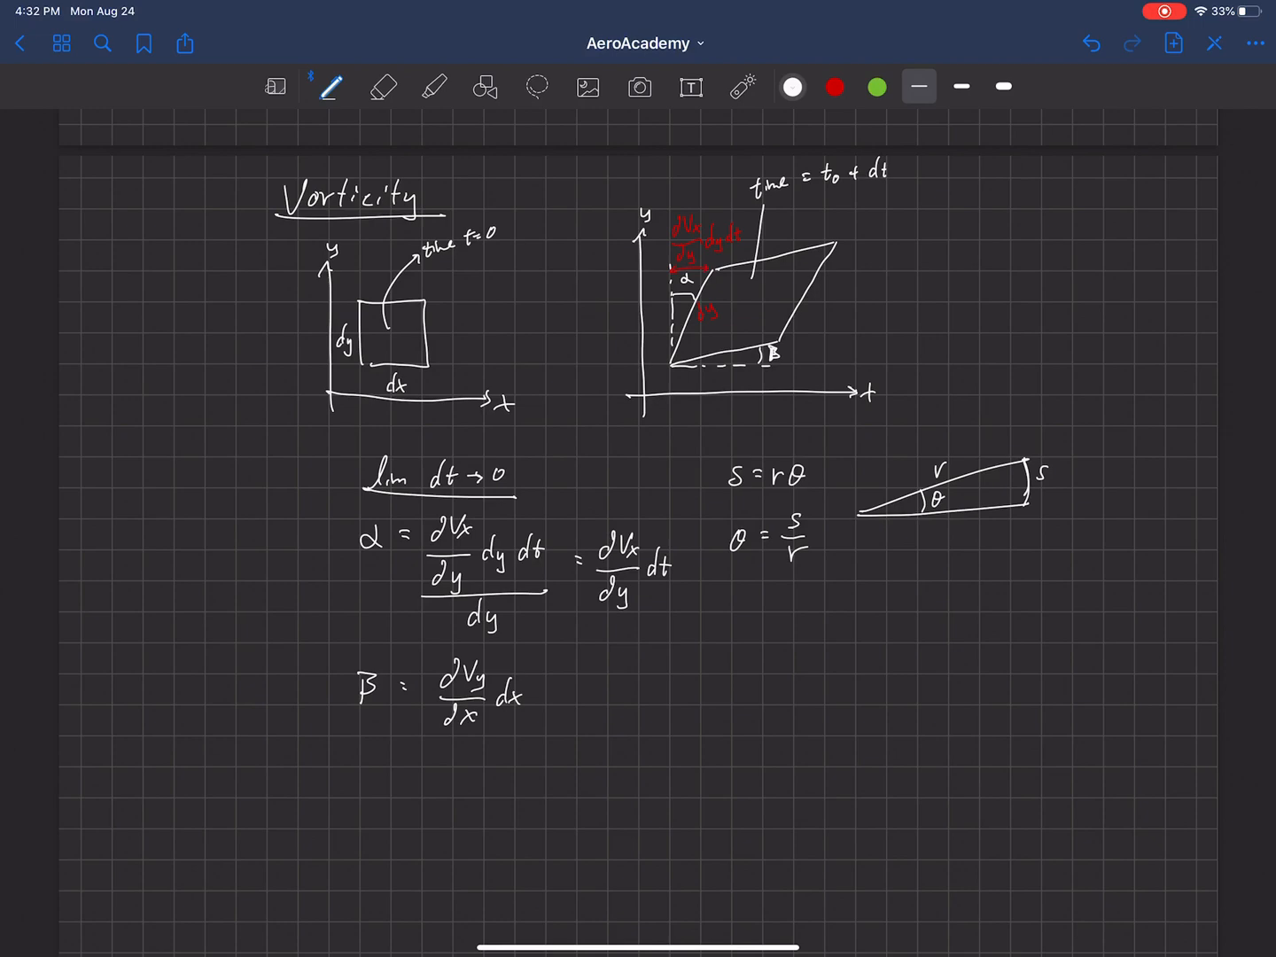
text(dt)
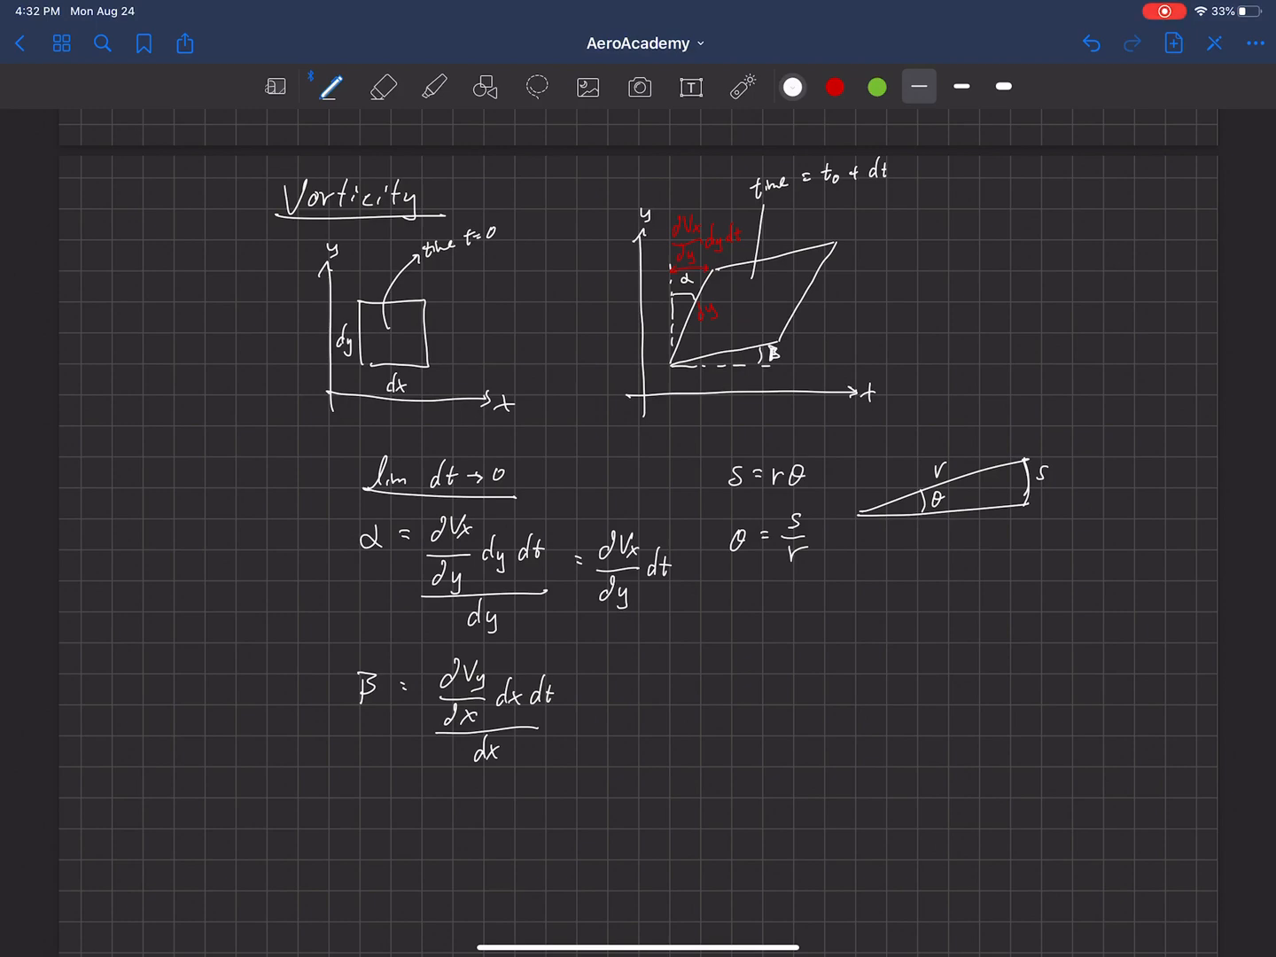
text(= ∂Vy/)
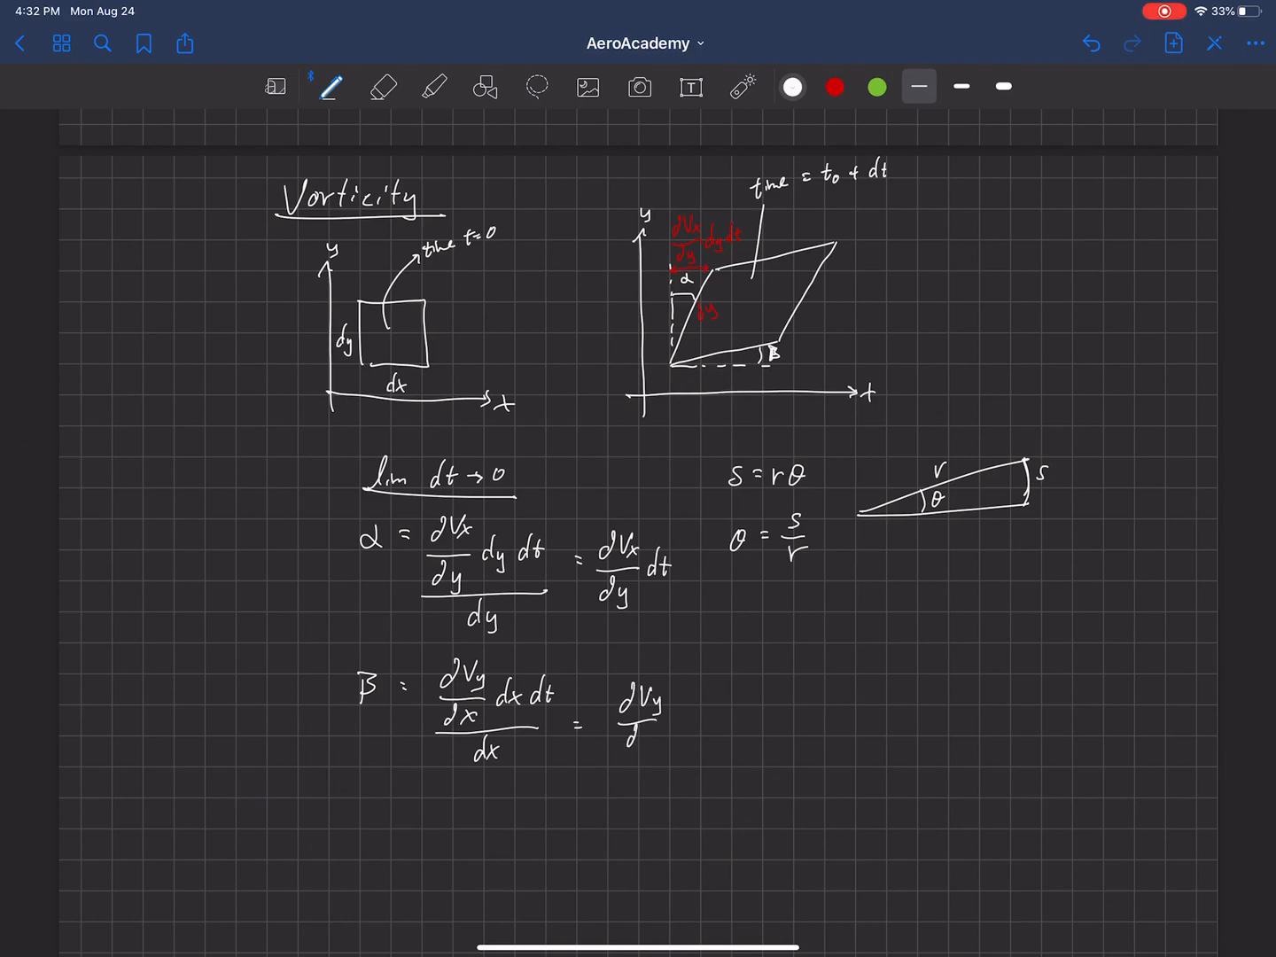
text(∂x)
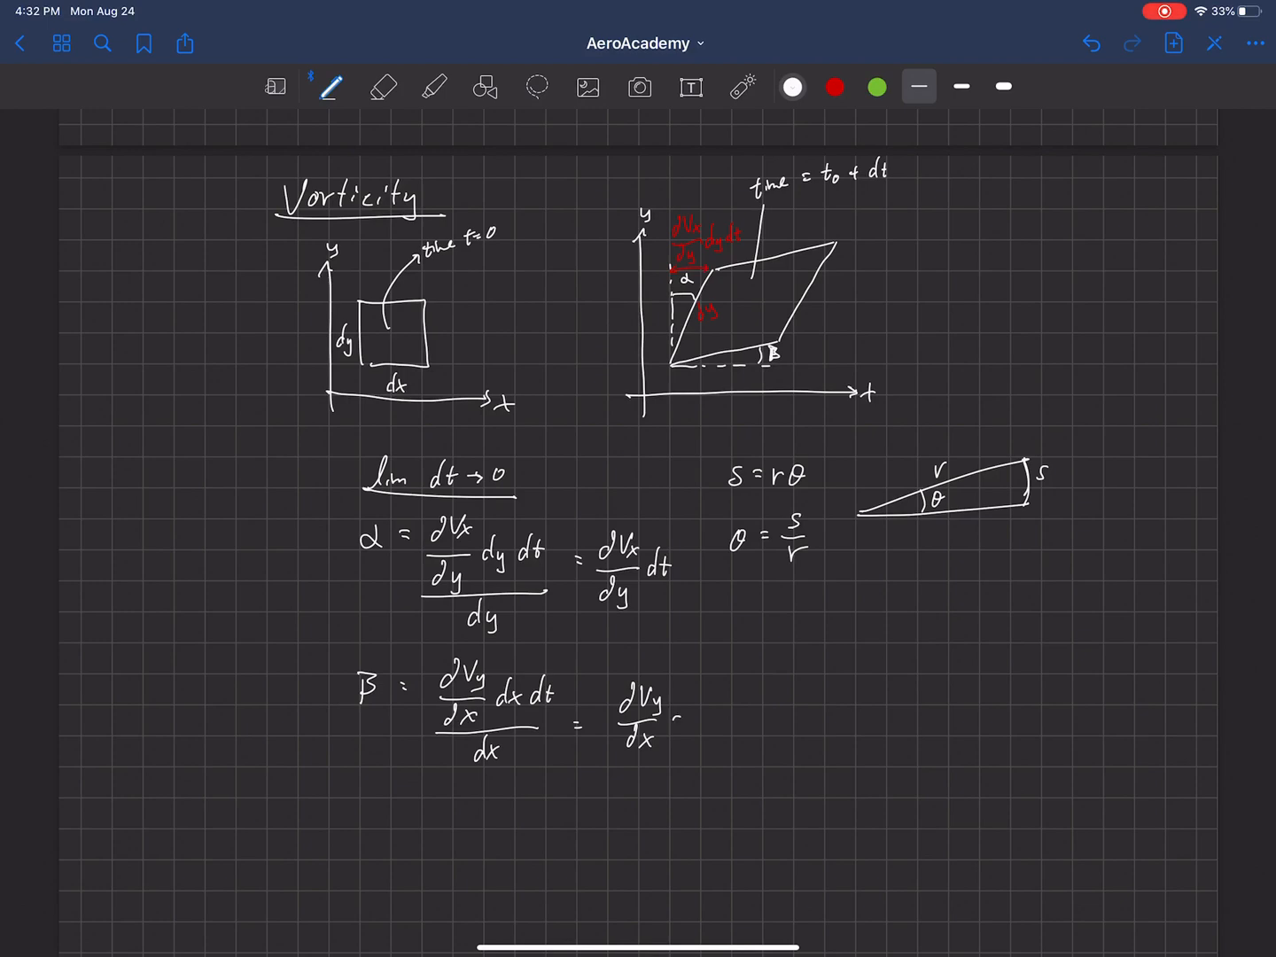
text(dt)
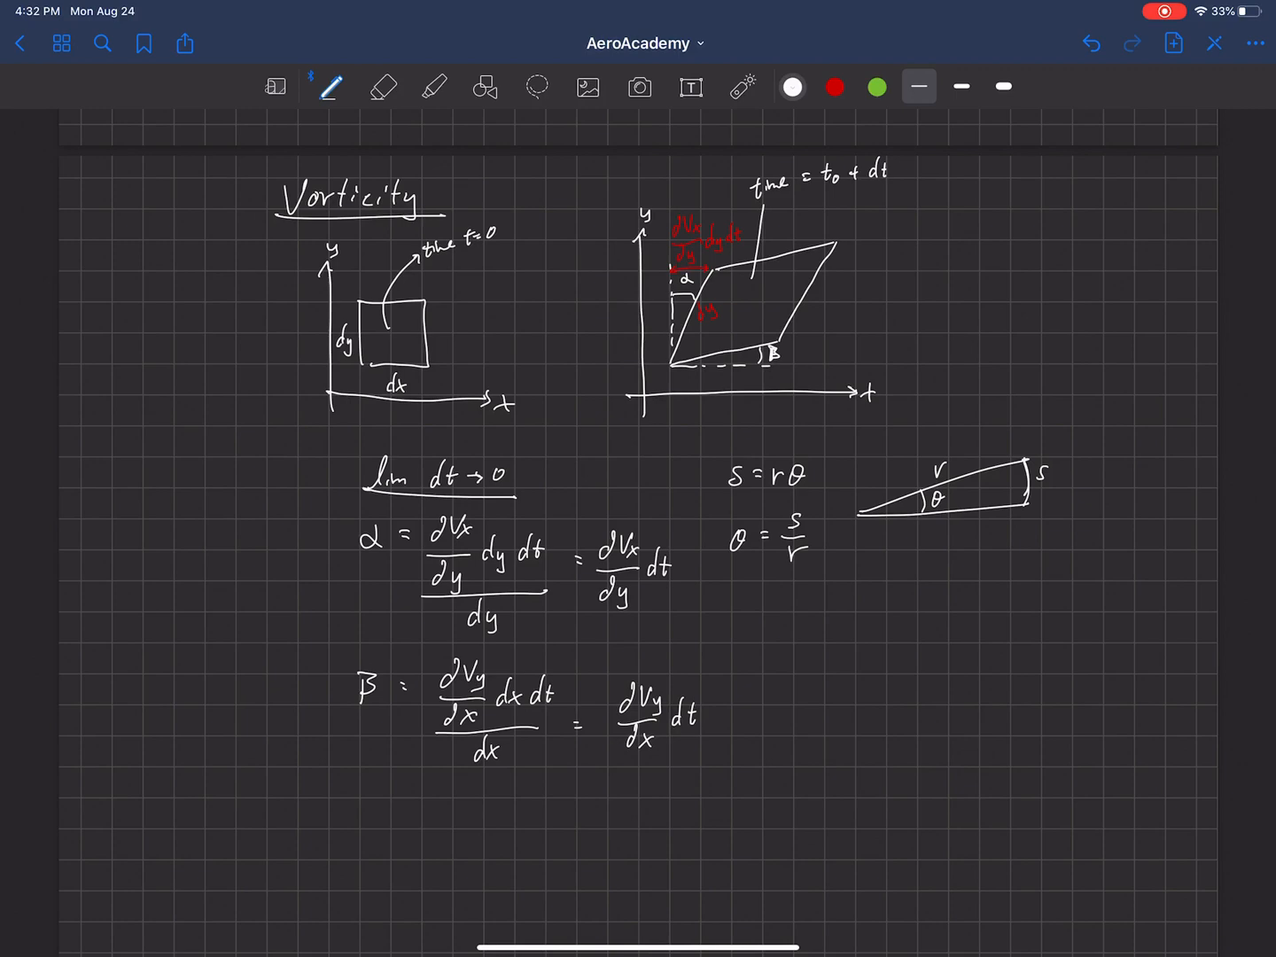
Below the β equation, write 'Average rotation = (−α + β)/(2 dt)'.
drag(642, 394, 607, 438)
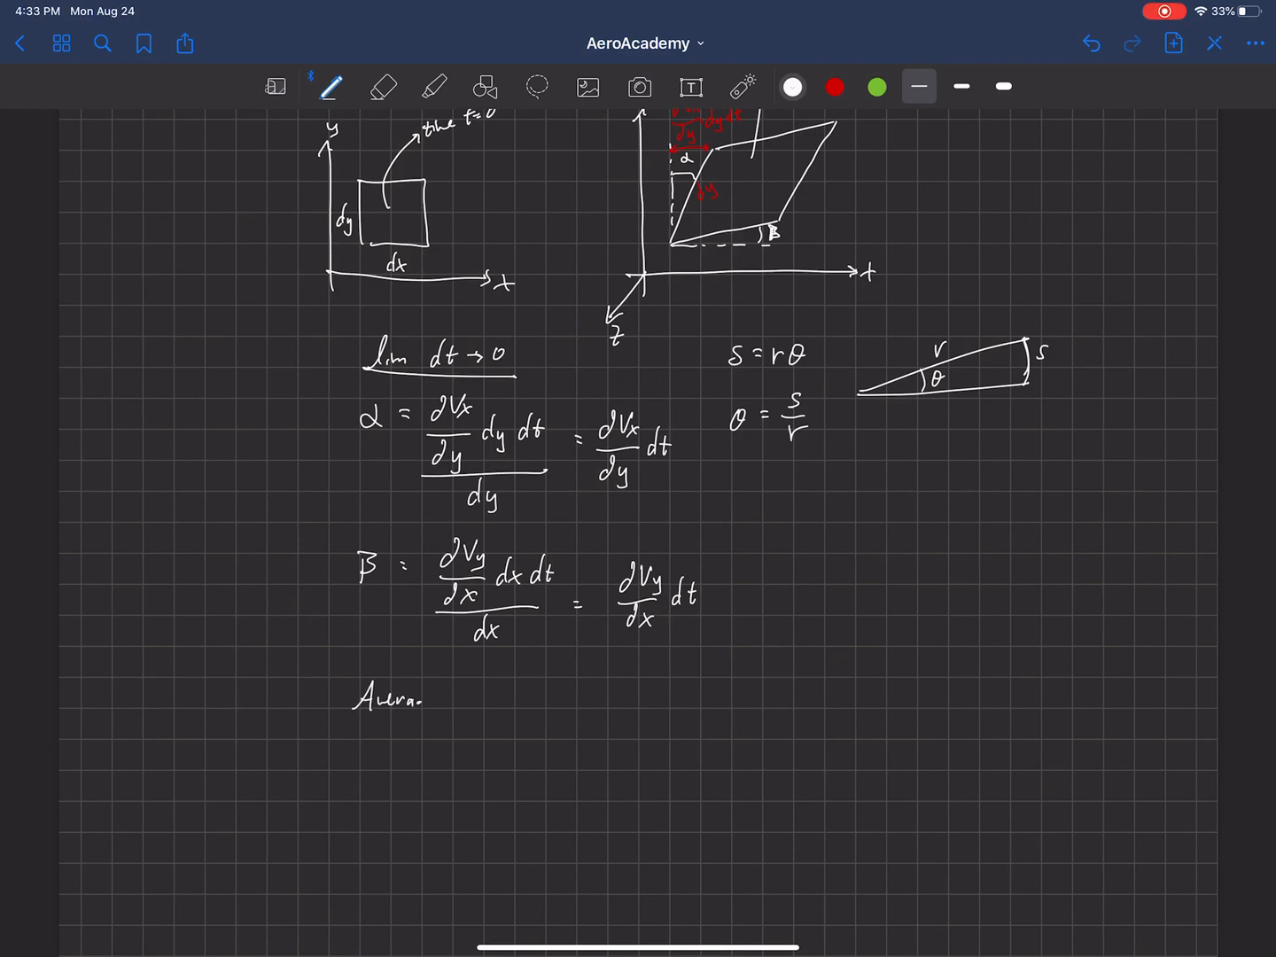
text(Average rotation :)
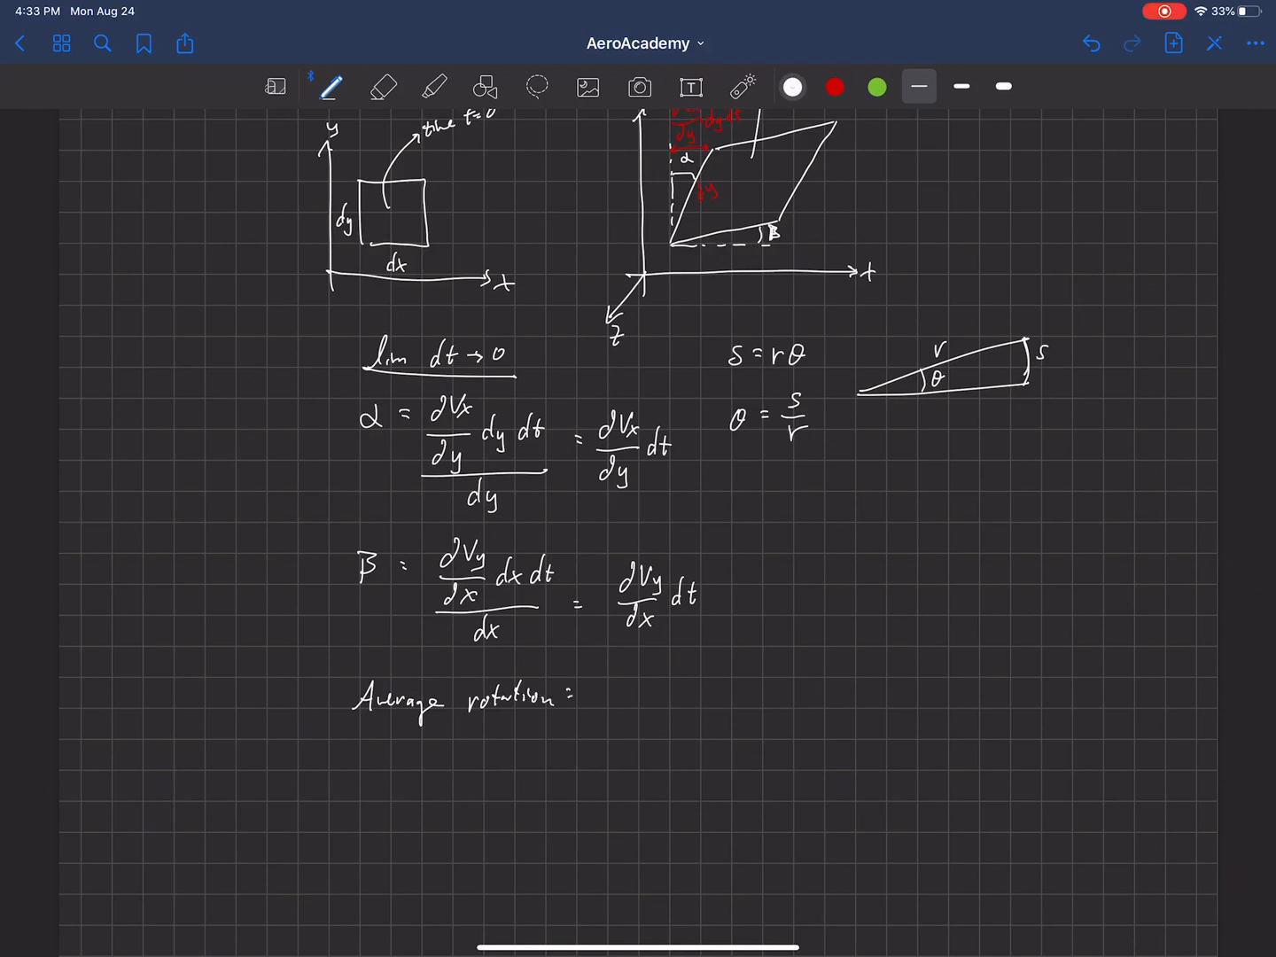
drag(620, 694, 638, 694)
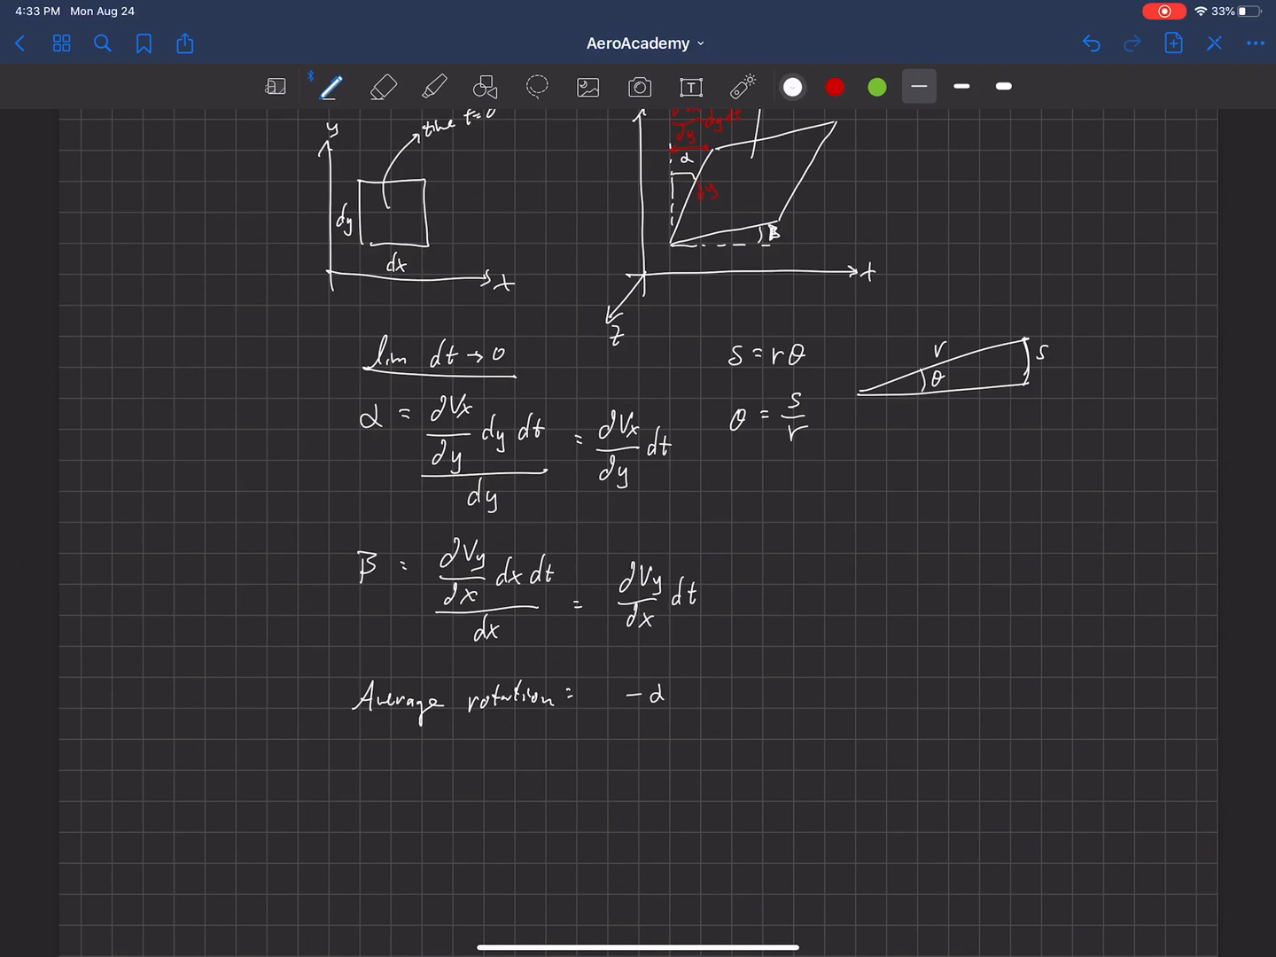
text(+β)
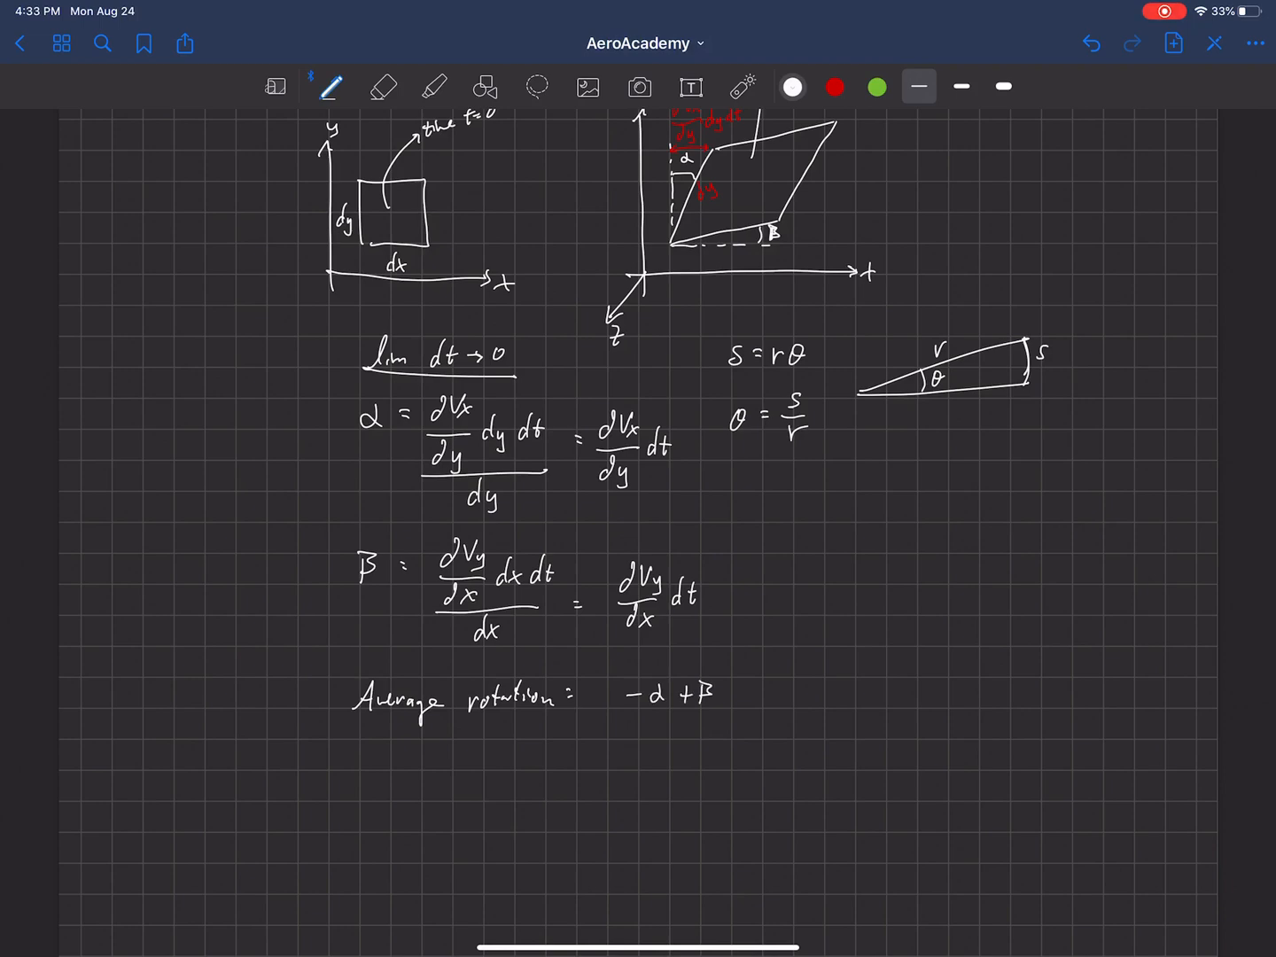
drag(620, 691, 727, 691)
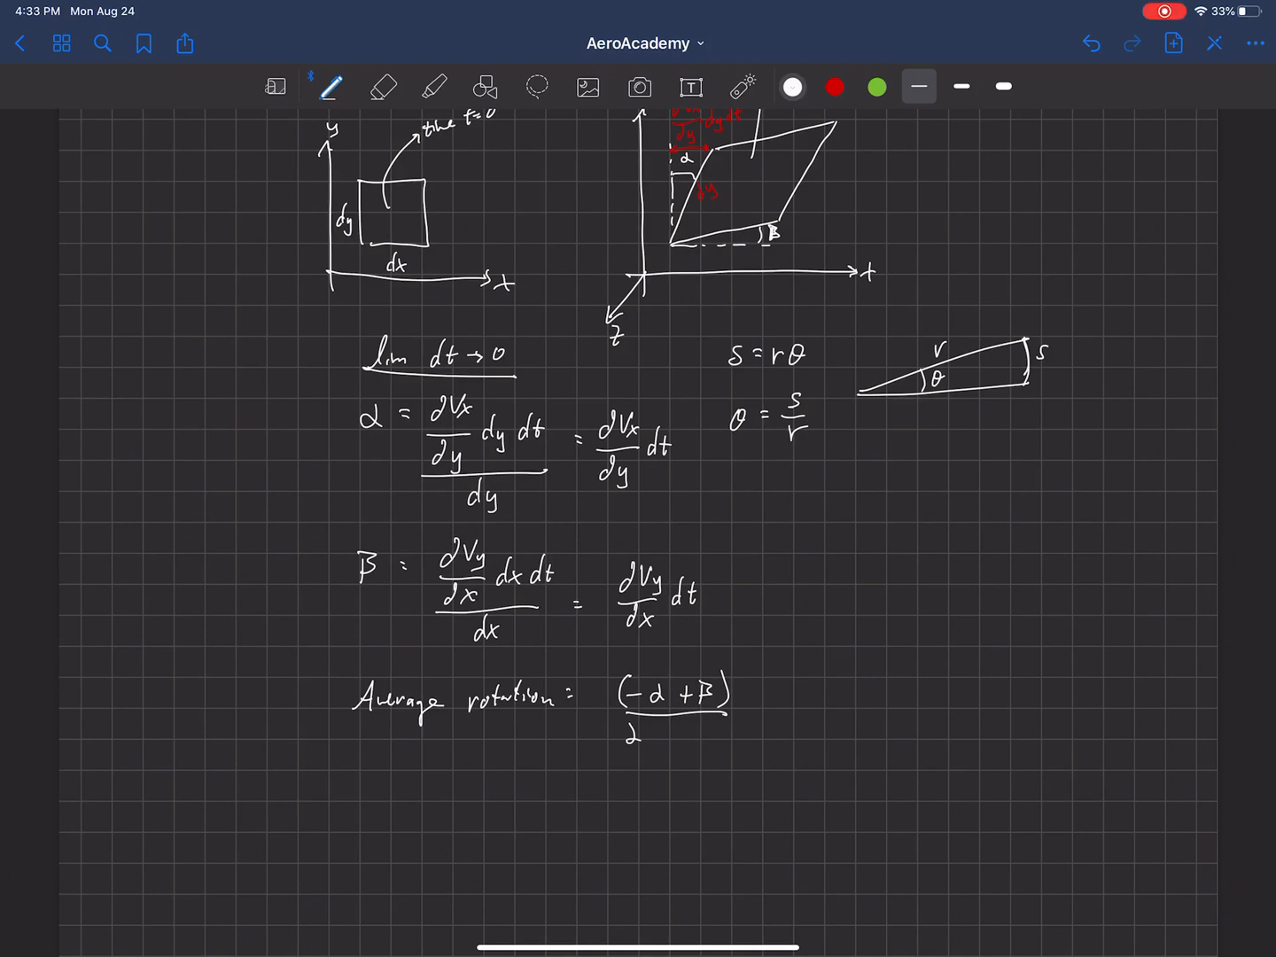
text(d)
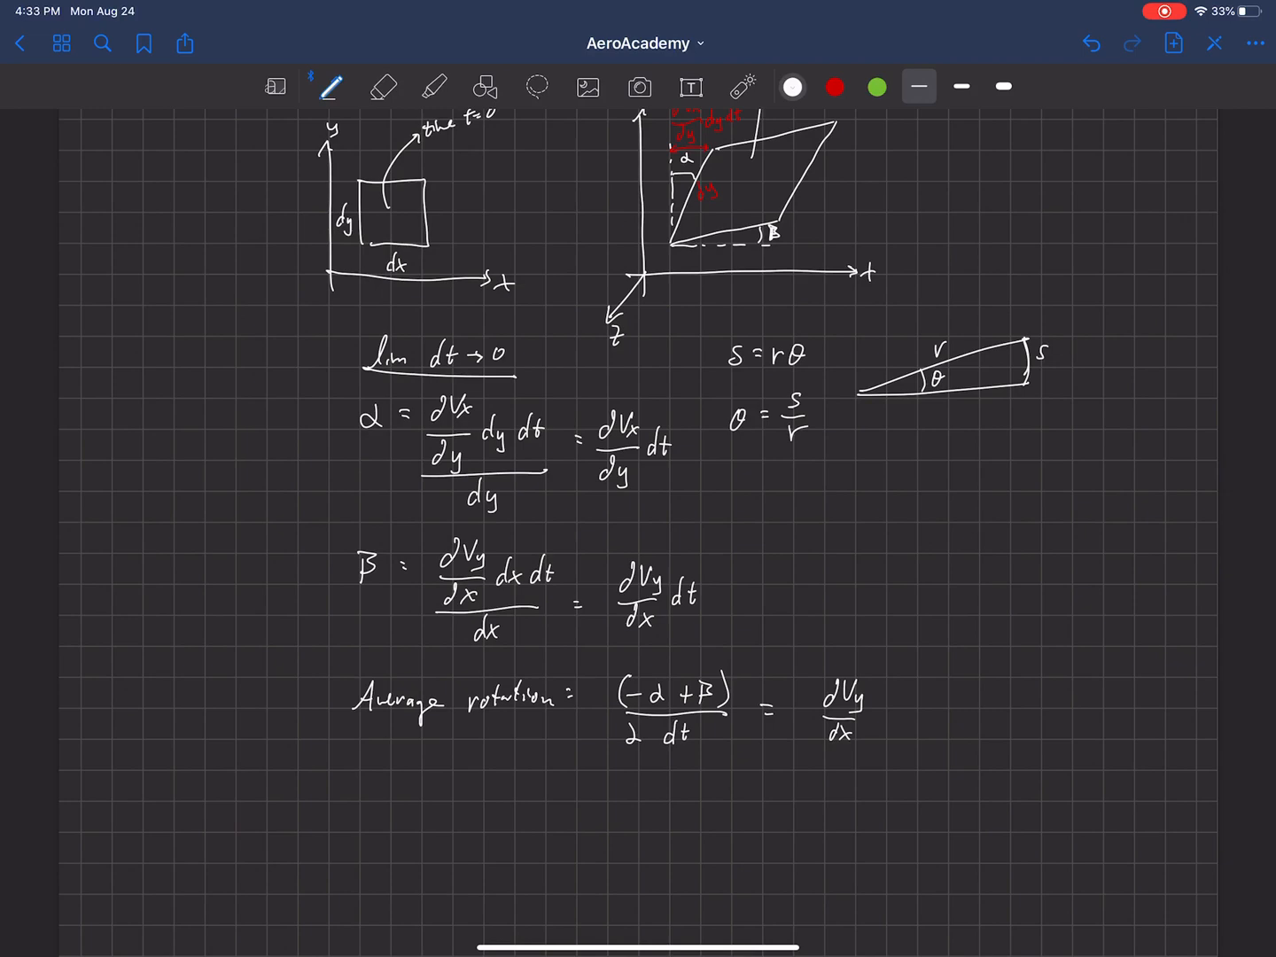
Extend the result to ½(∂Vy/∂x − ∂Vx/∂y) and label it 'Angular Velocity'.
click(893, 714)
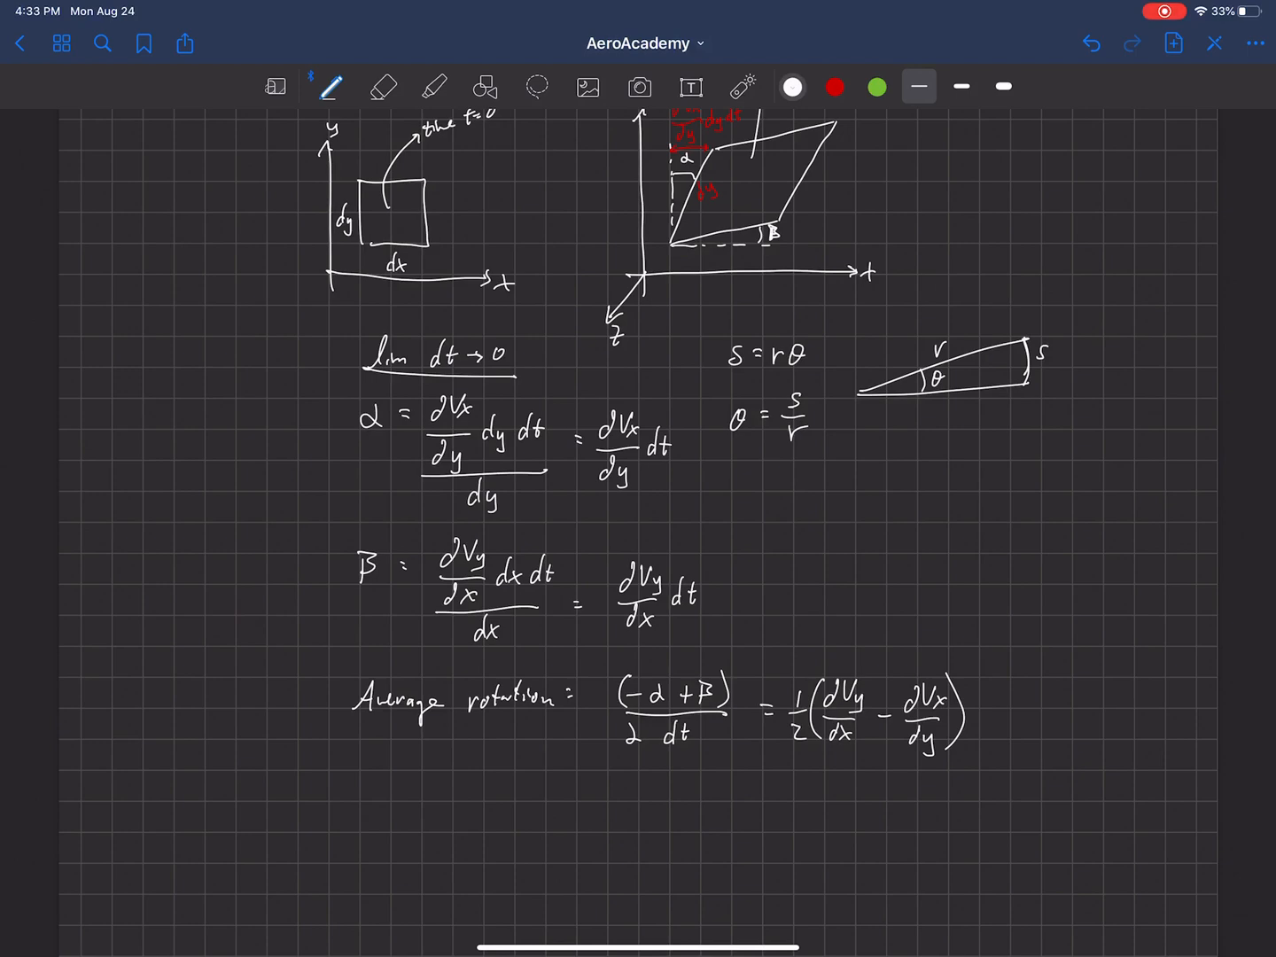
text(Angular ve)
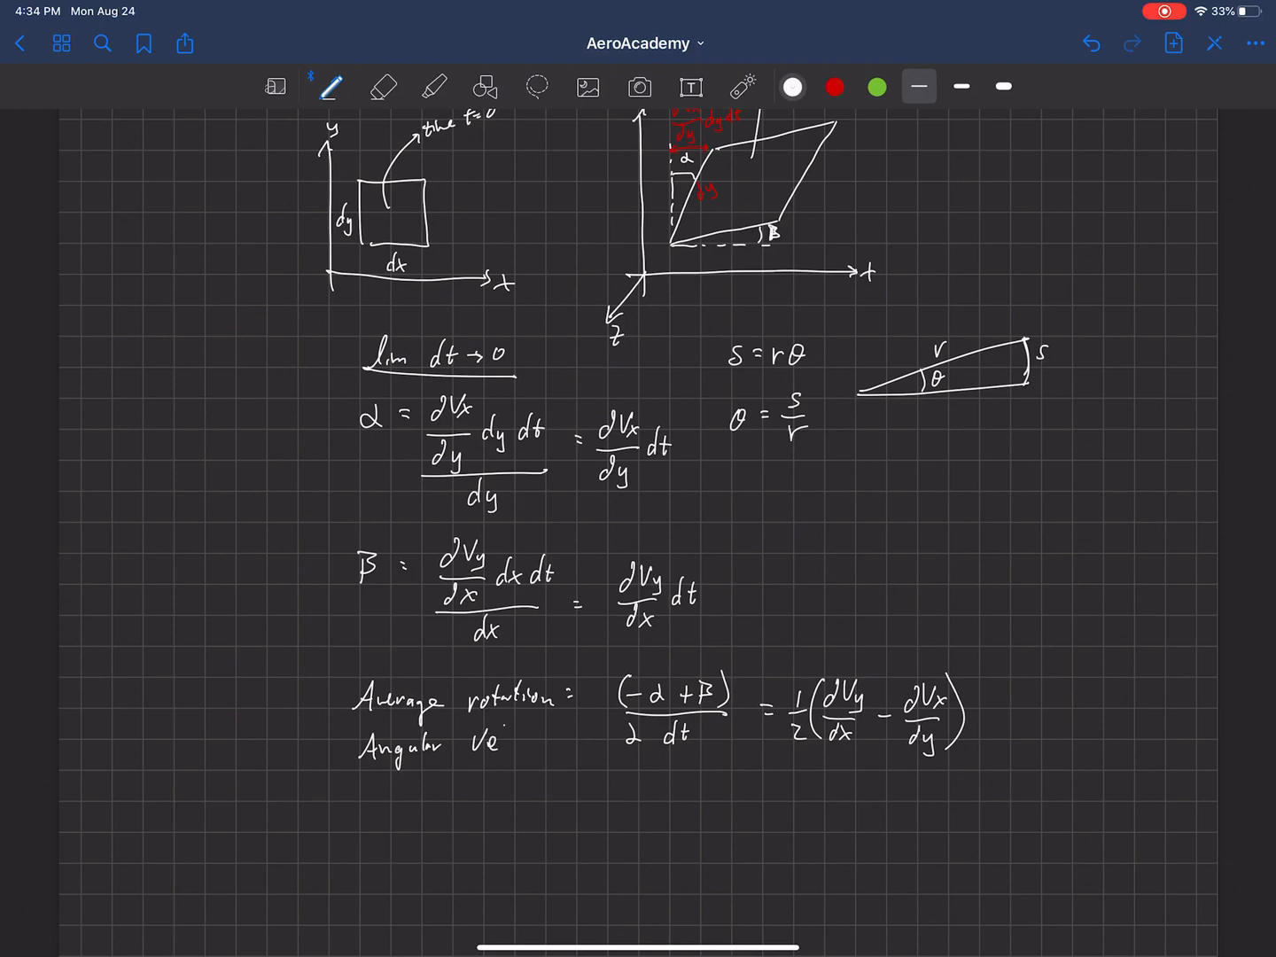
text(locity)
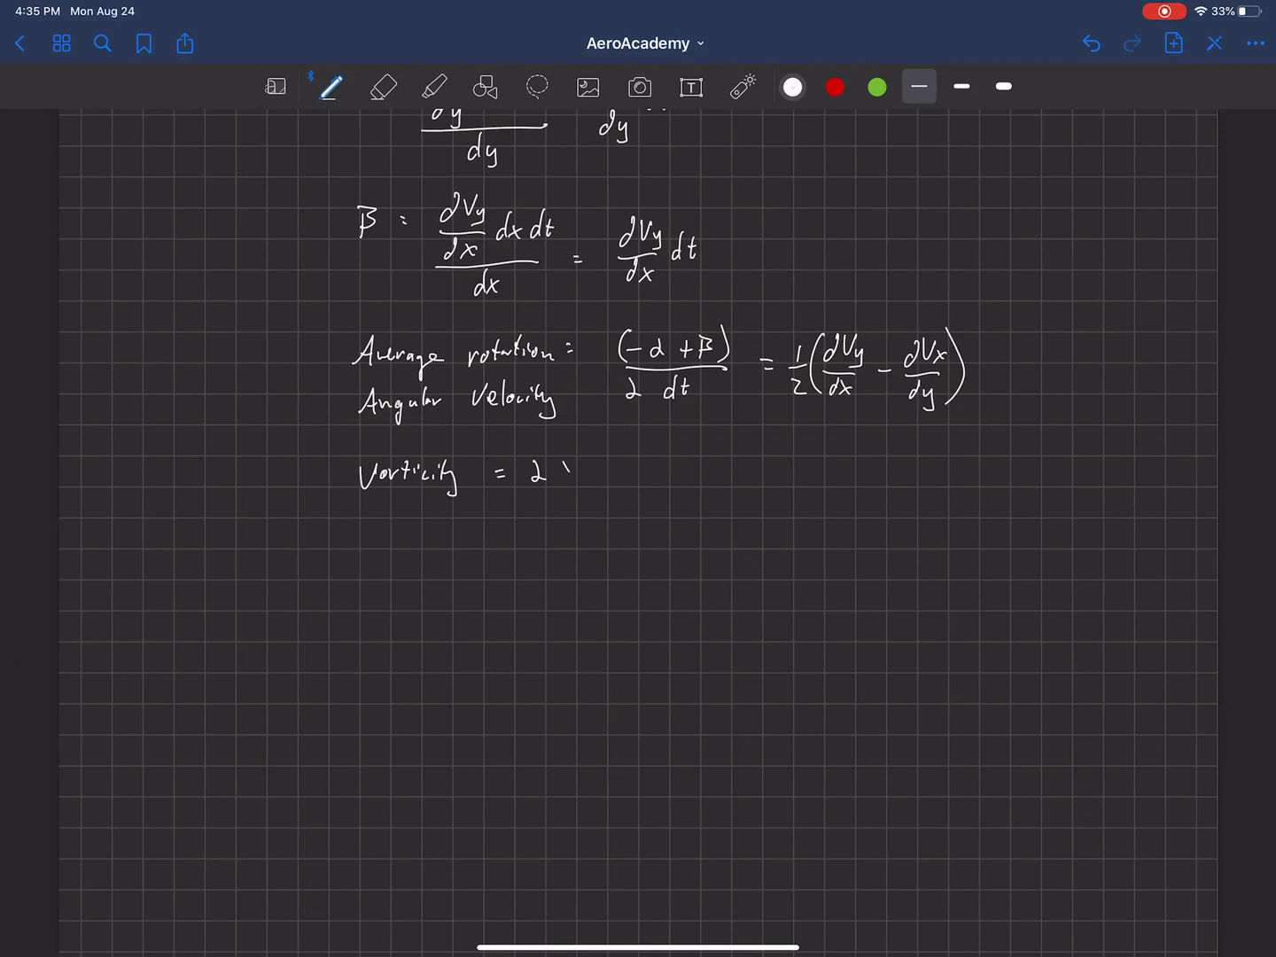
Write '× angular velocity' after the 2 and circle the 2D label.
drag(549, 470, 638, 474)
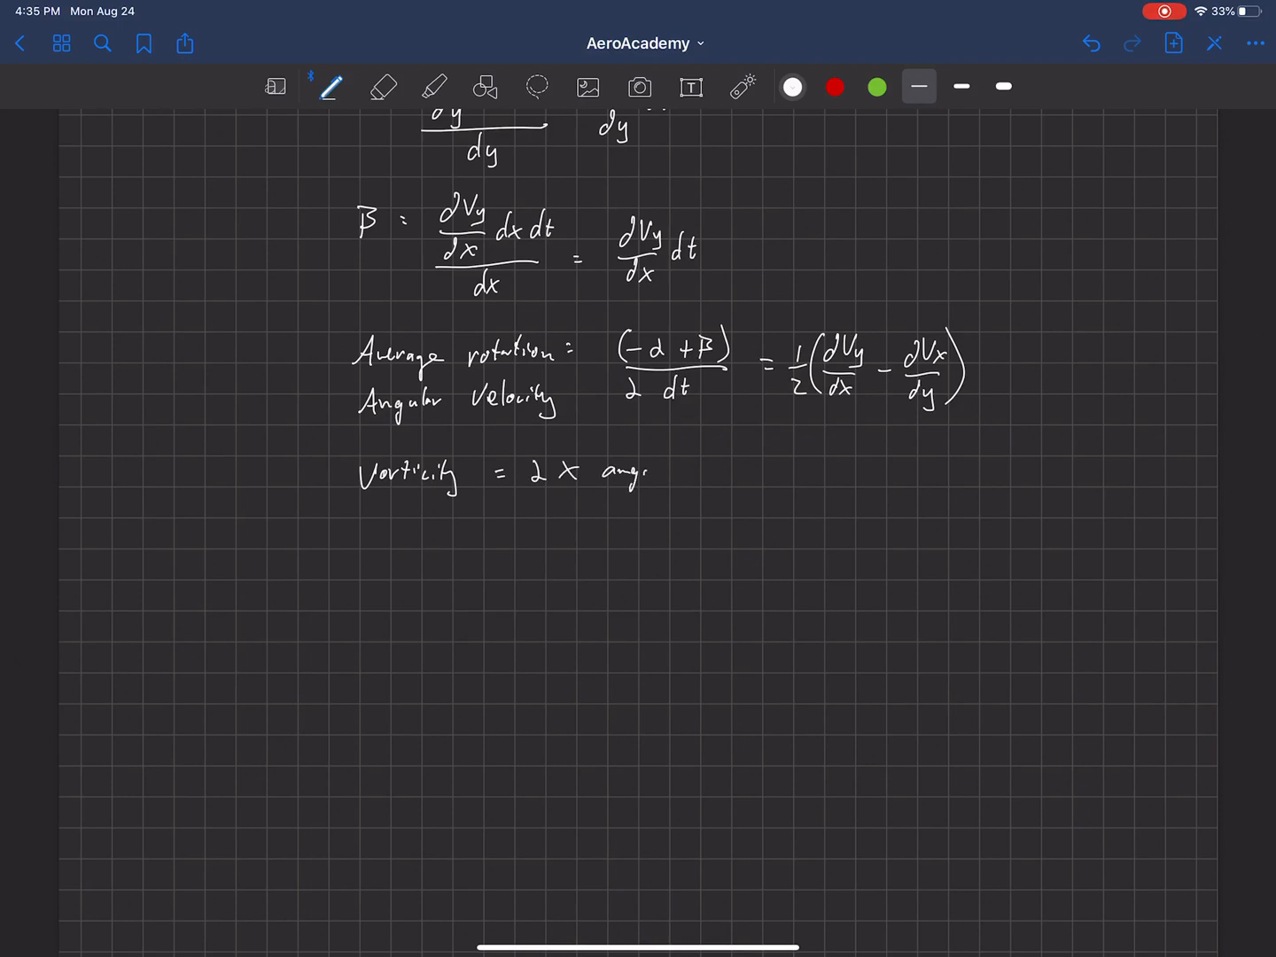
drag(629, 470, 731, 470)
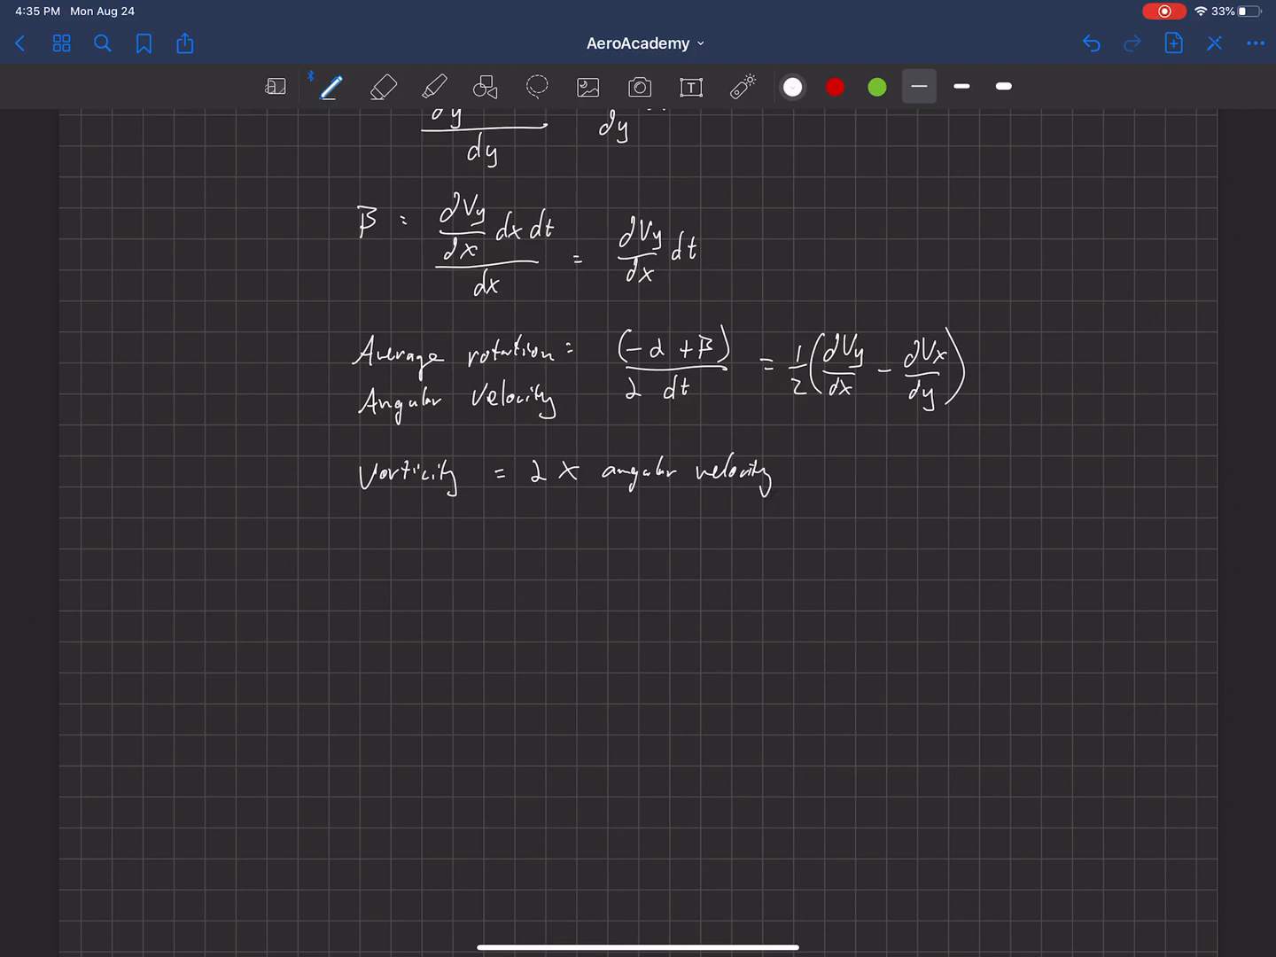
drag(760, 478, 776, 408)
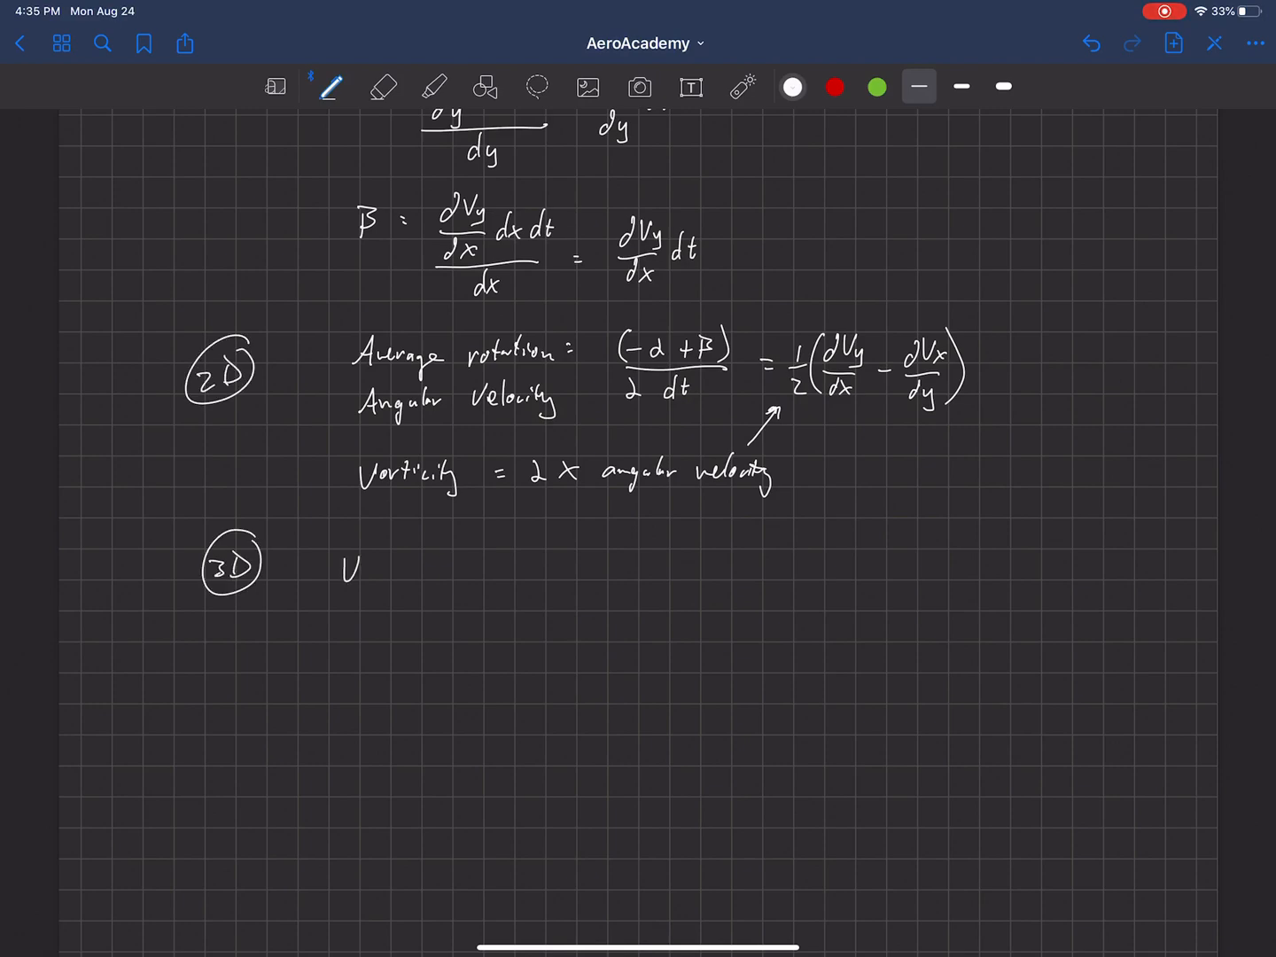
Write 'Vorticity = Ω = ∇×V' for 3D and begin the curl determinant.
text(Vorticity =)
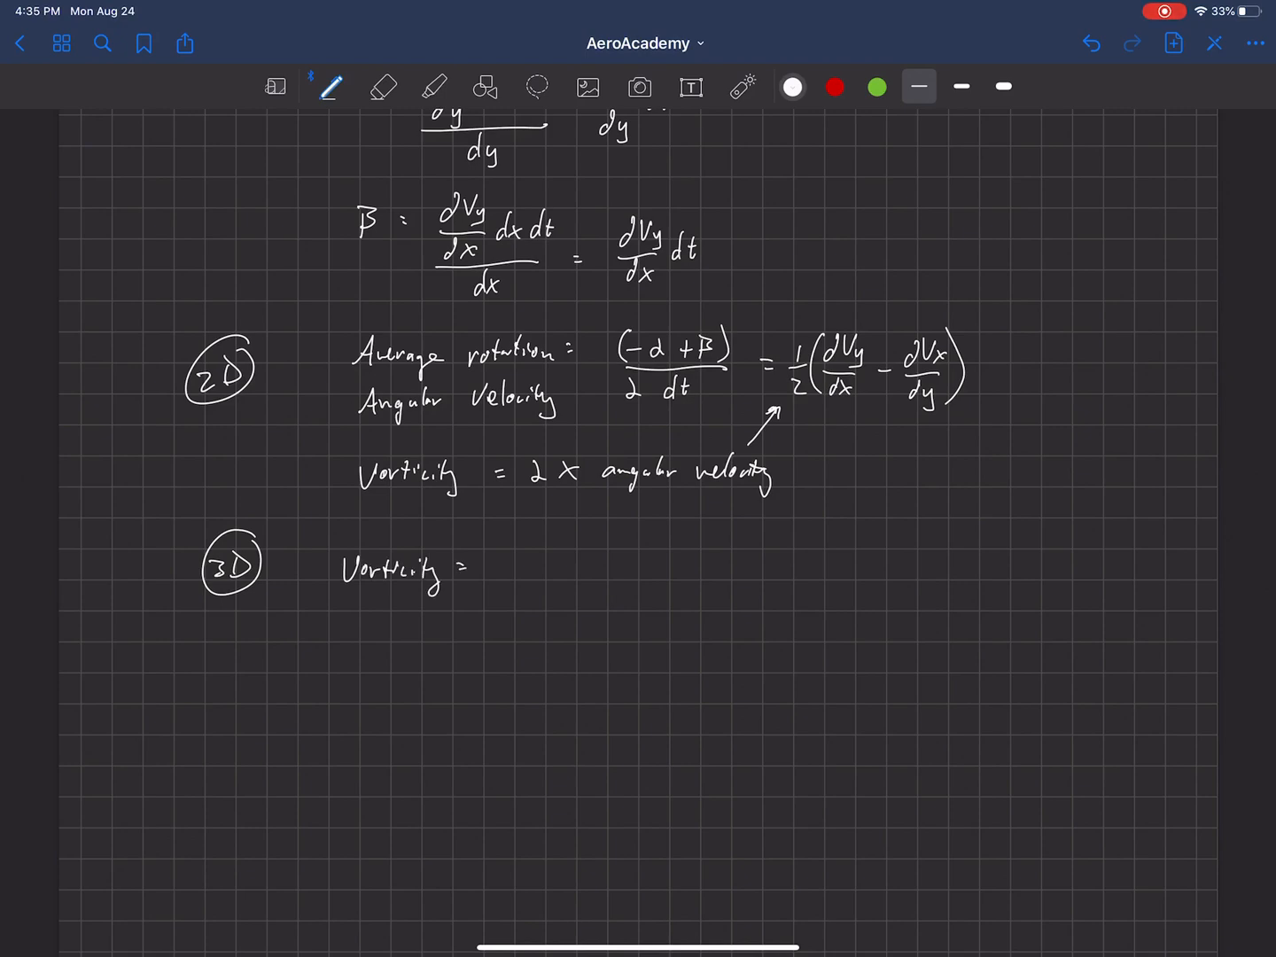
drag(532, 581, 558, 576)
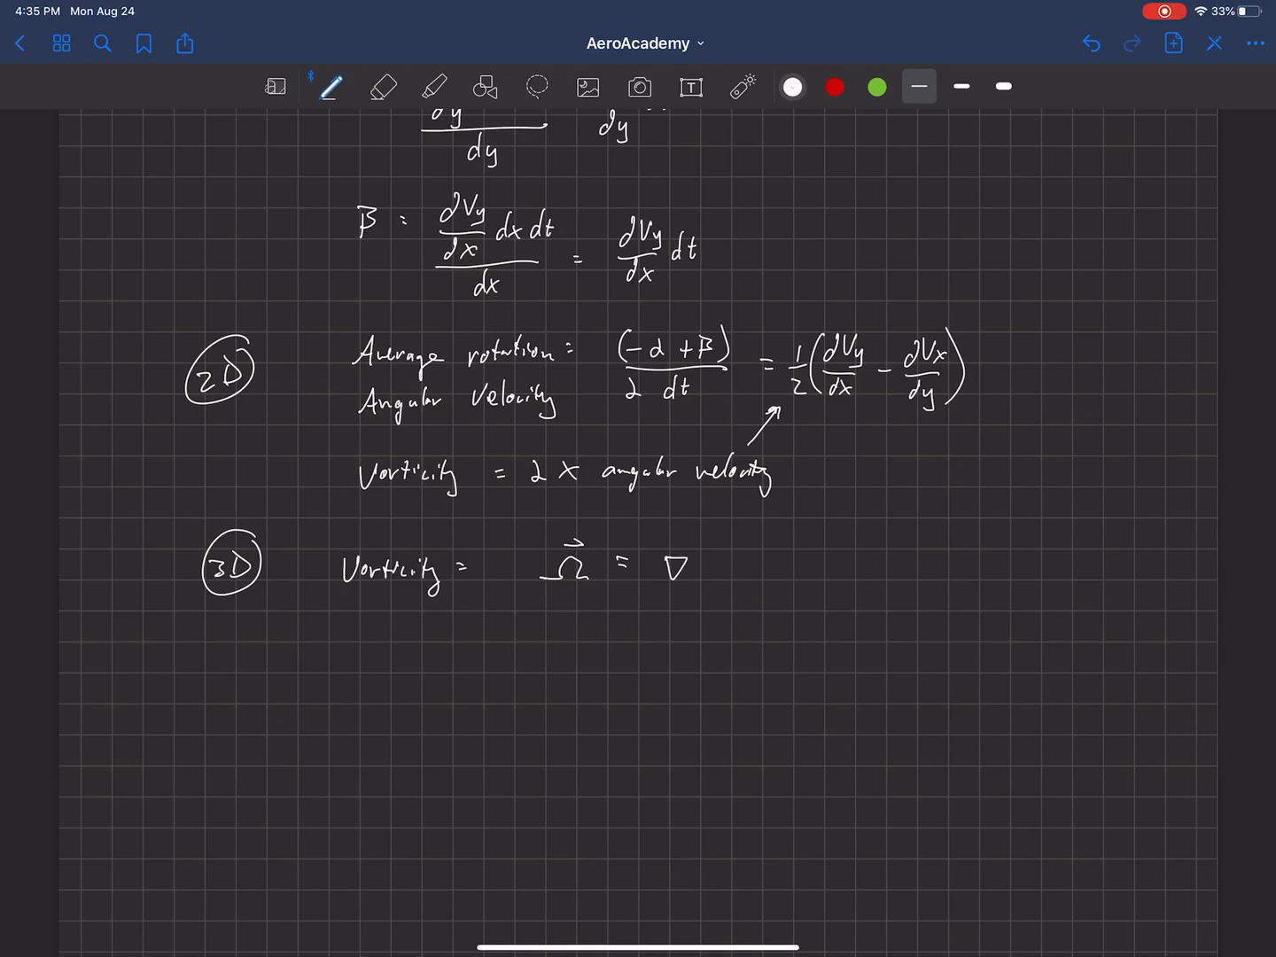
drag(700, 567, 757, 563)
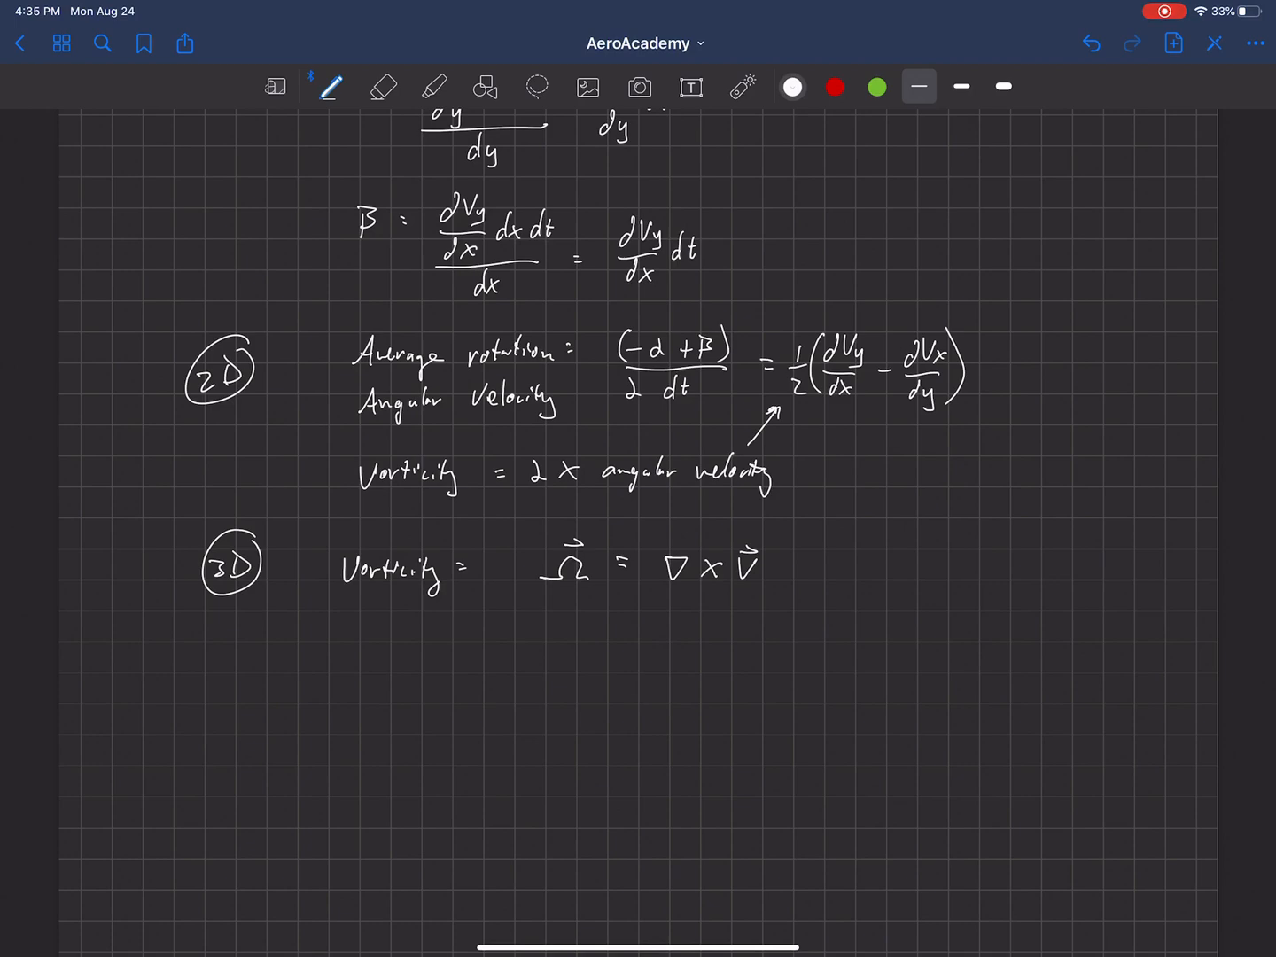
drag(353, 651, 370, 672)
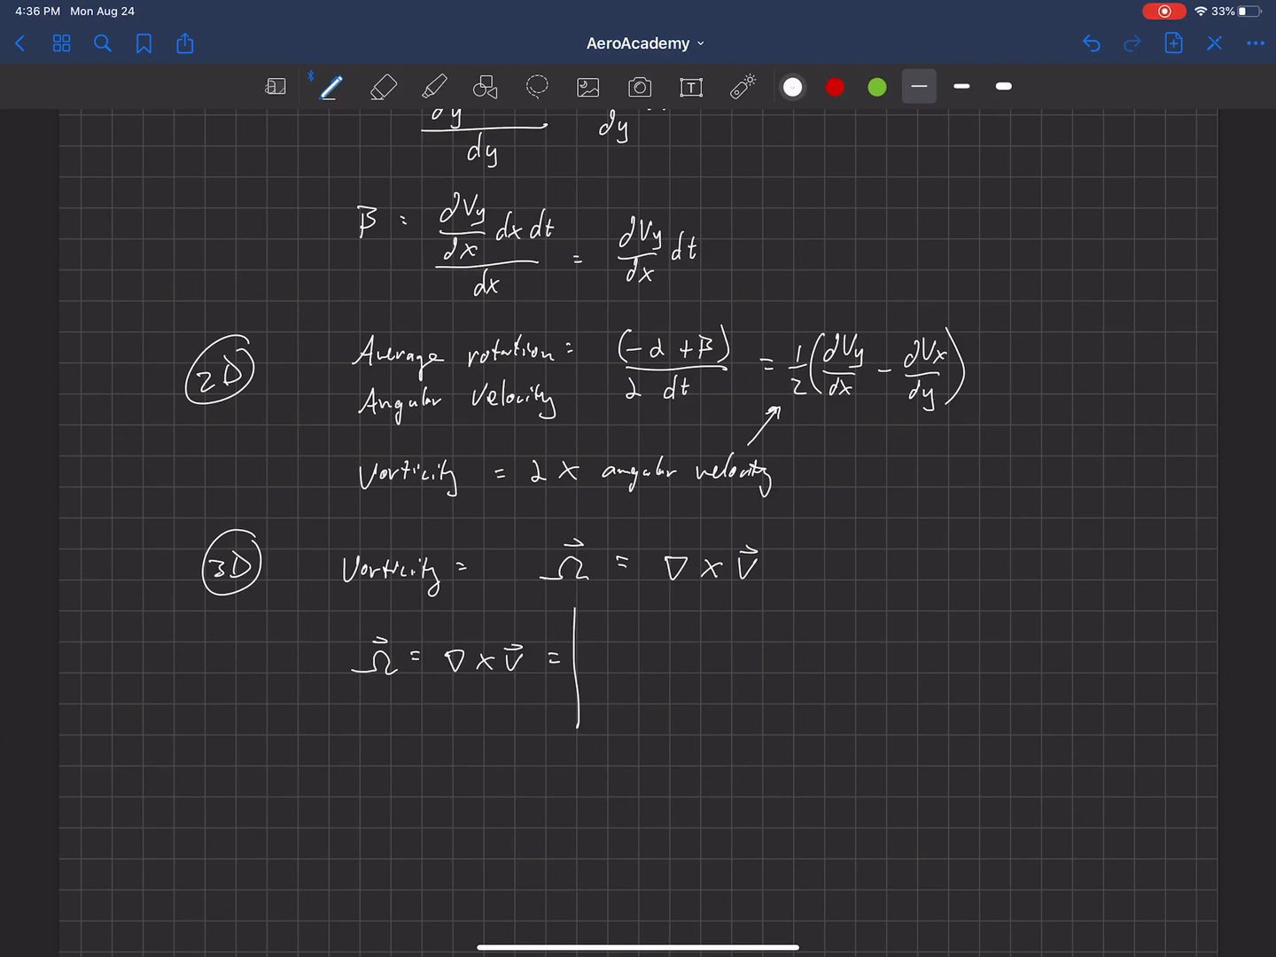
Fill the determinant with rows i j k, ∂/∂x ∂/∂y ∂/∂z, and Vx Vy Vz.
text(i)
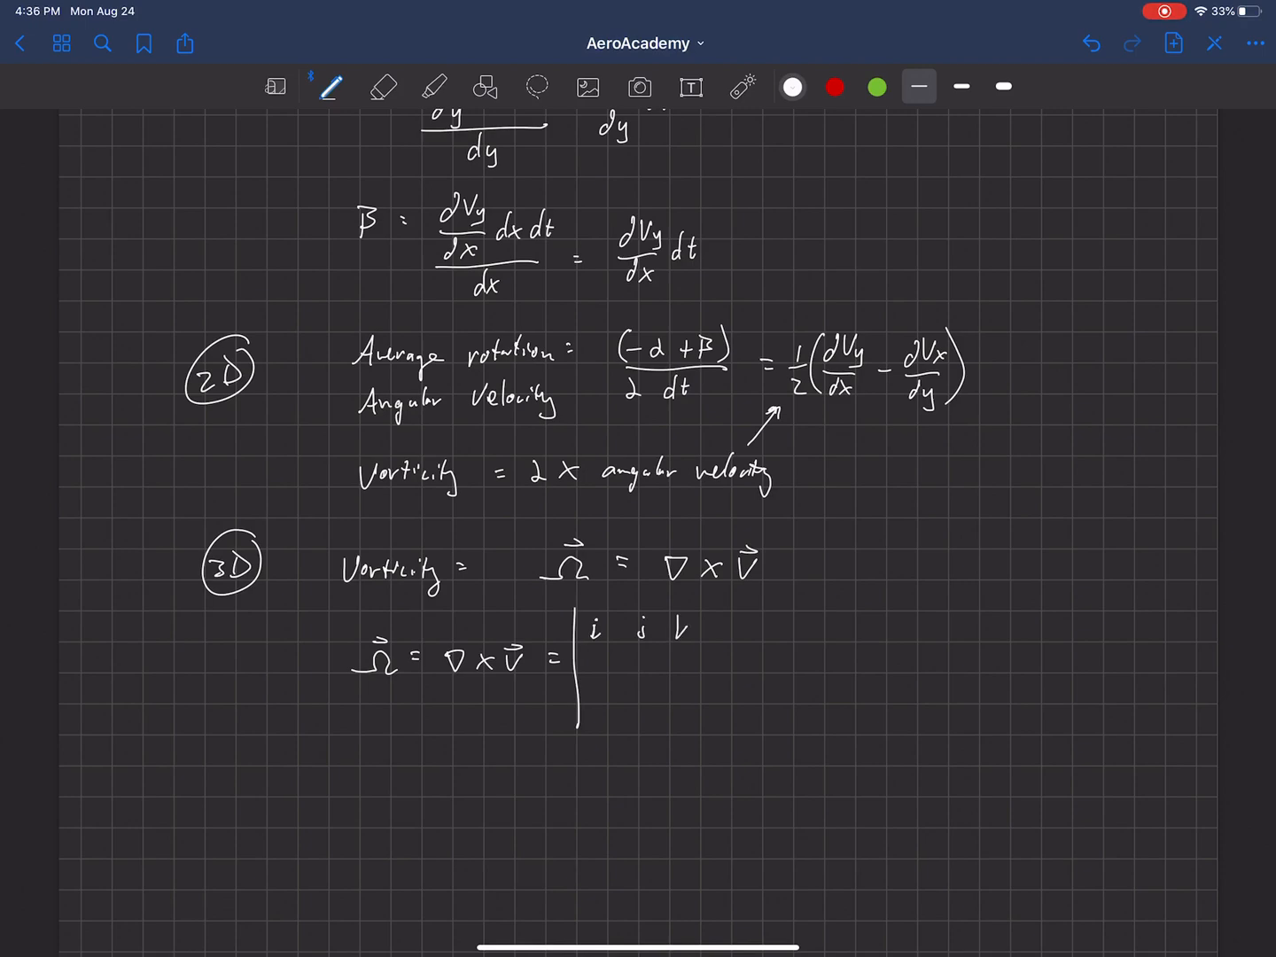
drag(682, 629, 709, 727)
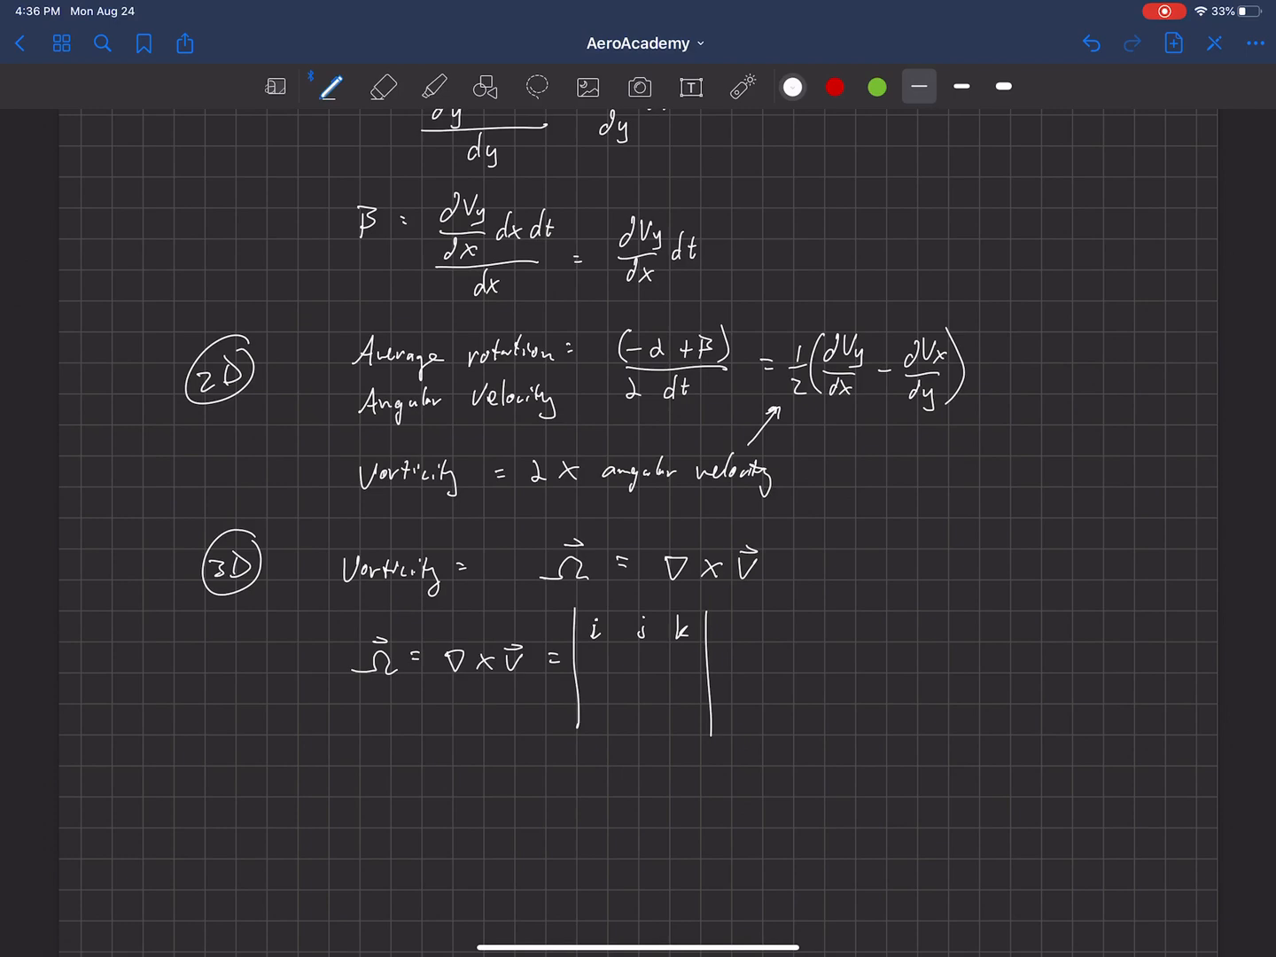
text(d)
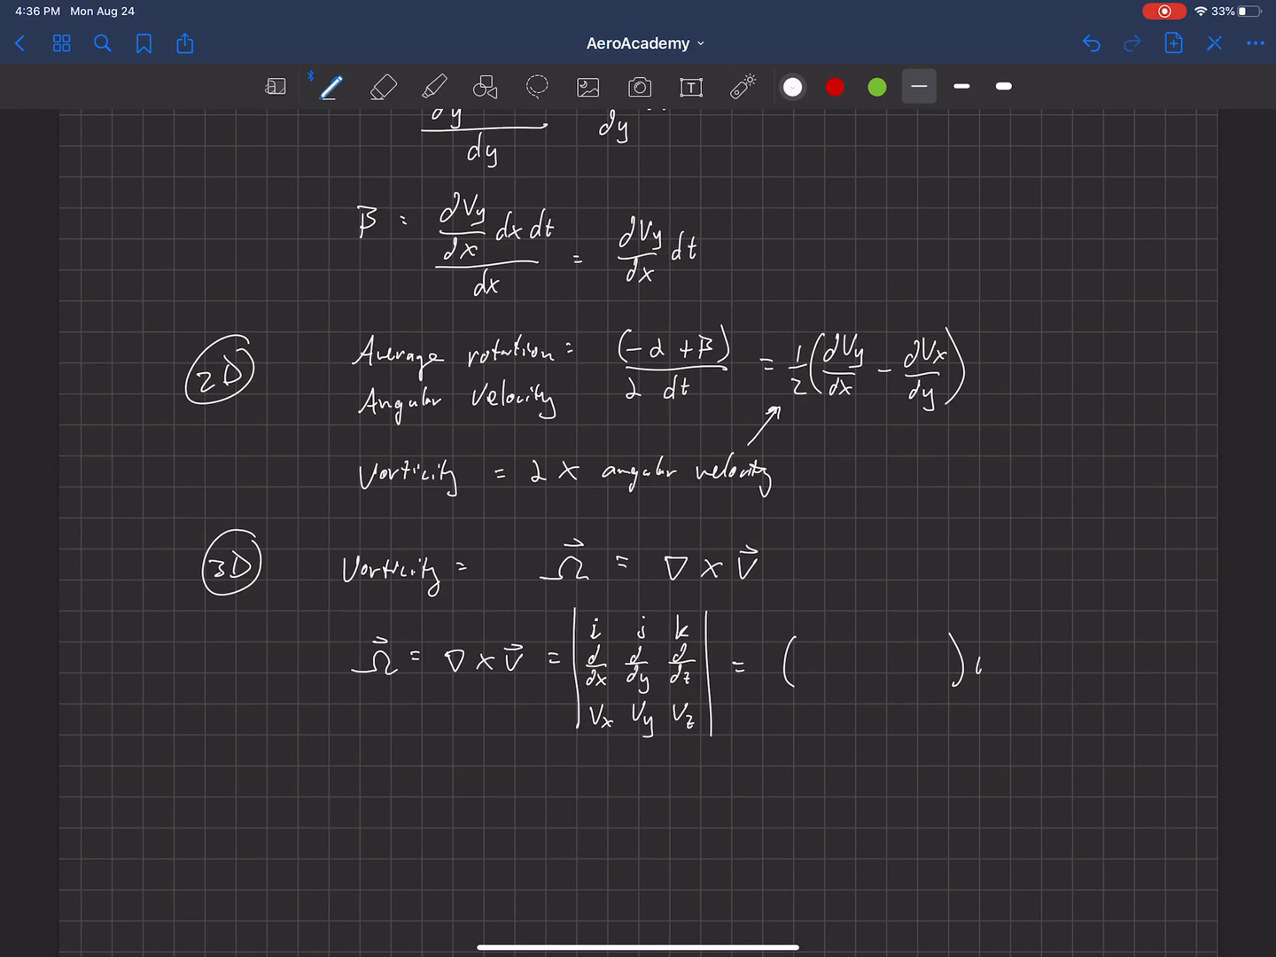
Write the i component term (∂Vz/∂y − ∂Vy/∂z)i in parentheses.
click(975, 660)
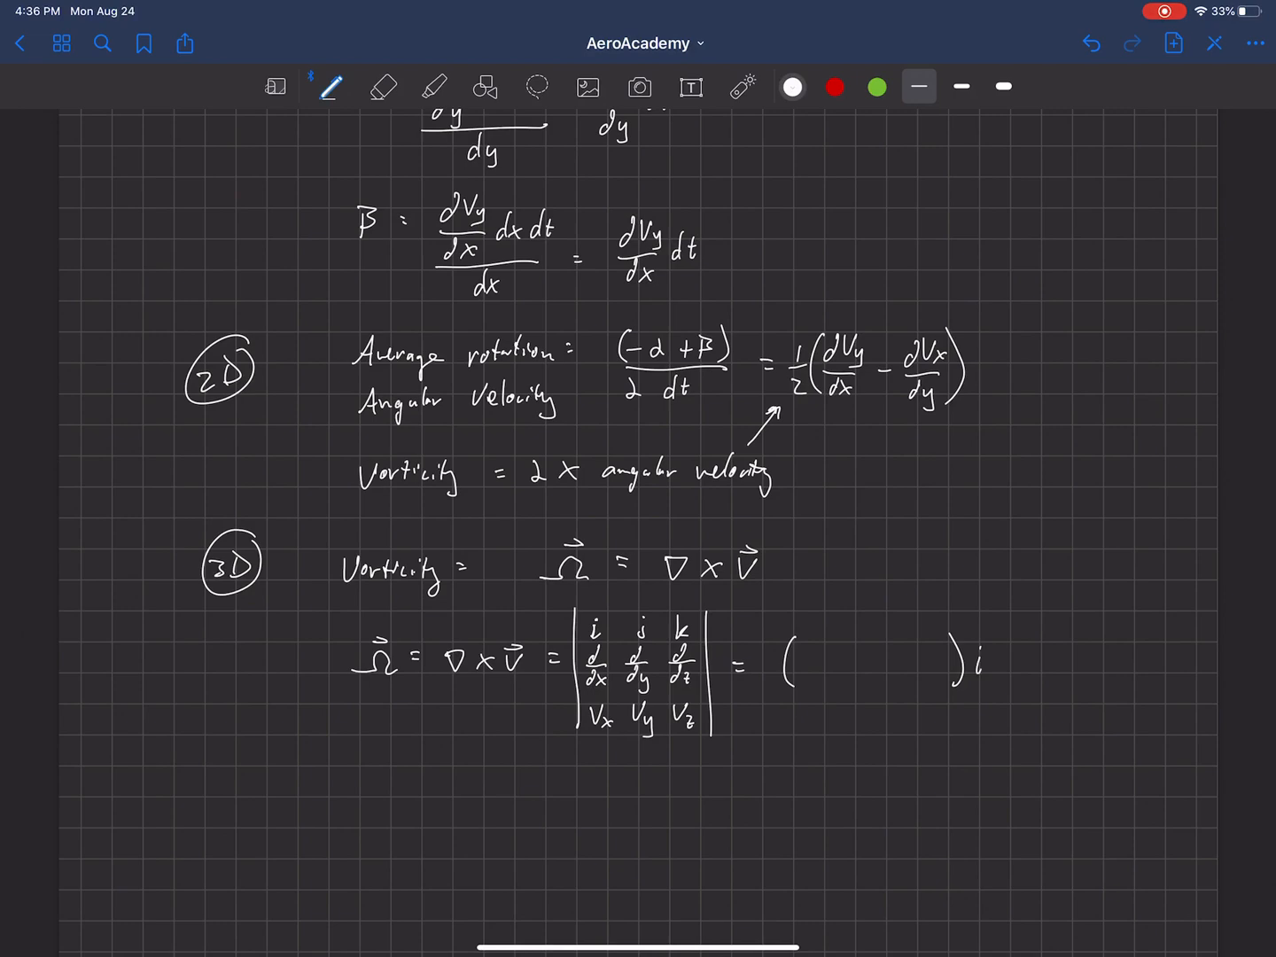
drag(802, 651, 815, 638)
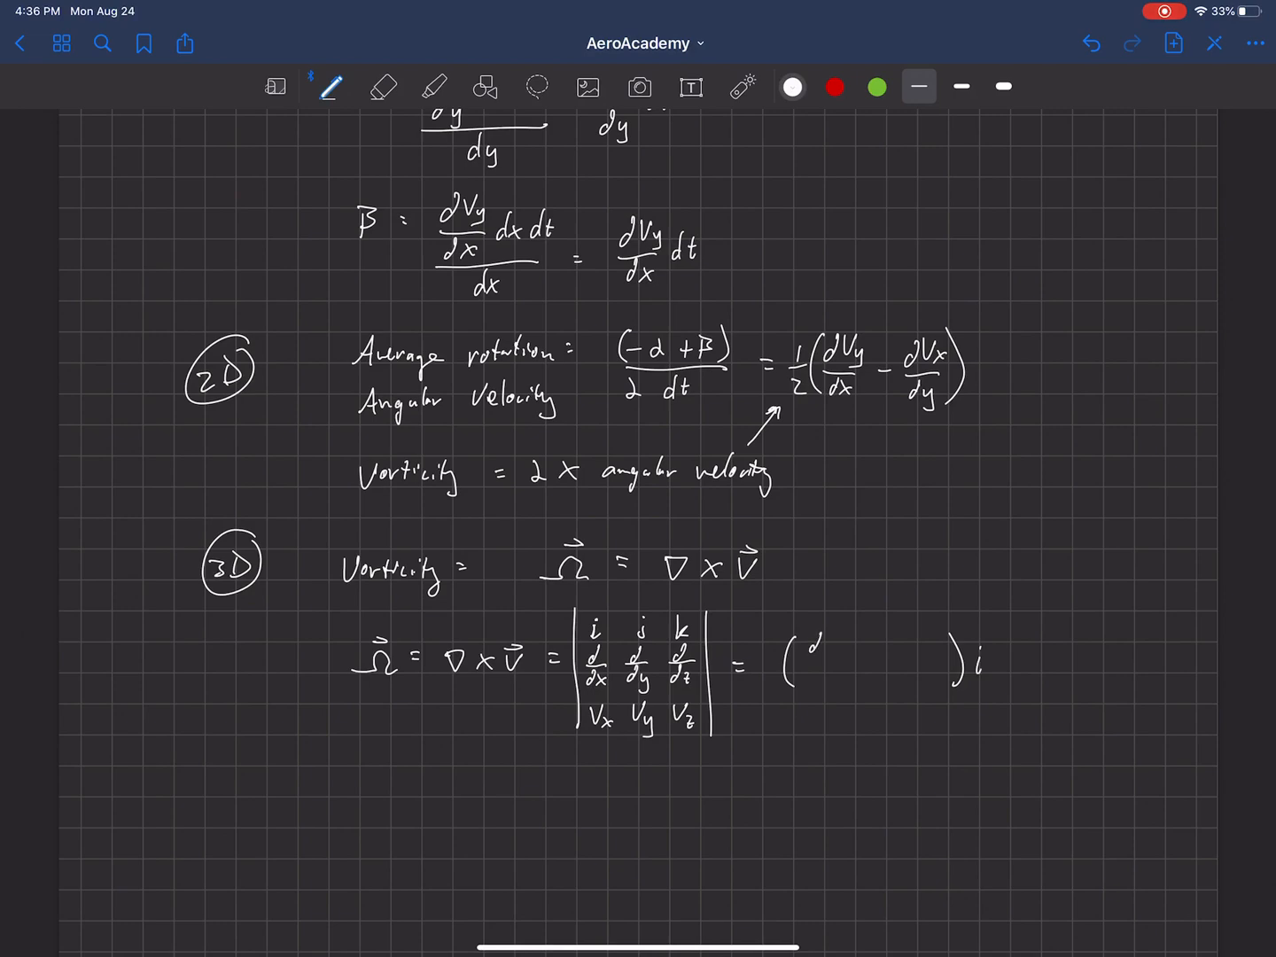
text(d/dy)
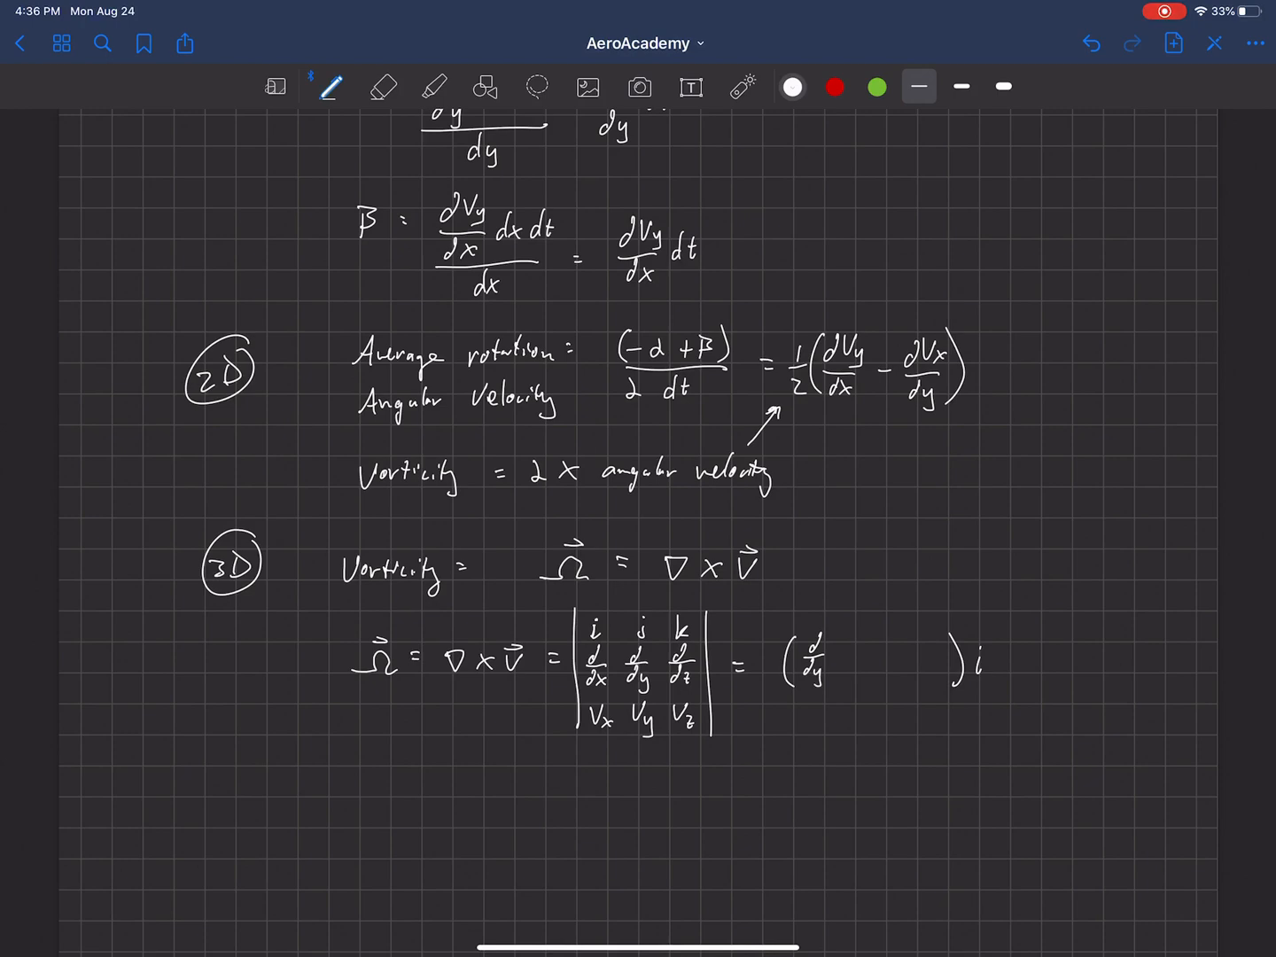
text(Vz)
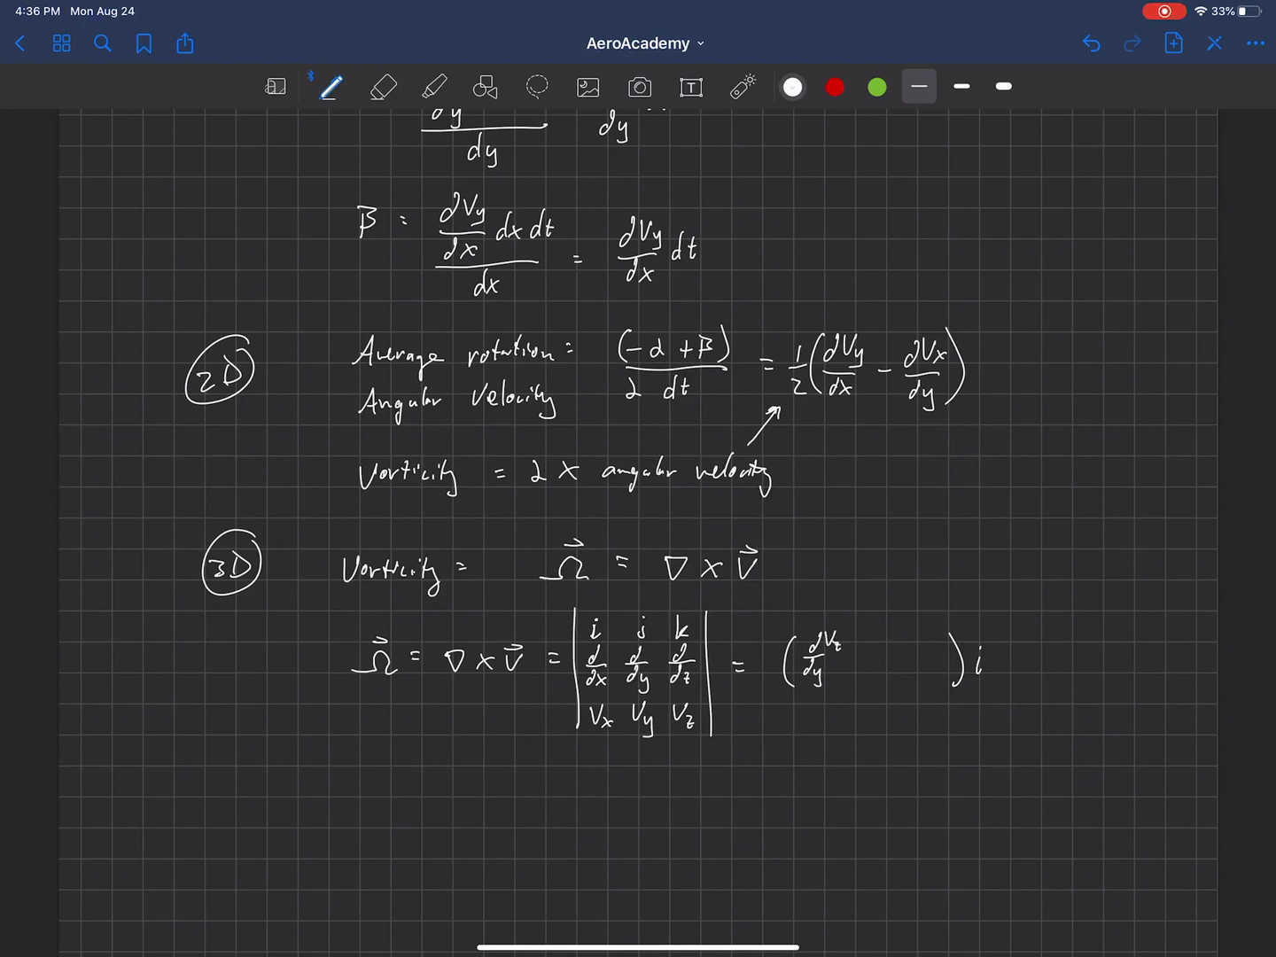
click(855, 665)
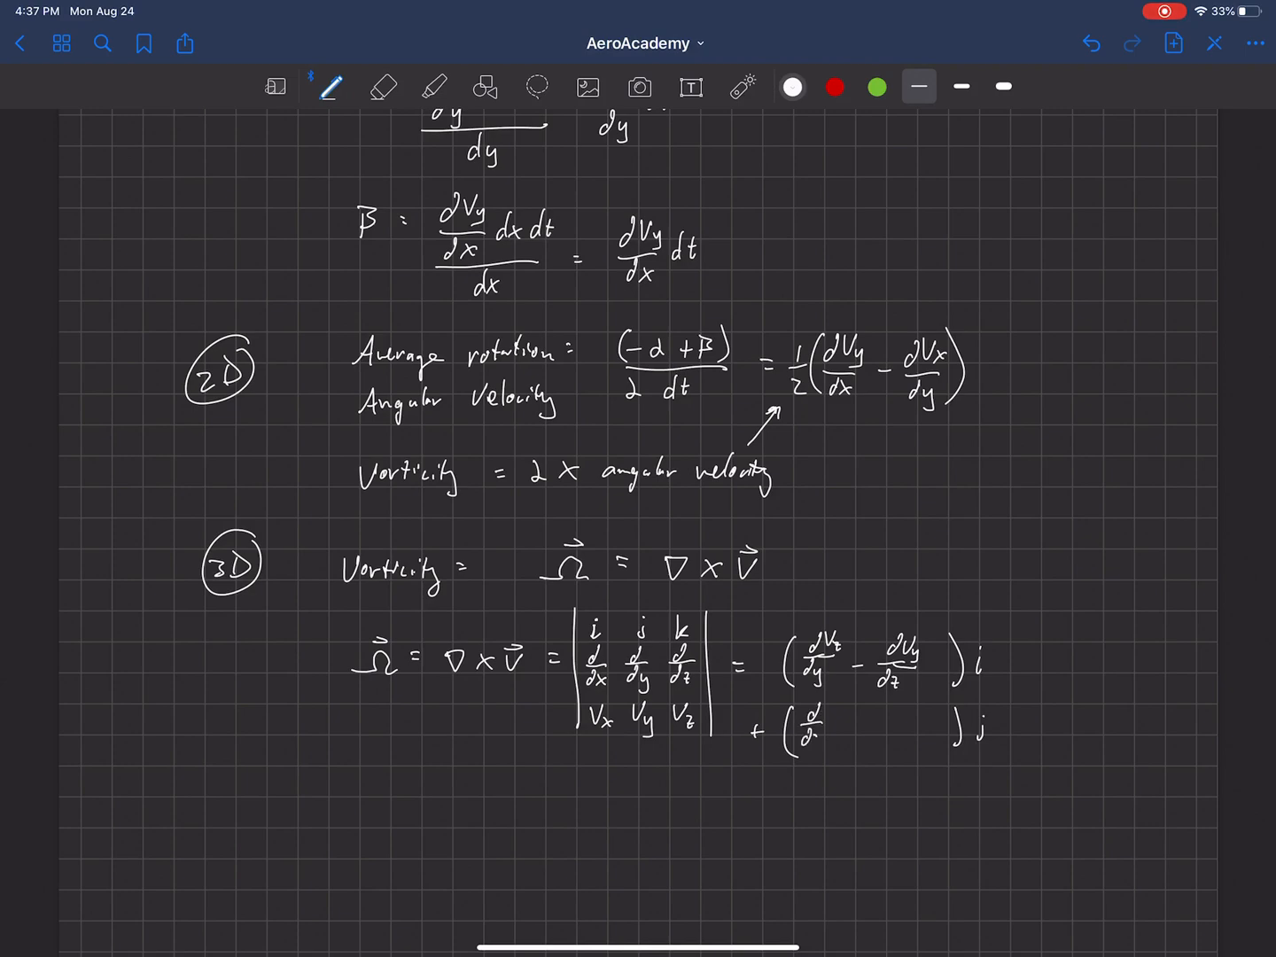
Write the j and k difference terms and draw a large curve beside the components.
text(Vx)
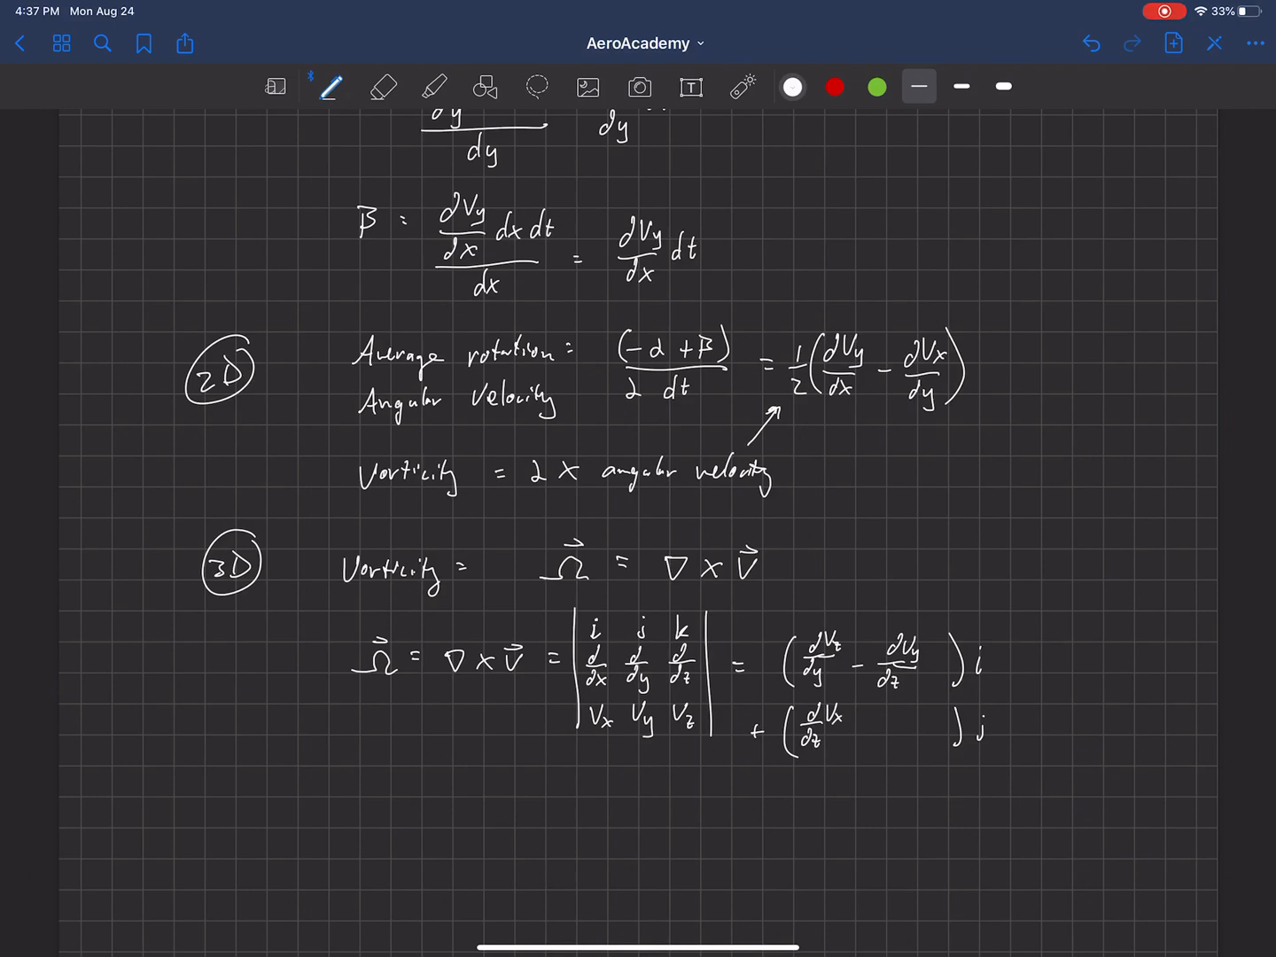
drag(869, 727, 913, 718)
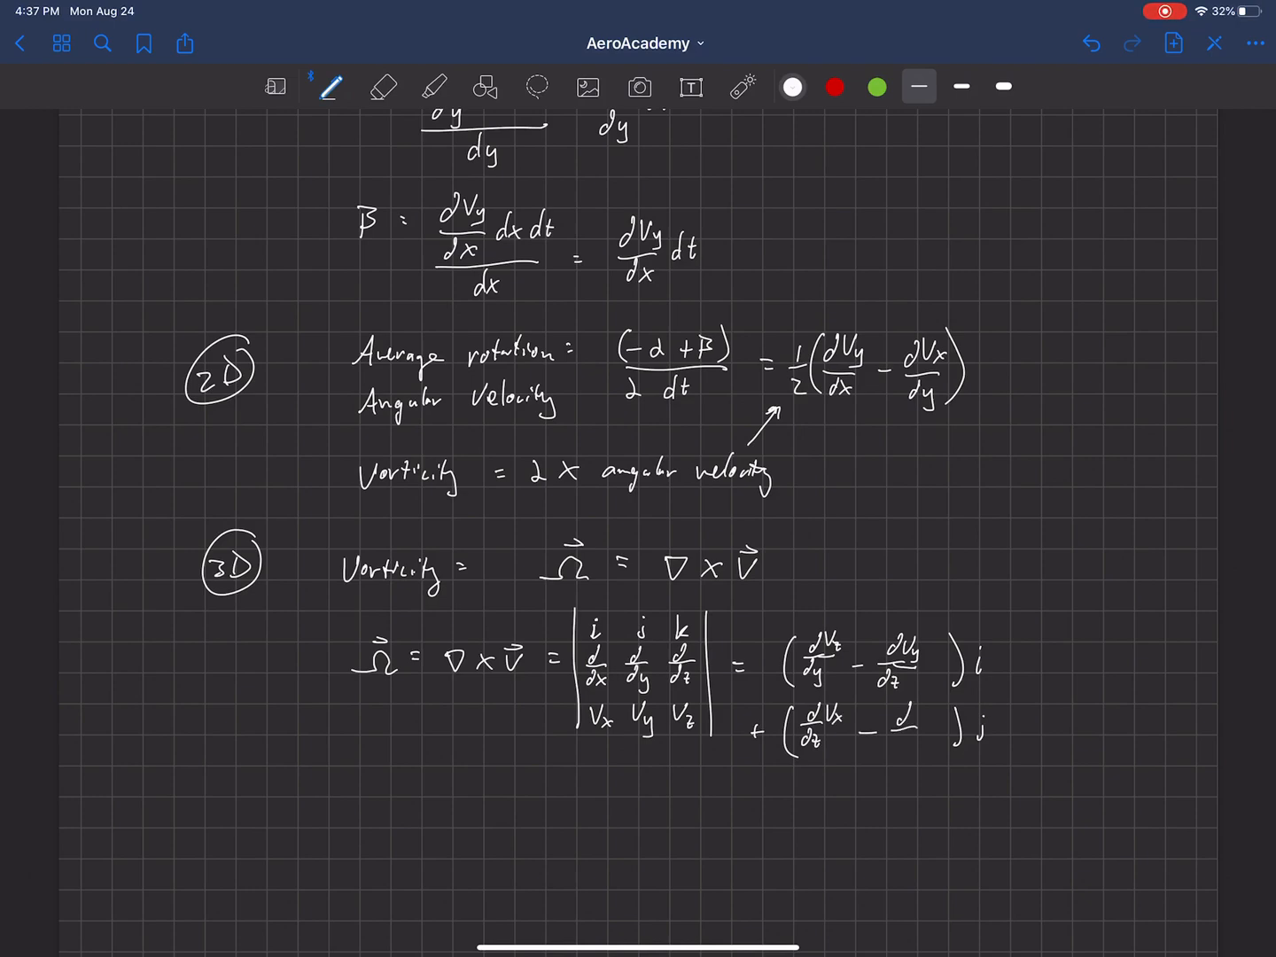
text(∂x)
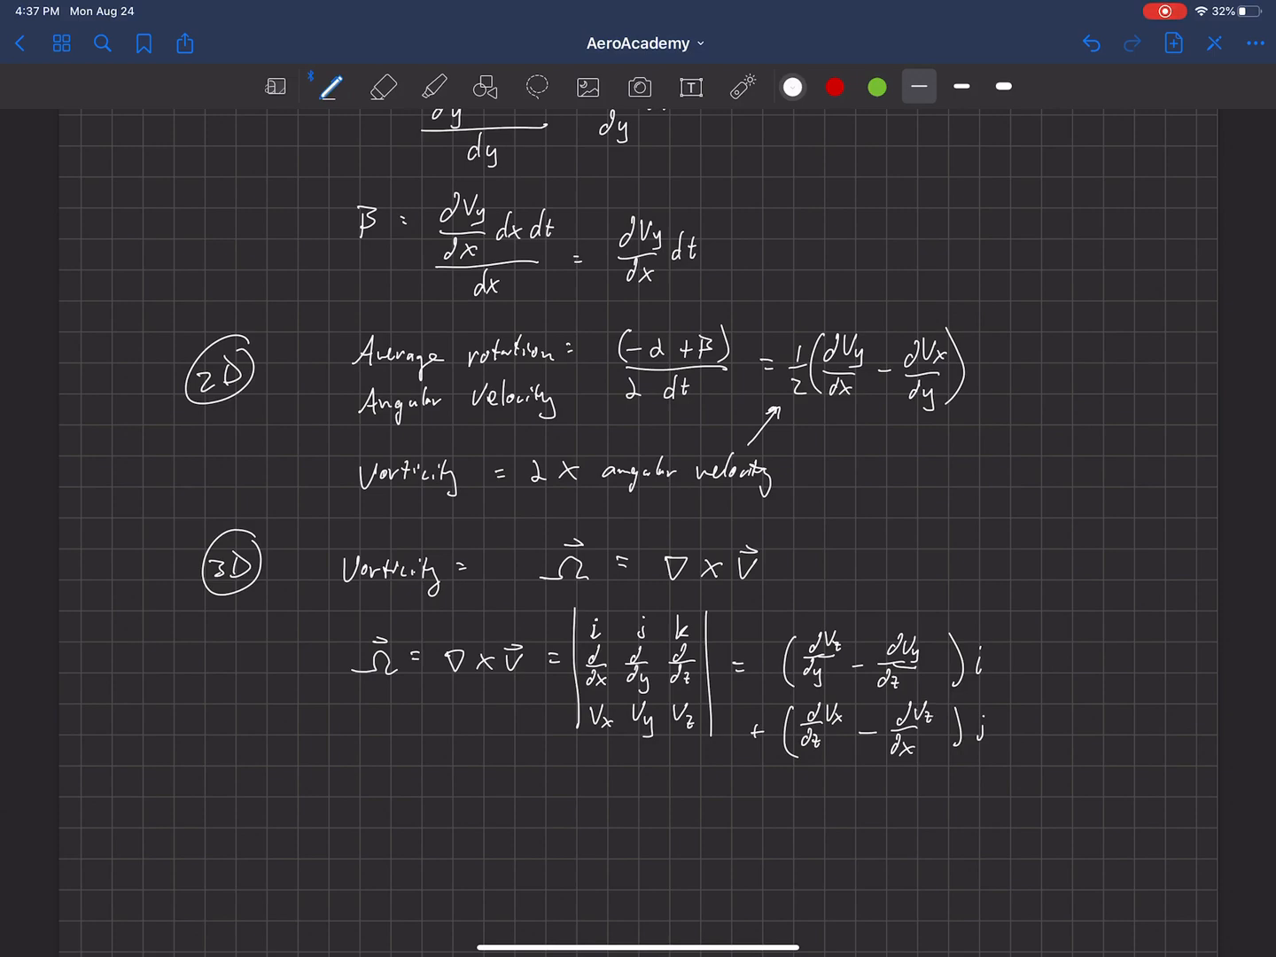
drag(763, 802, 966, 802)
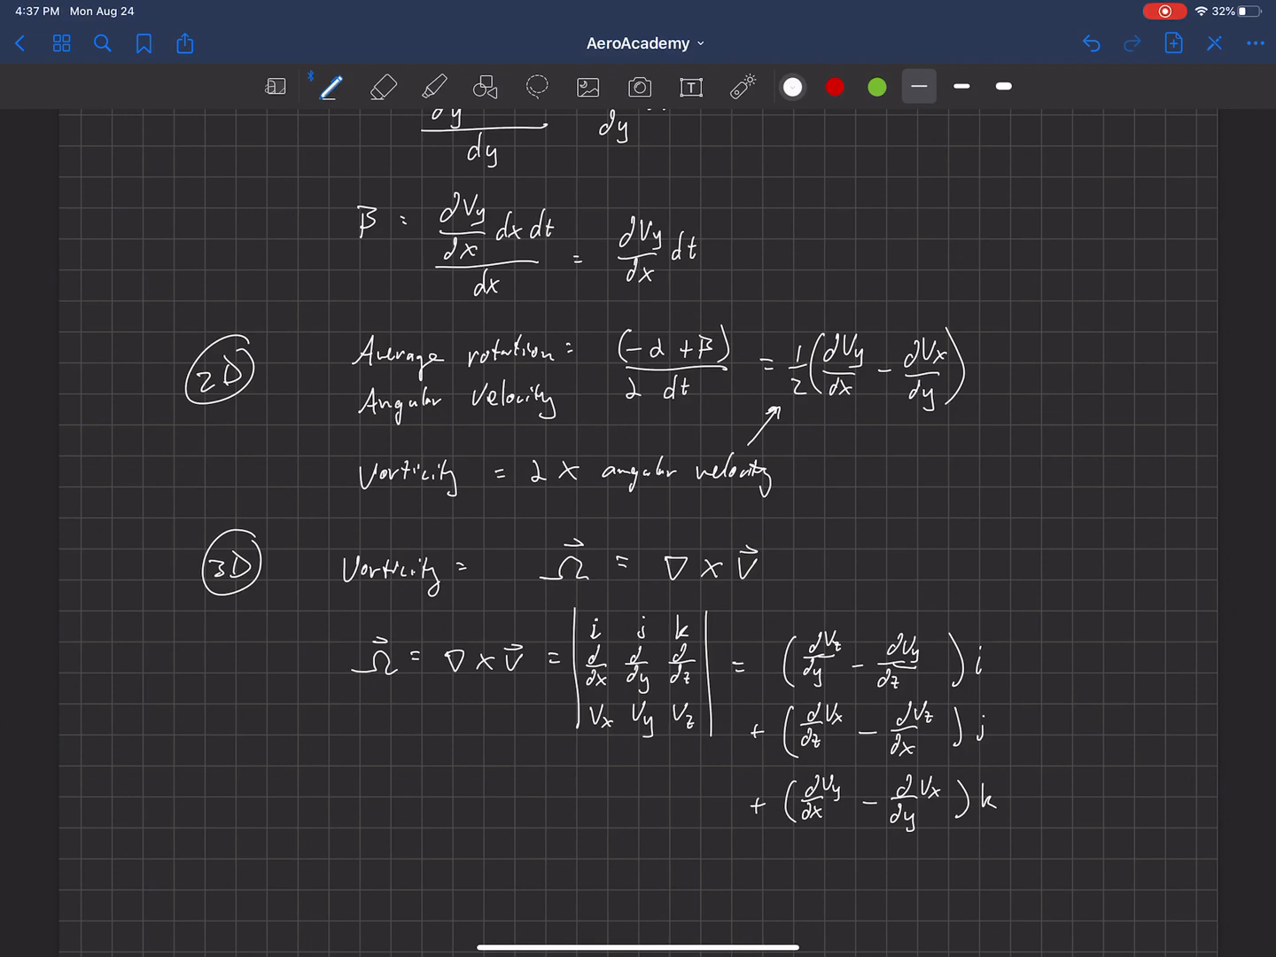
drag(1090, 514, 1028, 798)
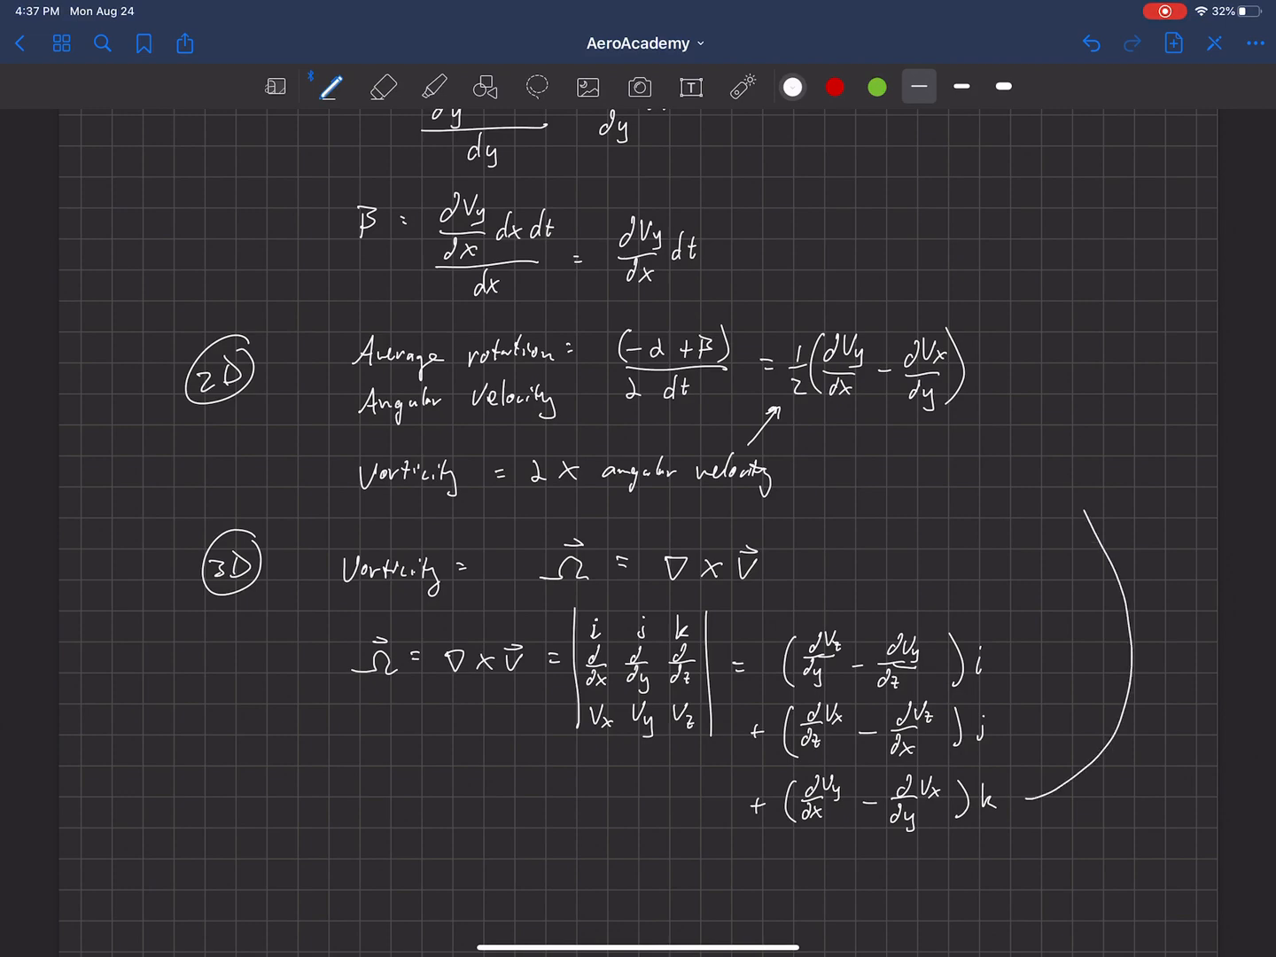